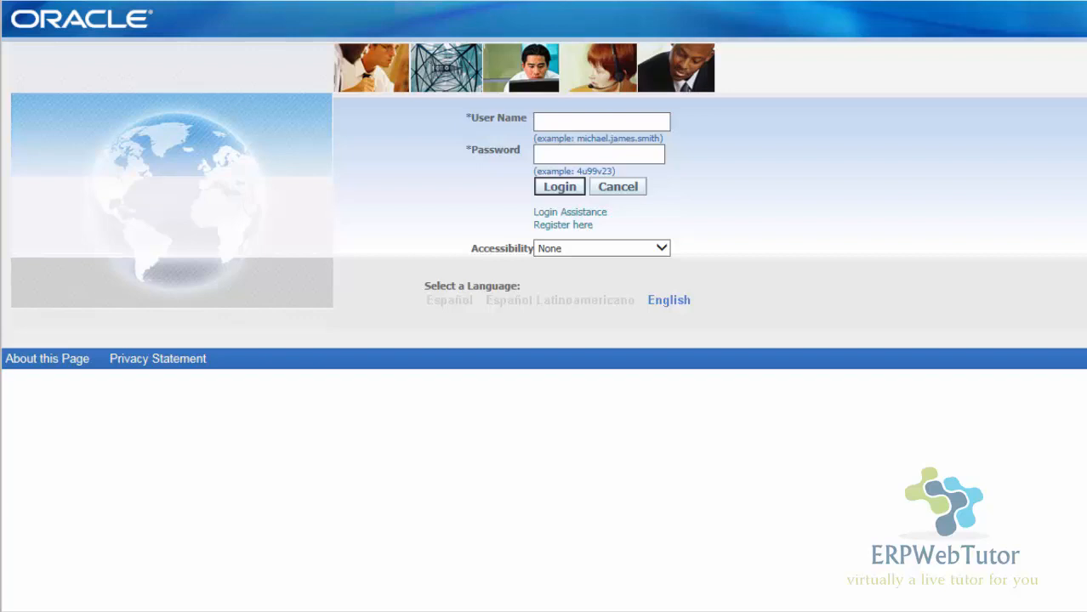
{"action": "mouse_move", "coordinate": [808, 257]}
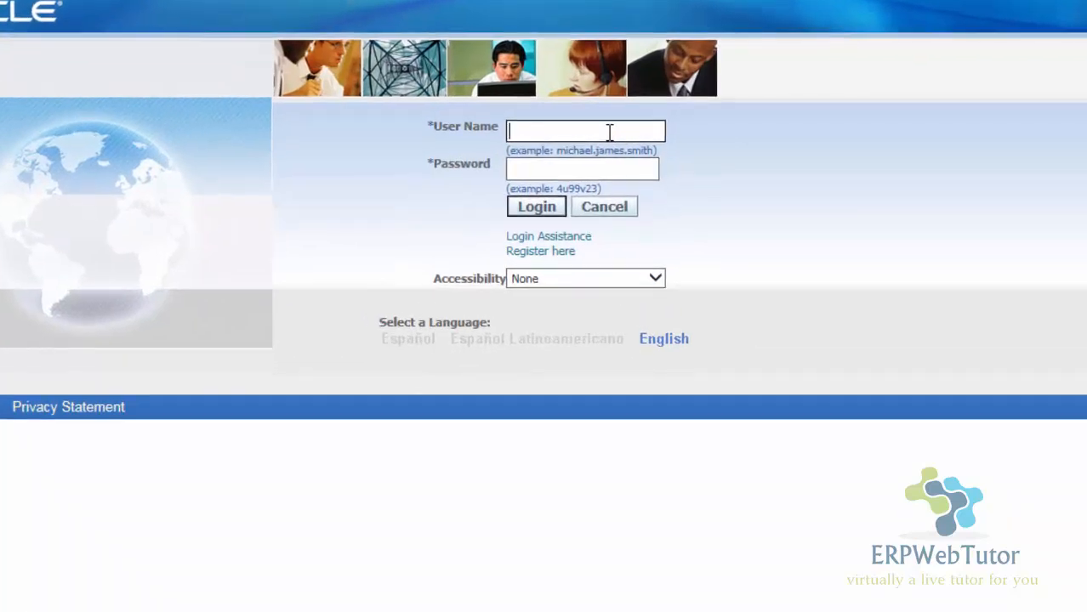
Step: Log in to Oracle E-Business Suite as user 'hruser'
{"action": "type", "text": "h"}
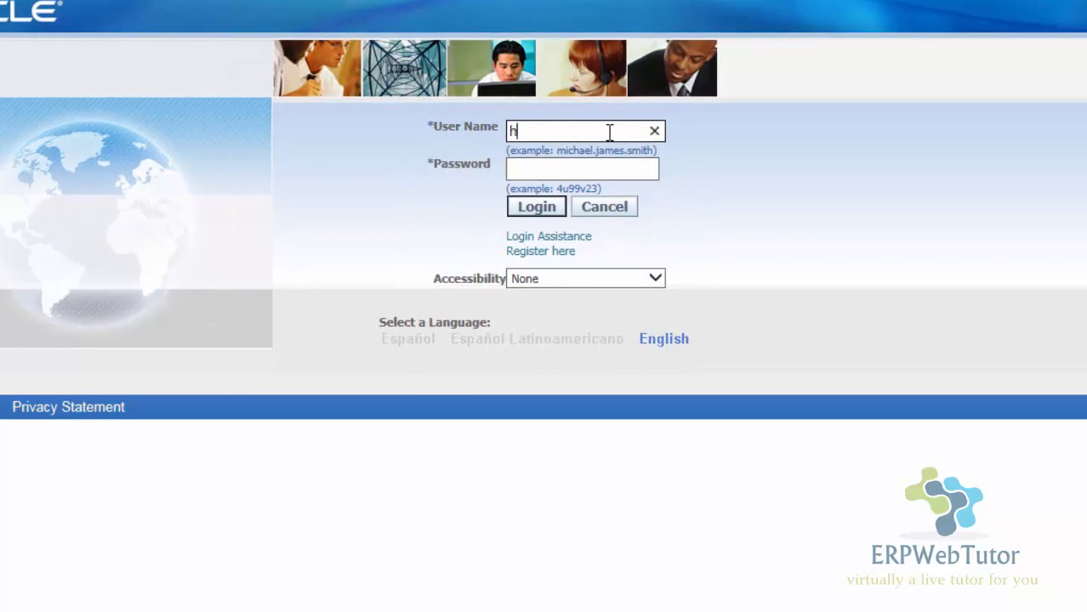
{"action": "type", "text": "ruser"}
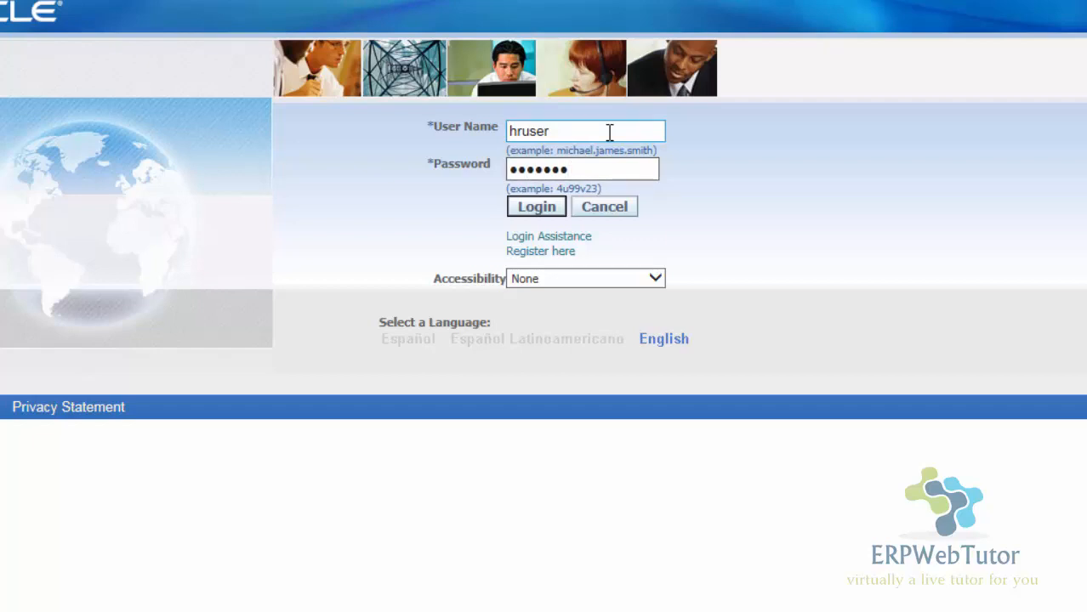
{"action": "left_click", "coordinate": [535, 206]}
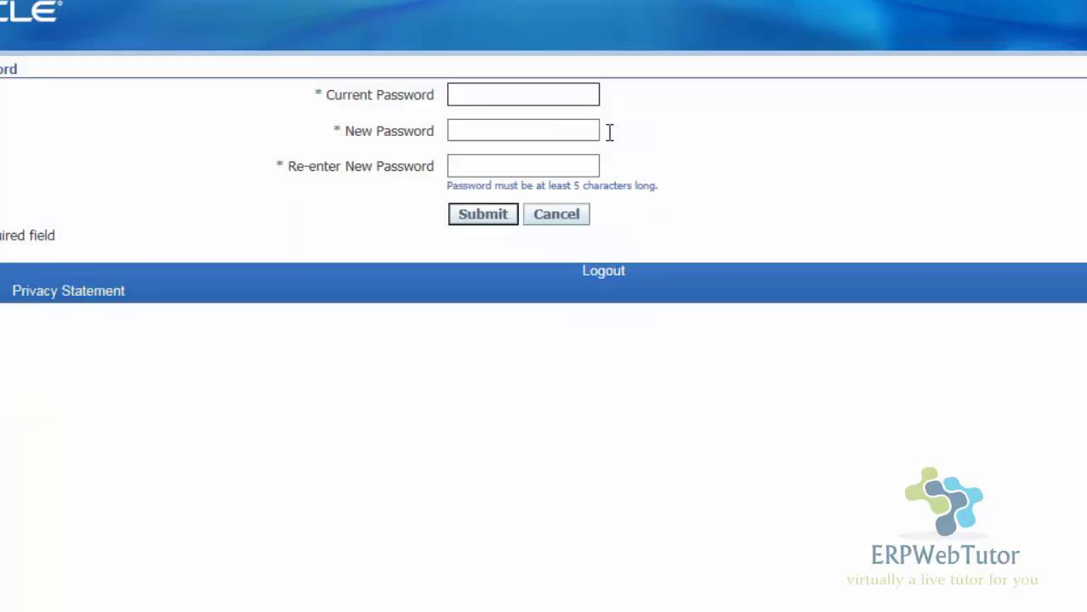
Step: Select the Current Password field on the password change page
{"action": "left_click", "coordinate": [522, 94]}
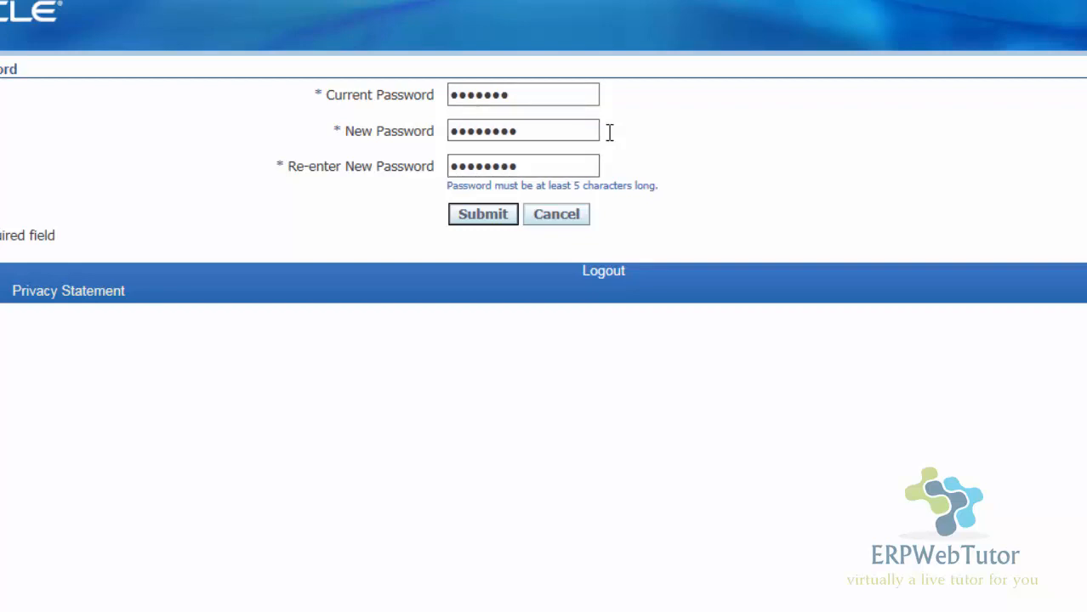
{"action": "left_click", "coordinate": [482, 213]}
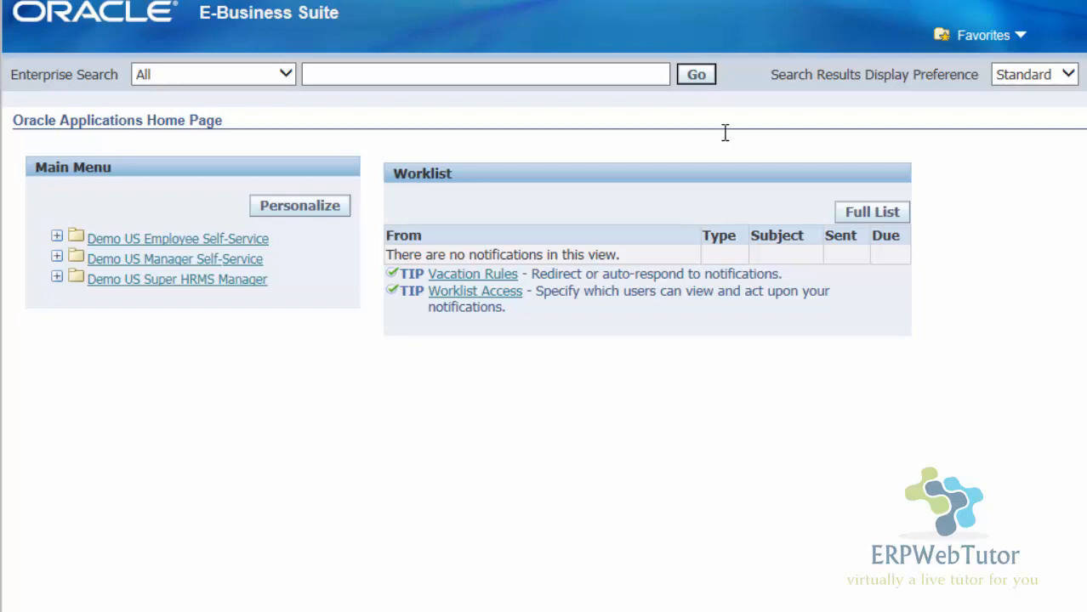
{"action": "mouse_move", "coordinate": [644, 281]}
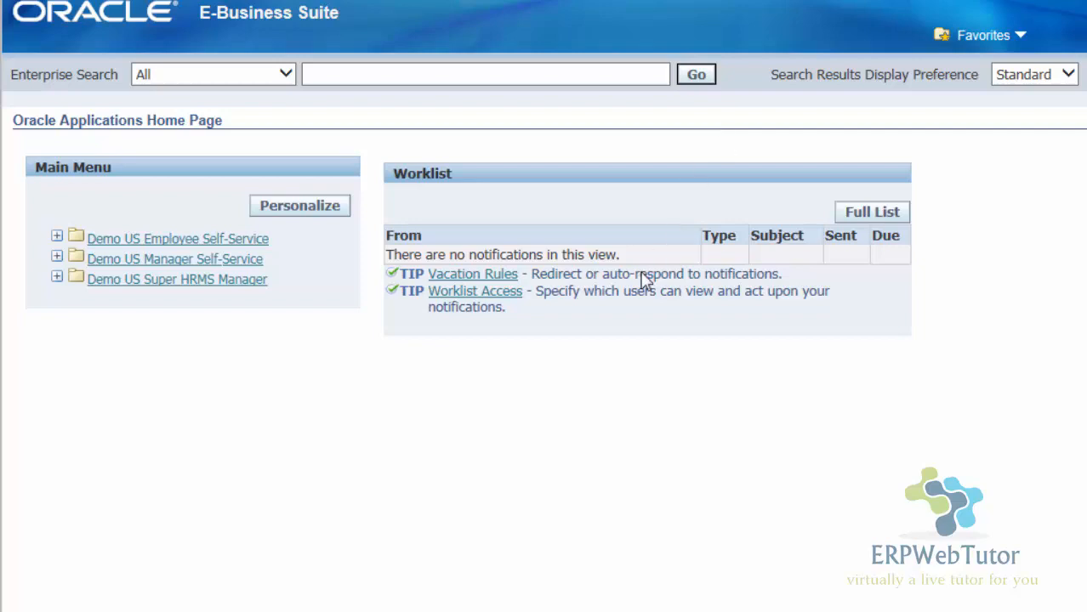
{"action": "mouse_move", "coordinate": [555, 402]}
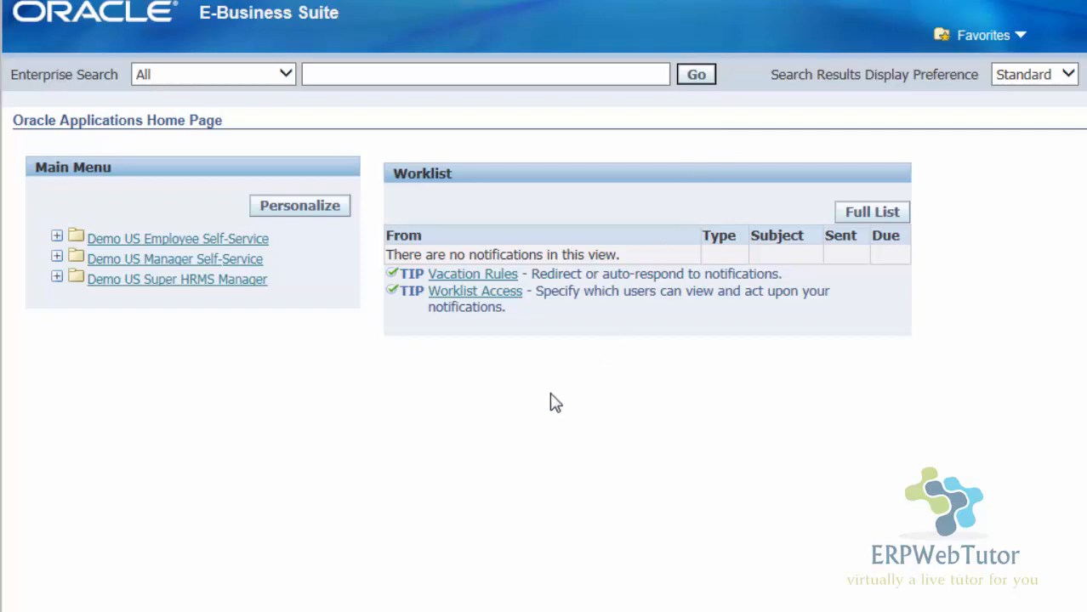
{"action": "mouse_move", "coordinate": [550, 414]}
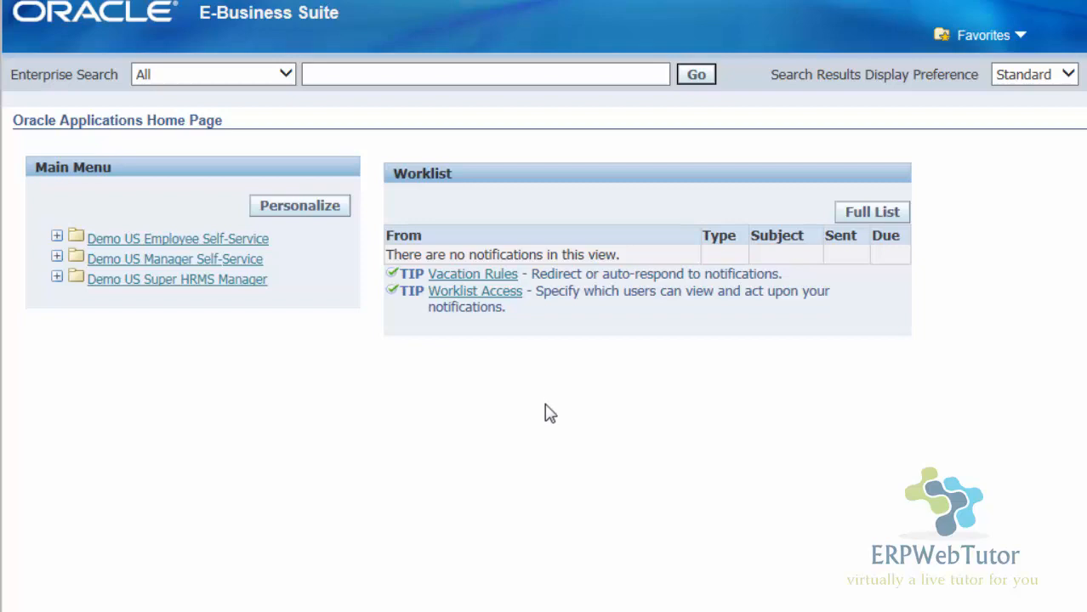
{"action": "mouse_move", "coordinate": [459, 453]}
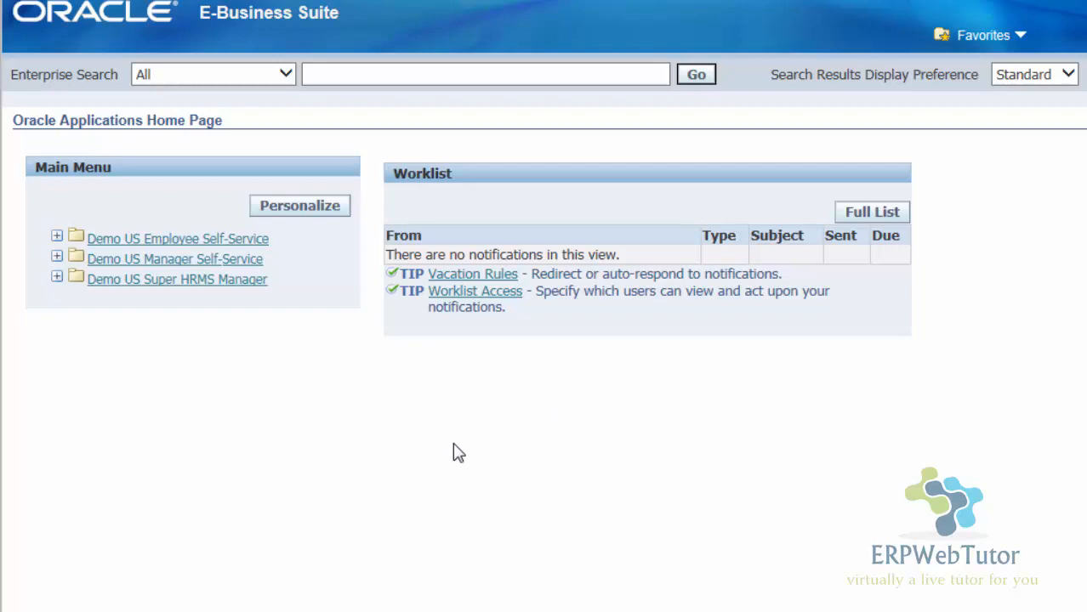
{"action": "mouse_move", "coordinate": [377, 252]}
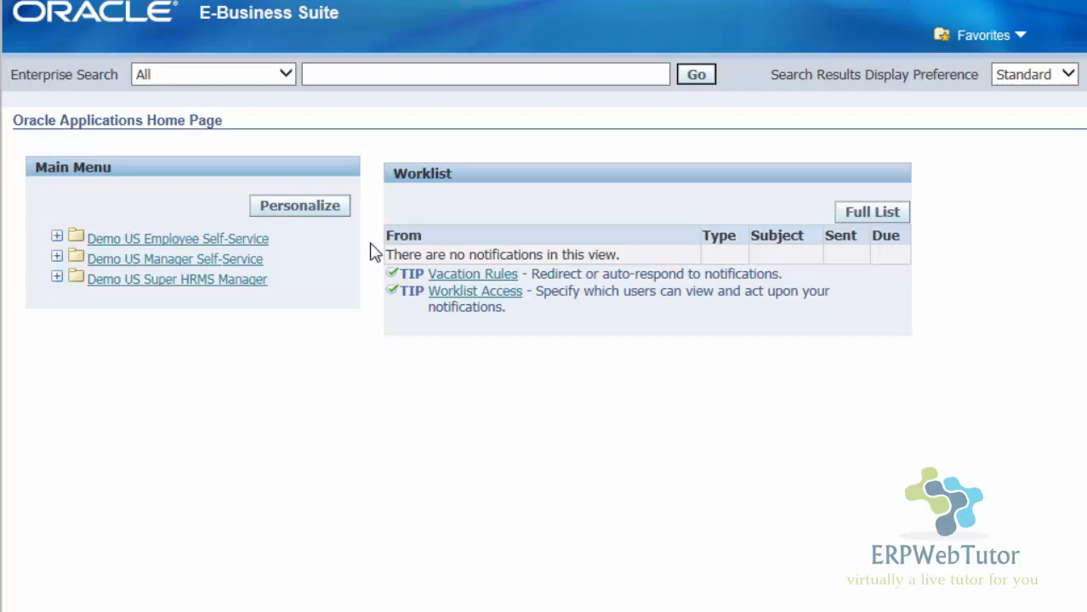
{"action": "mouse_move", "coordinate": [591, 339]}
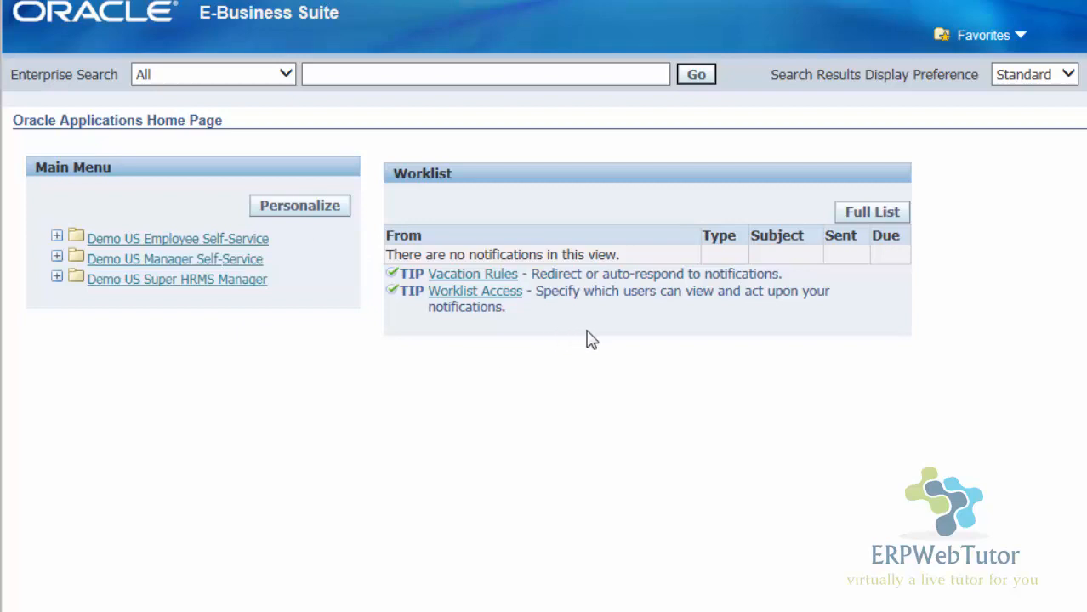
{"action": "mouse_move", "coordinate": [663, 352]}
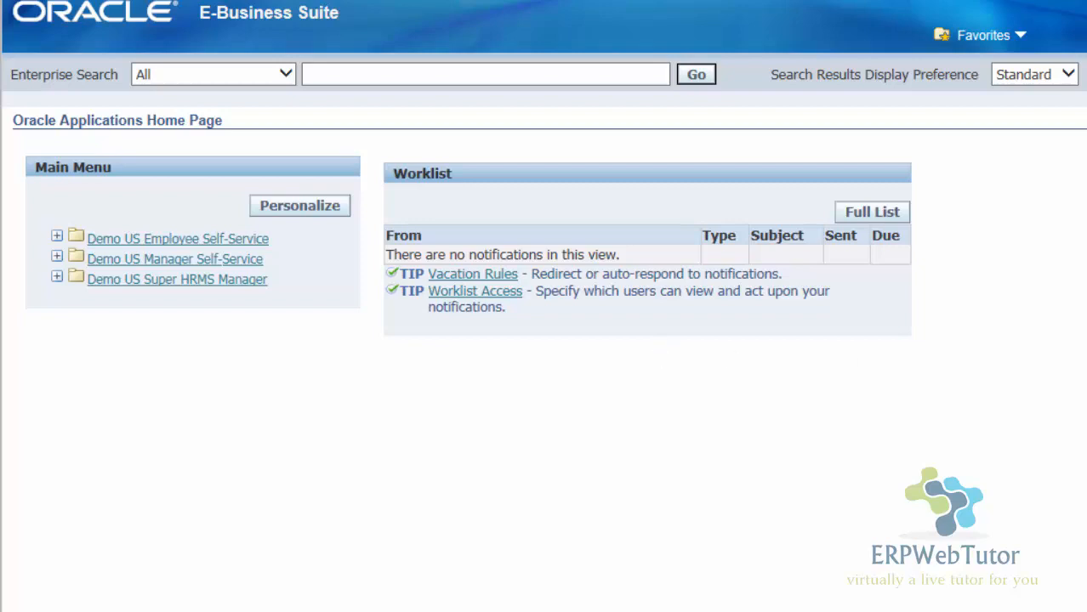
{"action": "mouse_move", "coordinate": [1075, 265]}
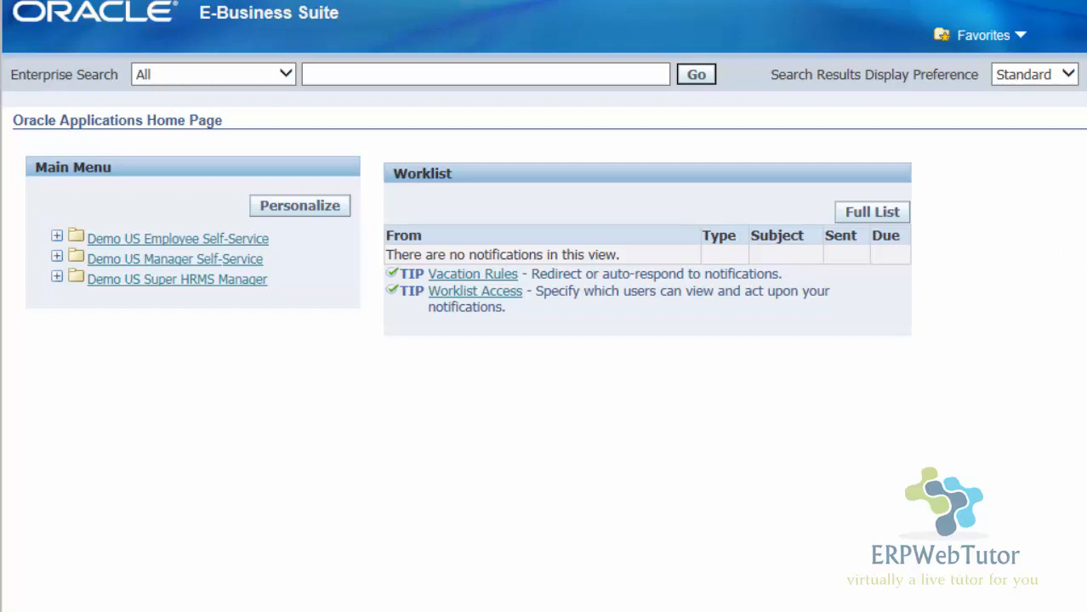
{"action": "mouse_move", "coordinate": [1066, 270]}
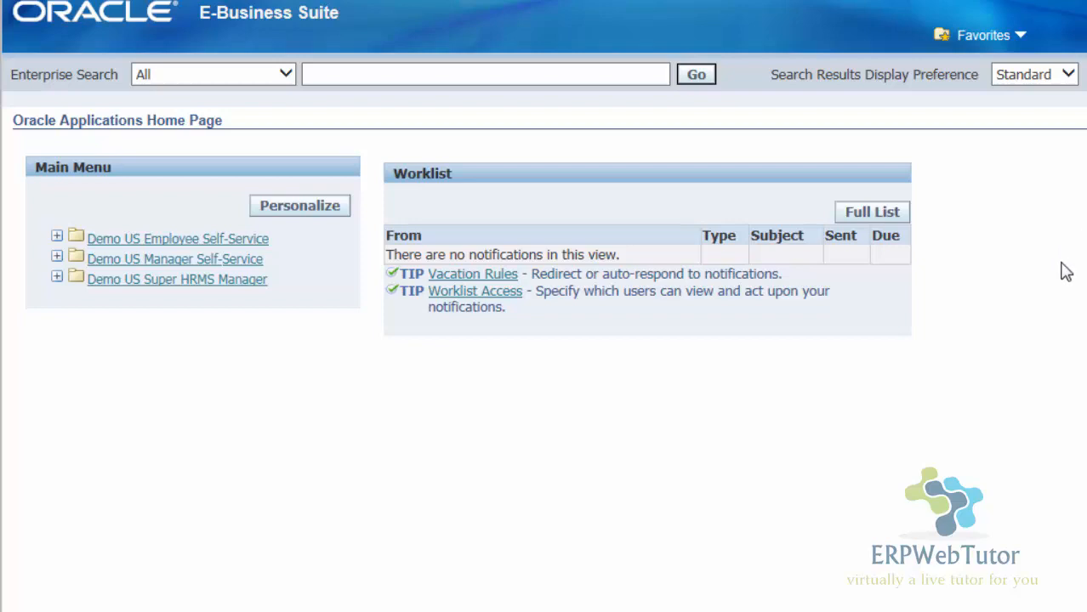
{"action": "mouse_move", "coordinate": [7, 102]}
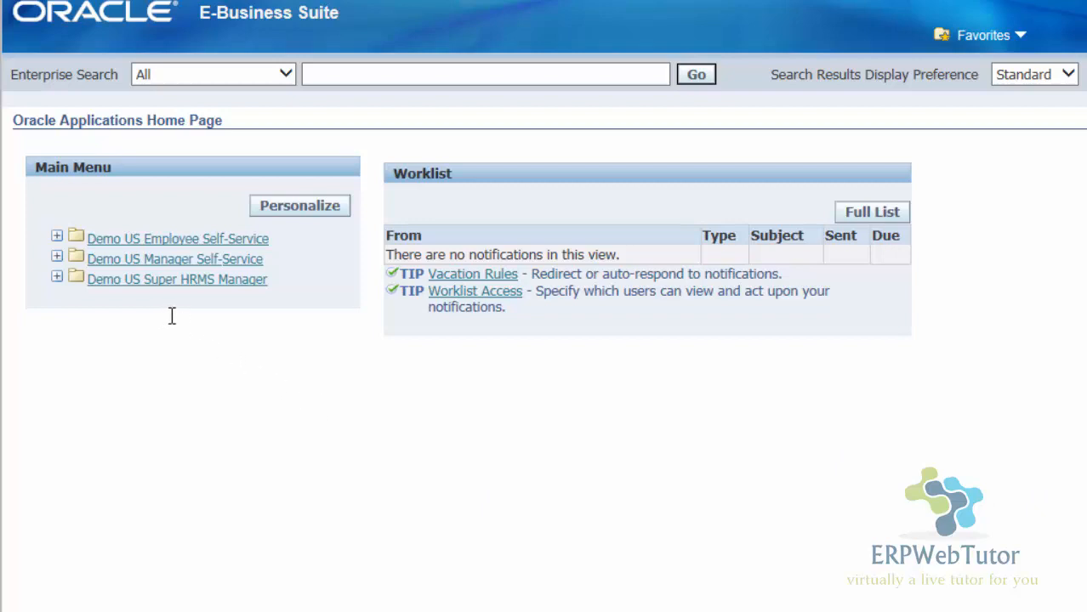
{"action": "mouse_move", "coordinate": [174, 316]}
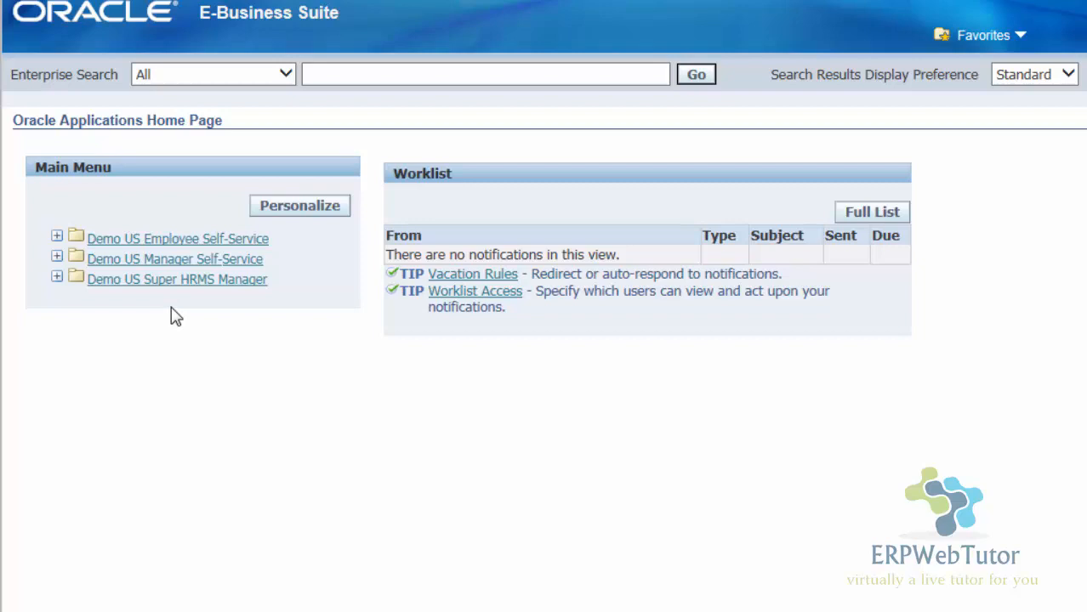
{"action": "mouse_move", "coordinate": [170, 315]}
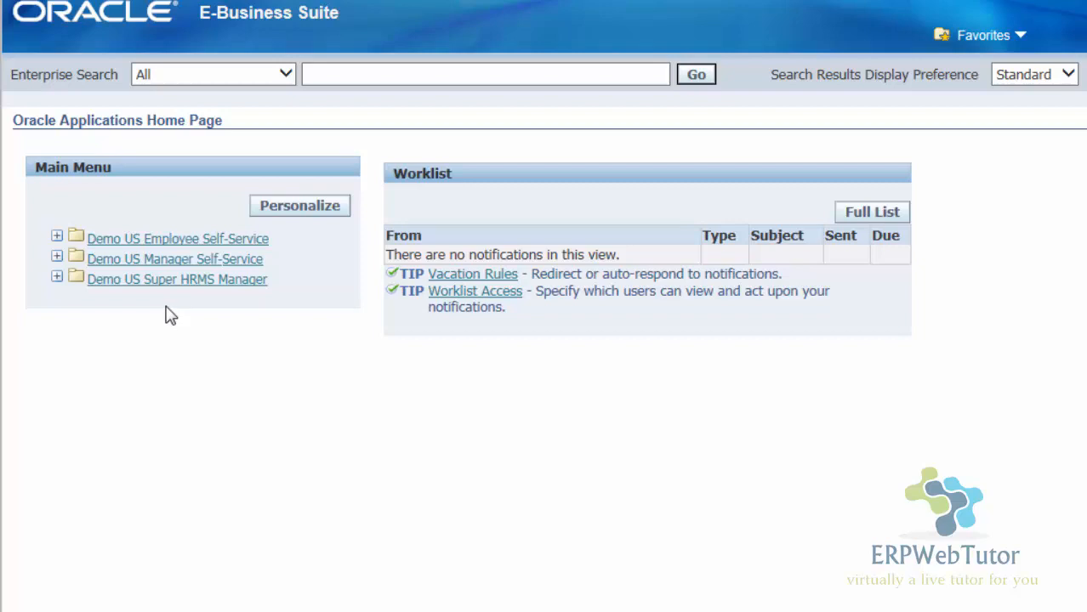
{"action": "mouse_move", "coordinate": [604, 354]}
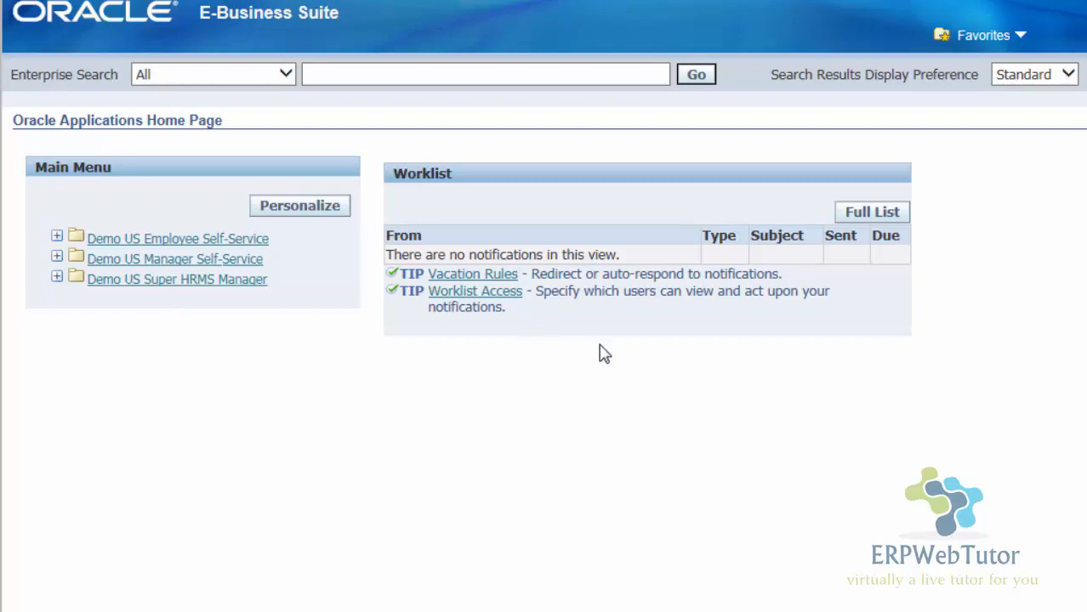
{"action": "mouse_move", "coordinate": [539, 403]}
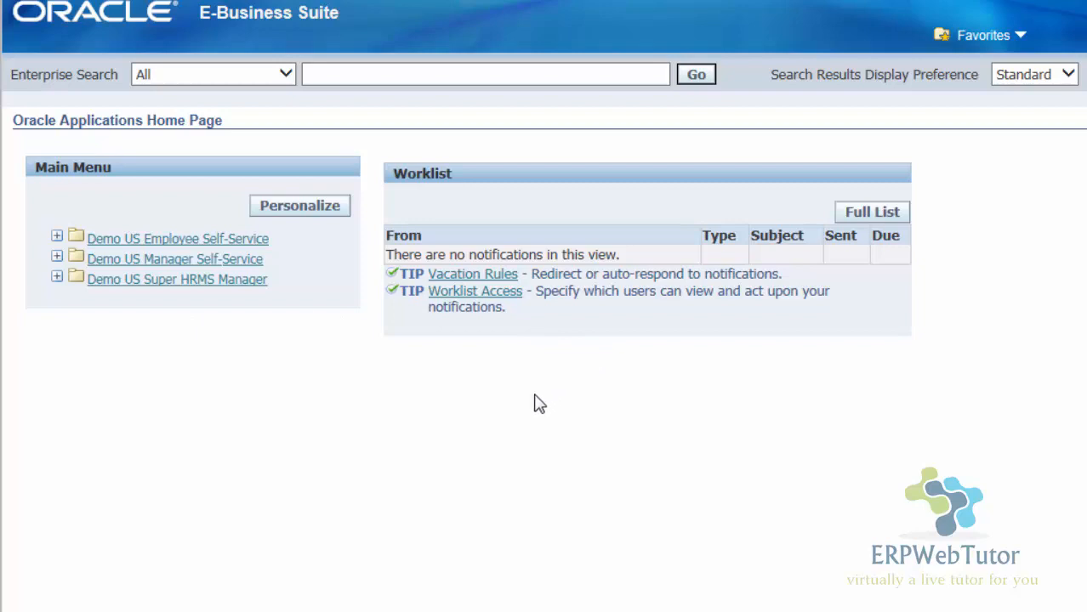
{"action": "mouse_move", "coordinate": [500, 388]}
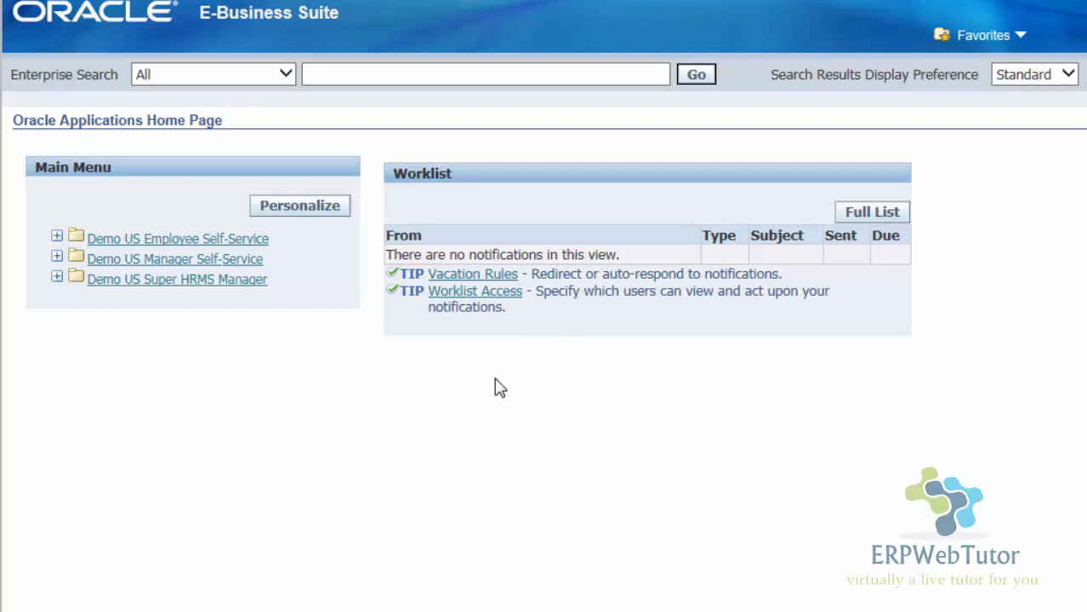
{"action": "mouse_move", "coordinate": [512, 380]}
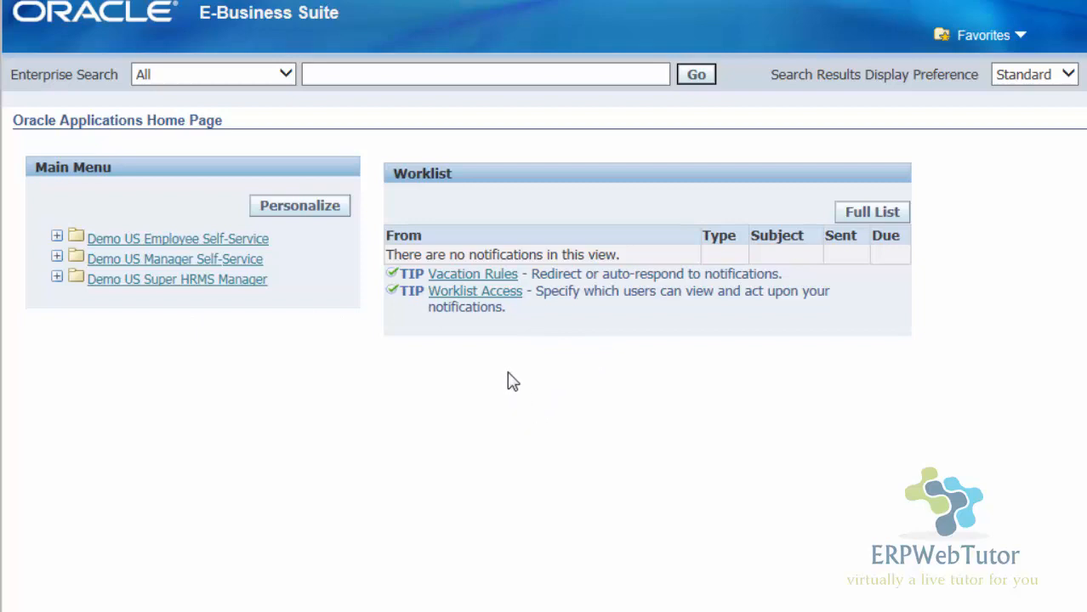
{"action": "mouse_move", "coordinate": [689, 270]}
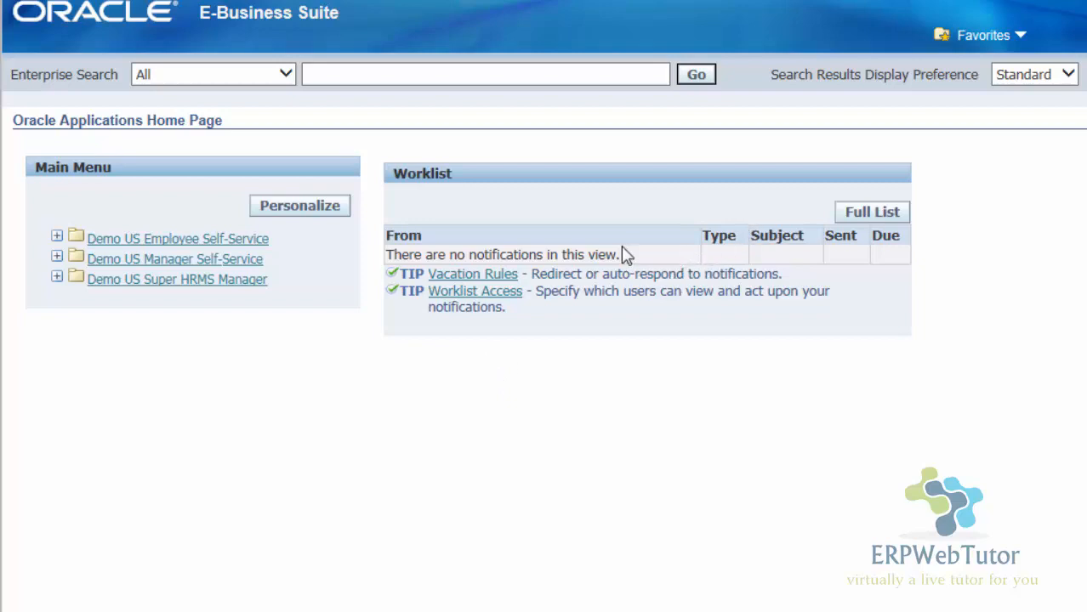
{"action": "mouse_move", "coordinate": [669, 314]}
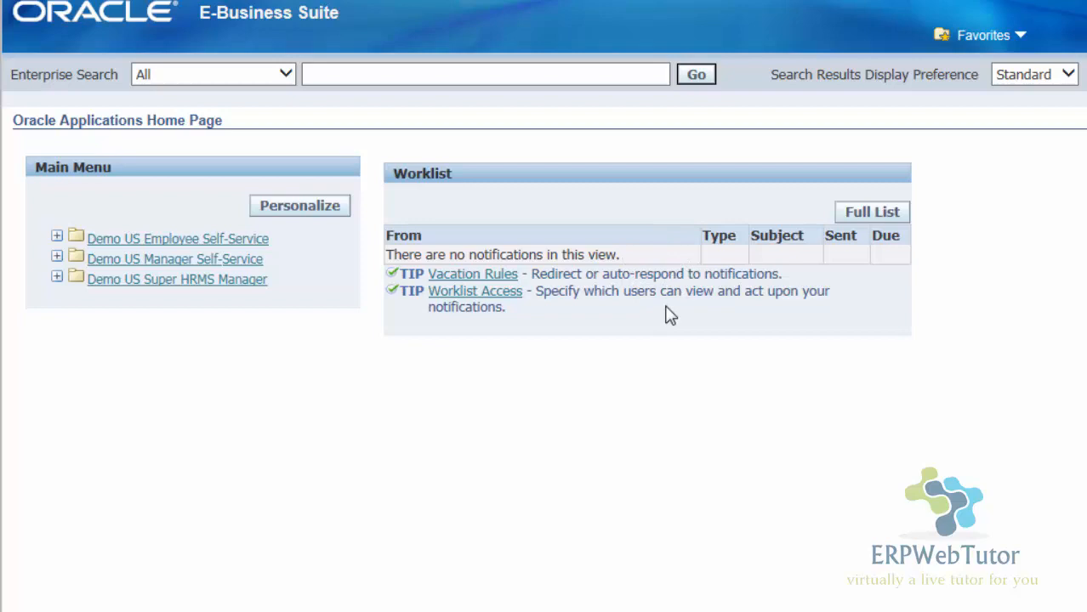
{"action": "mouse_move", "coordinate": [586, 341]}
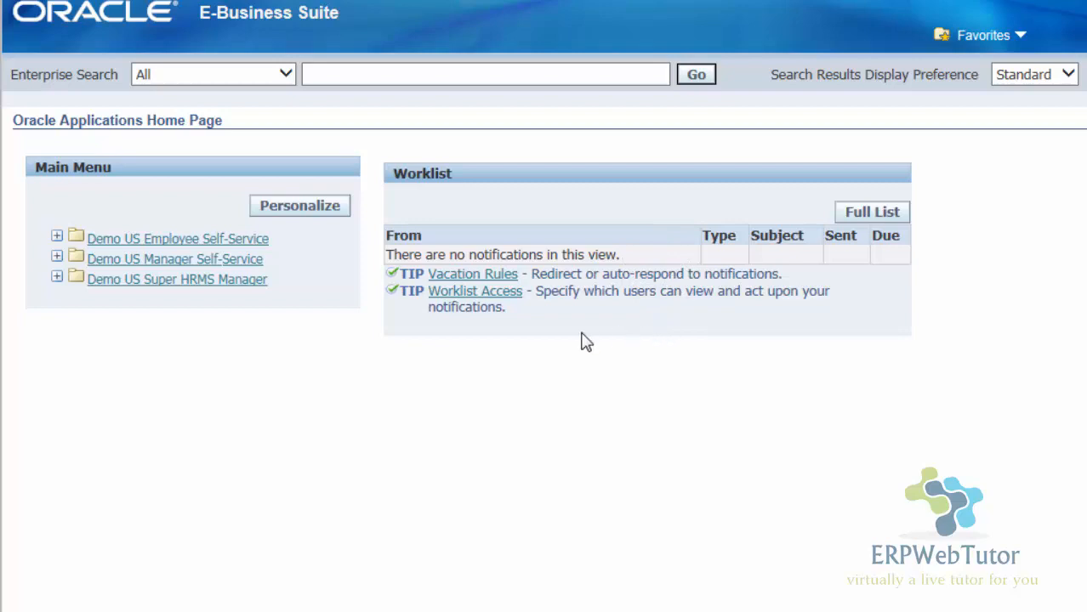
{"action": "mouse_move", "coordinate": [563, 346]}
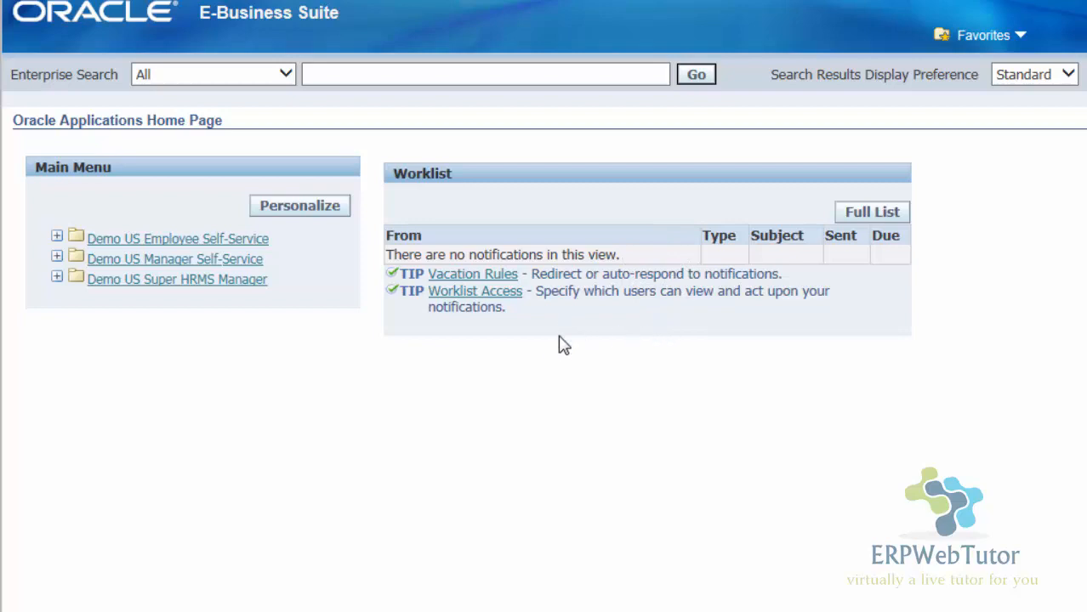
{"action": "mouse_move", "coordinate": [457, 392]}
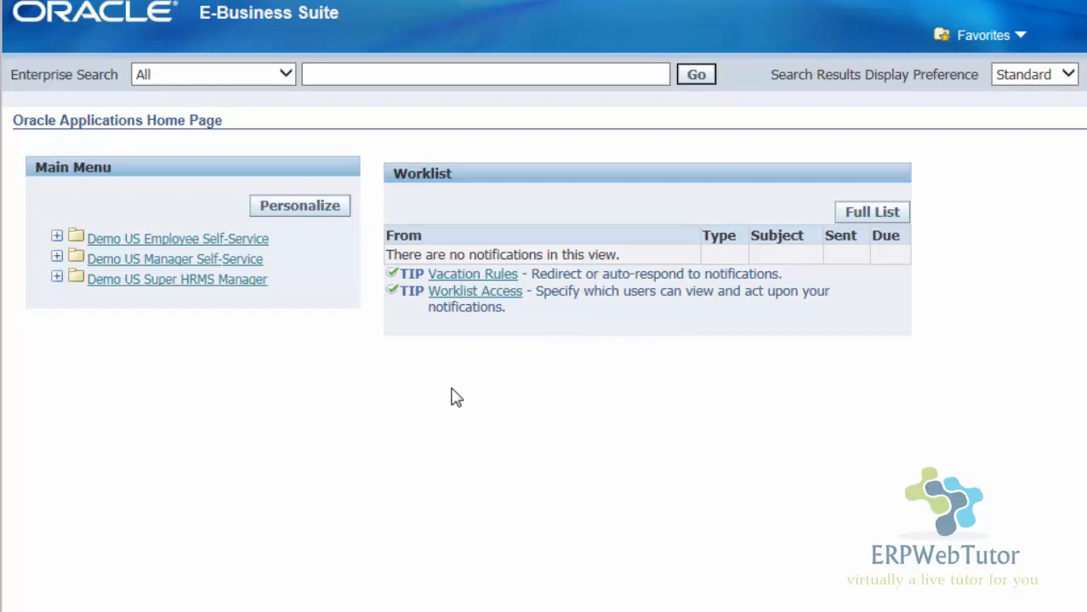
{"action": "mouse_move", "coordinate": [867, 381]}
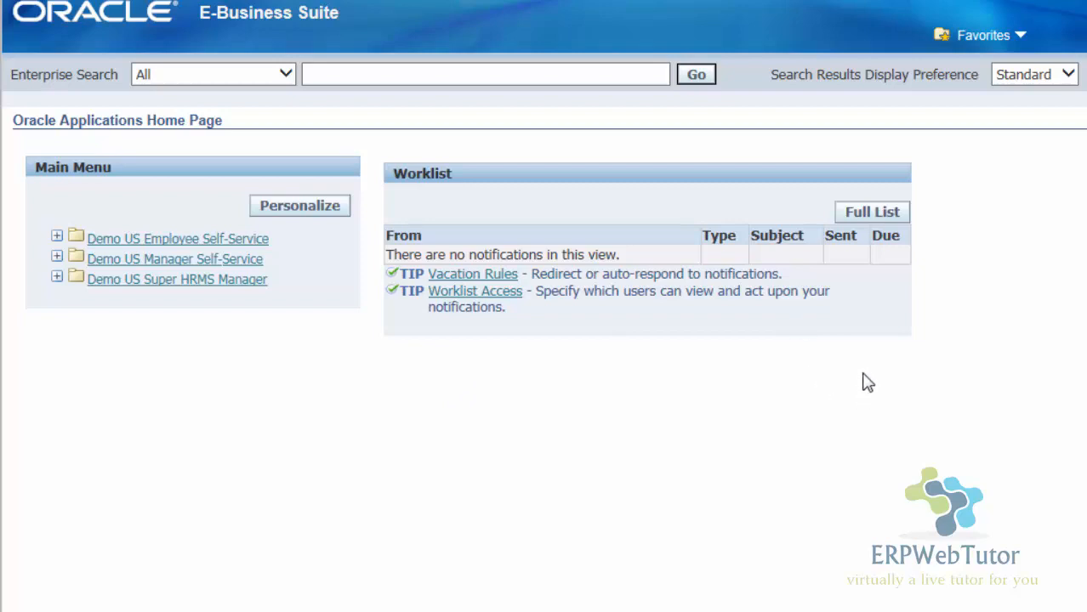
{"action": "mouse_move", "coordinate": [846, 357]}
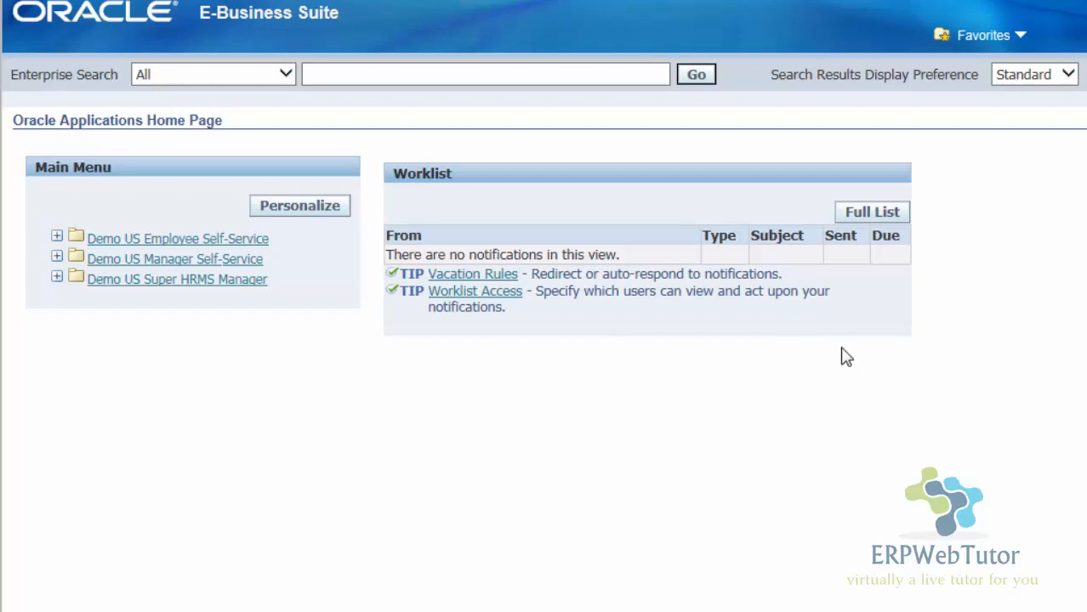
{"action": "mouse_move", "coordinate": [480, 281]}
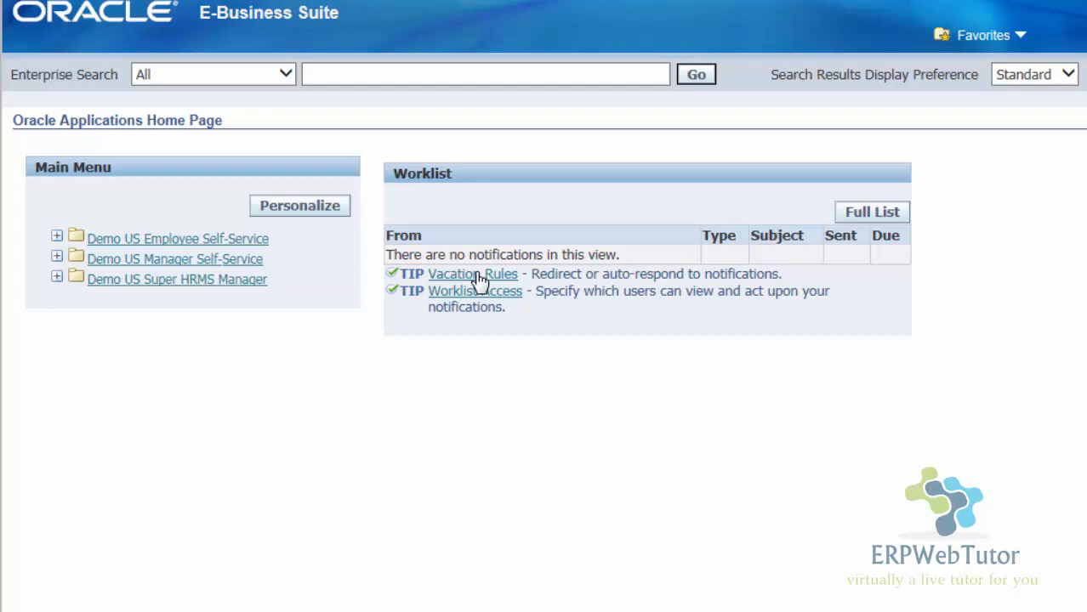
{"action": "mouse_move", "coordinate": [402, 375]}
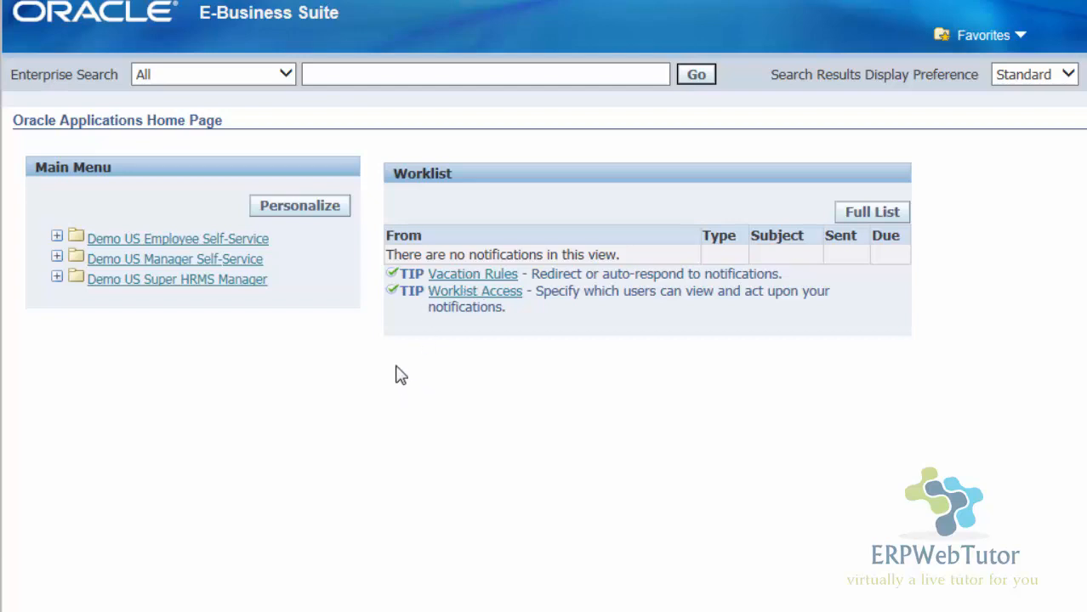
{"action": "mouse_move", "coordinate": [285, 283]}
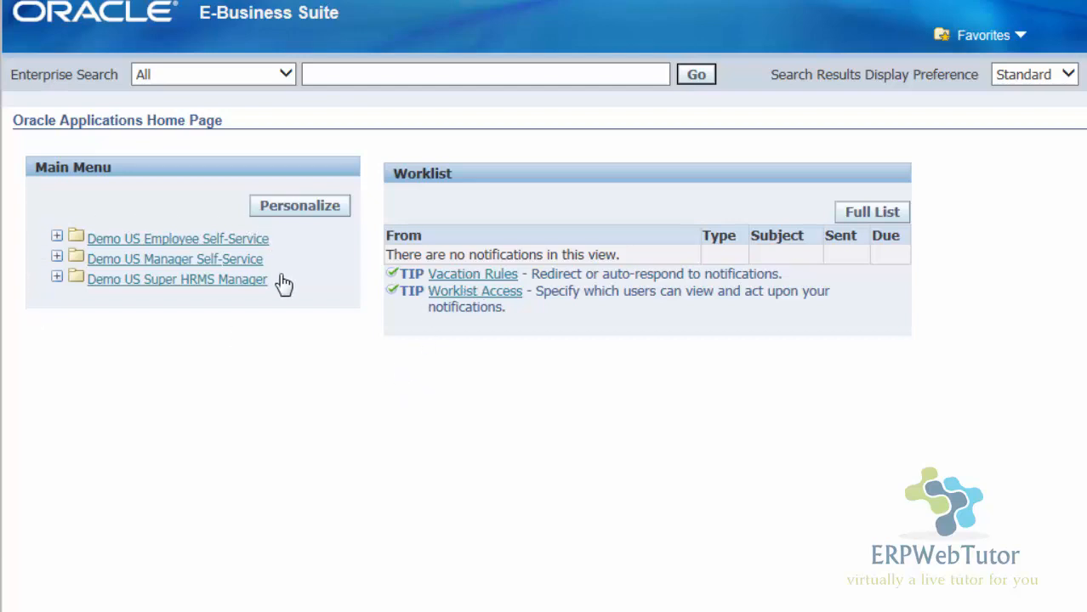
{"action": "mouse_move", "coordinate": [34, 338]}
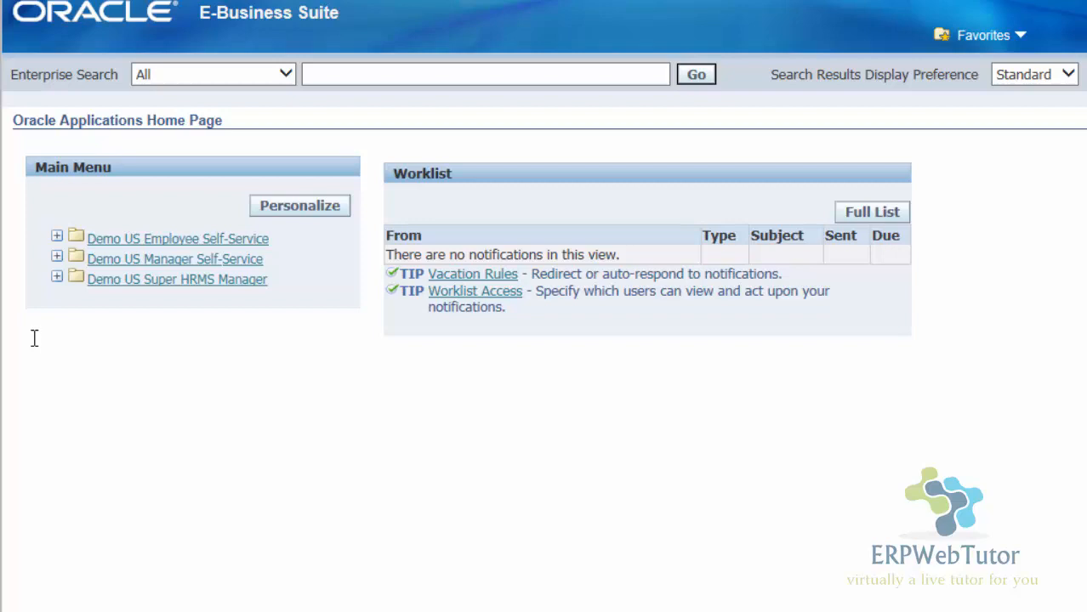
{"action": "mouse_move", "coordinate": [31, 325]}
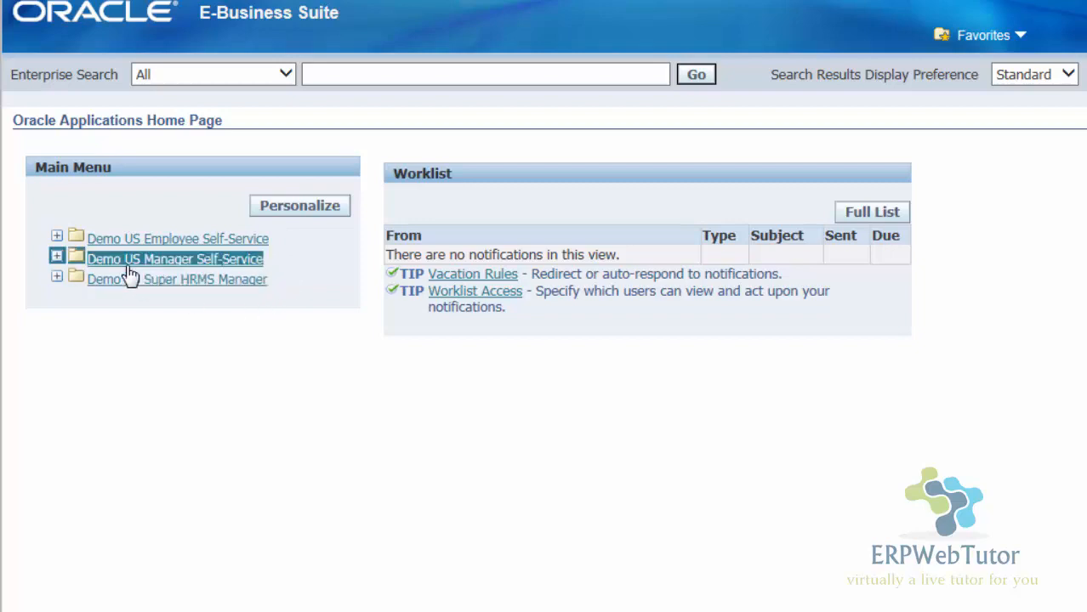
{"action": "mouse_move", "coordinate": [174, 303]}
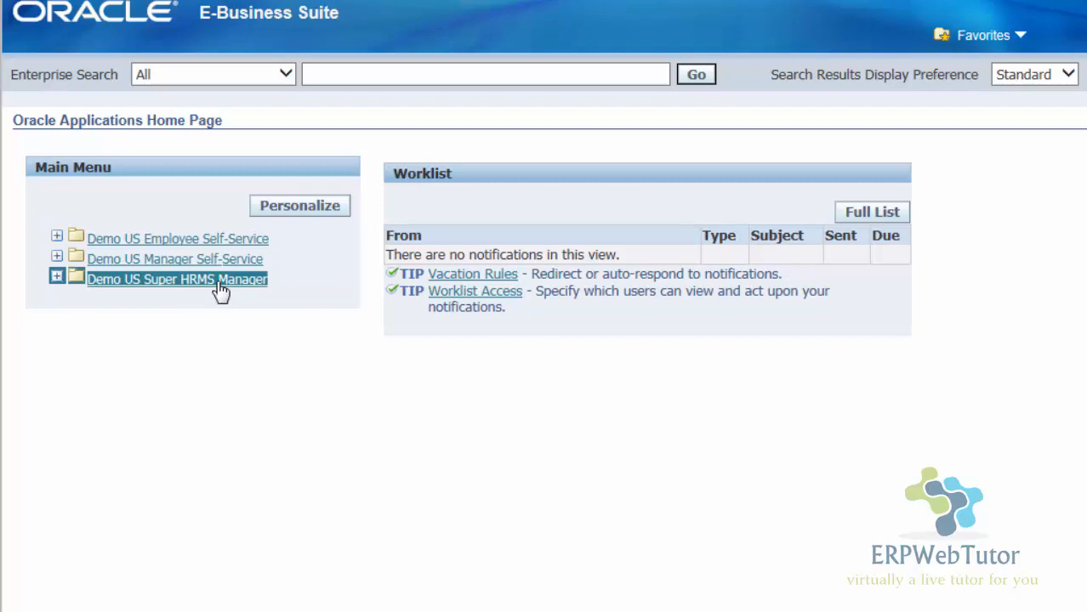
{"action": "mouse_move", "coordinate": [322, 335]}
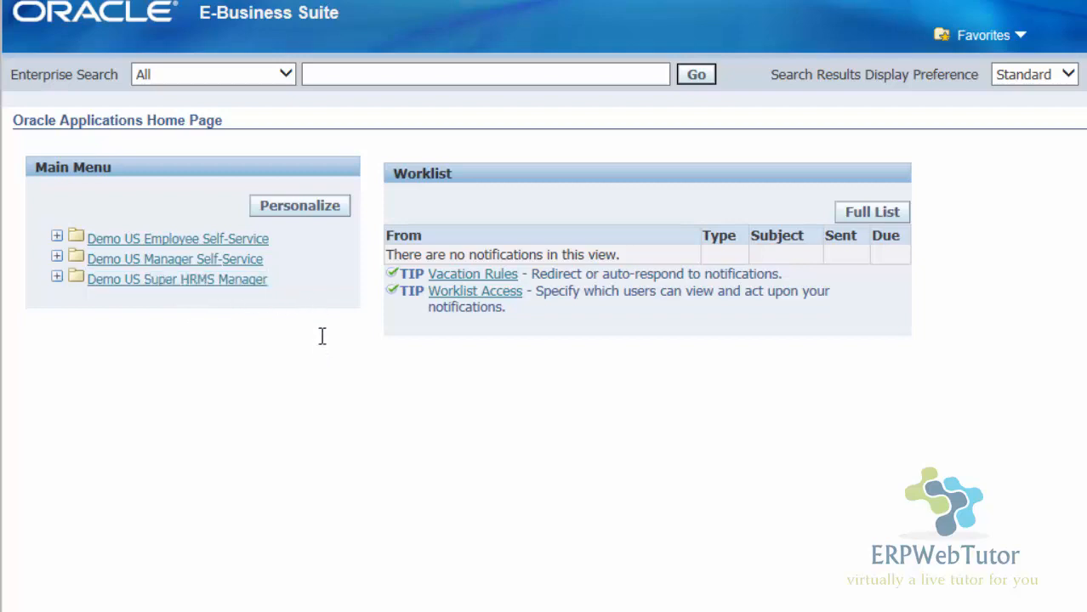
{"action": "mouse_move", "coordinate": [218, 316]}
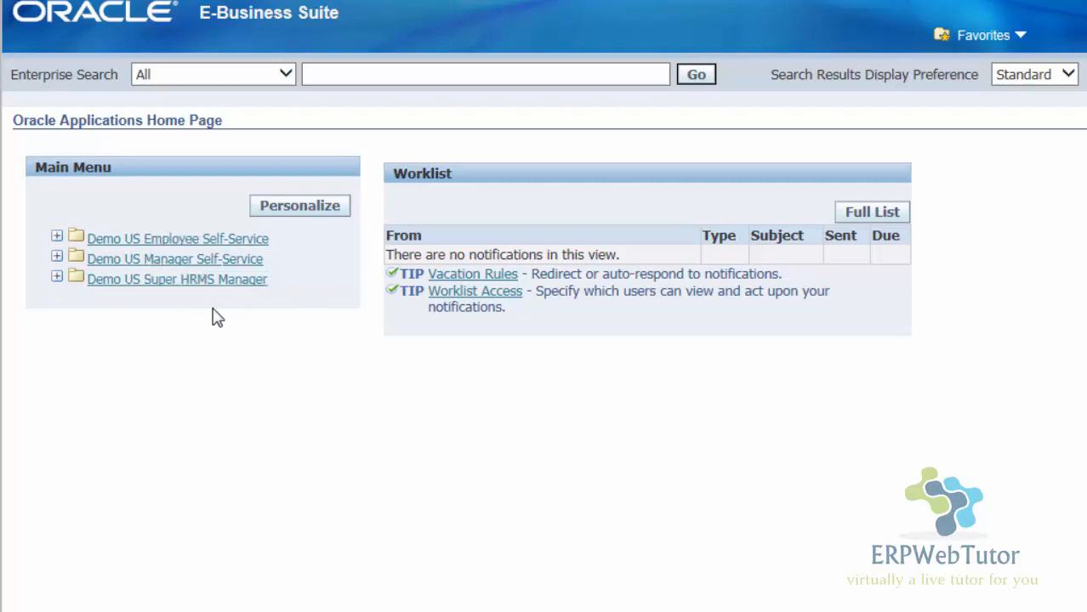
{"action": "mouse_move", "coordinate": [275, 352]}
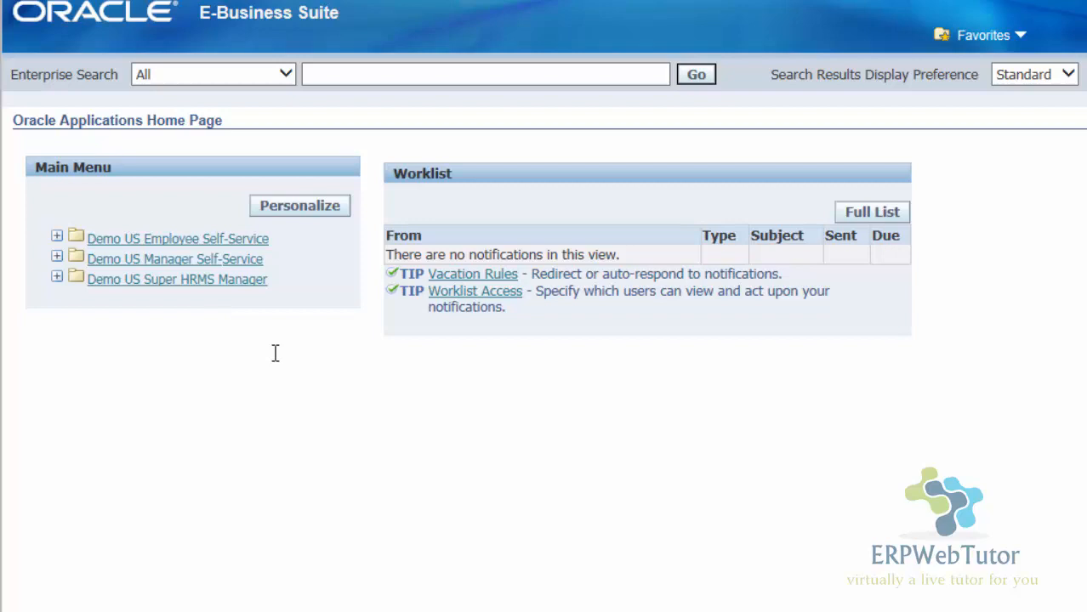
{"action": "mouse_move", "coordinate": [152, 338]}
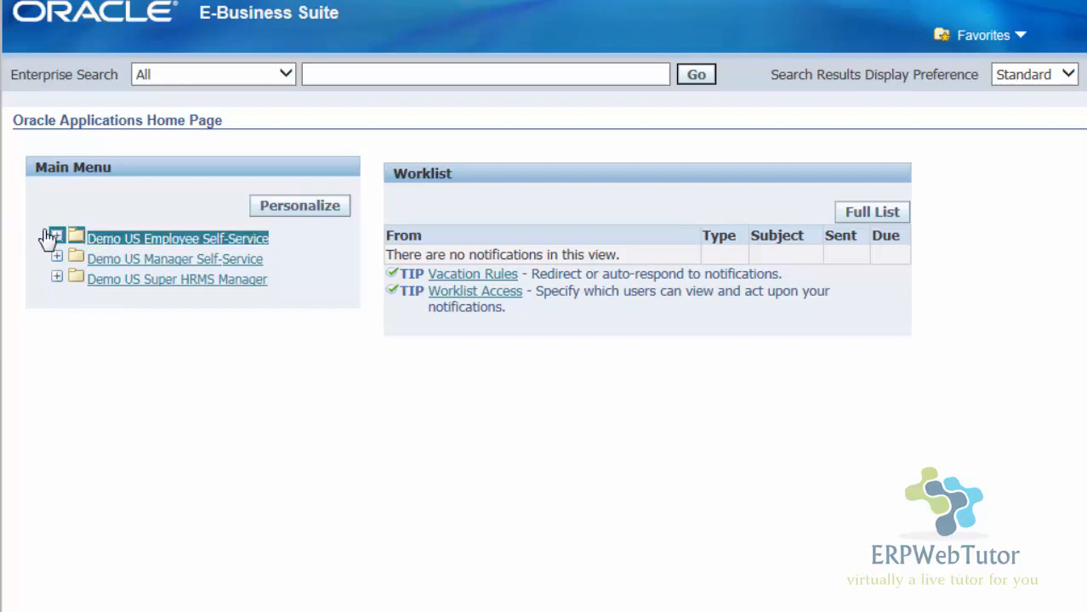
{"action": "mouse_move", "coordinate": [47, 329]}
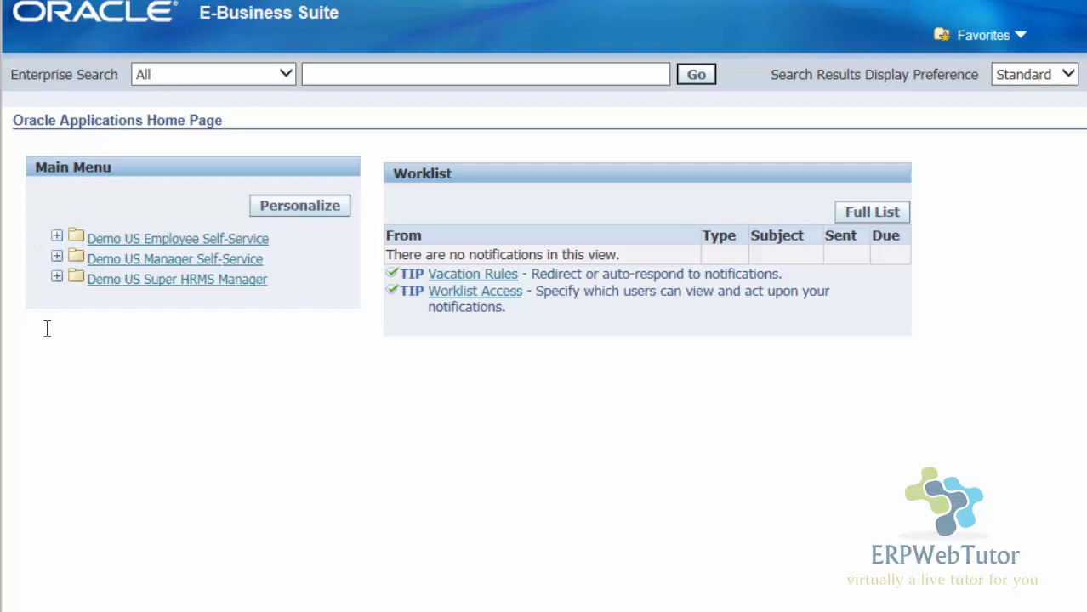
{"action": "mouse_move", "coordinate": [7, 357]}
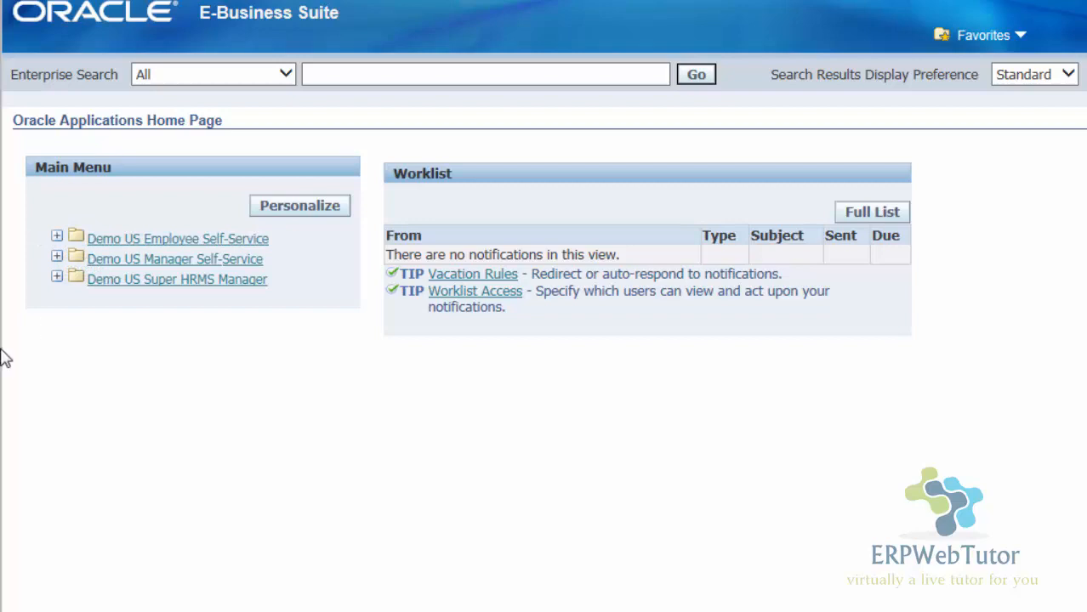
{"action": "mouse_move", "coordinate": [32, 275]}
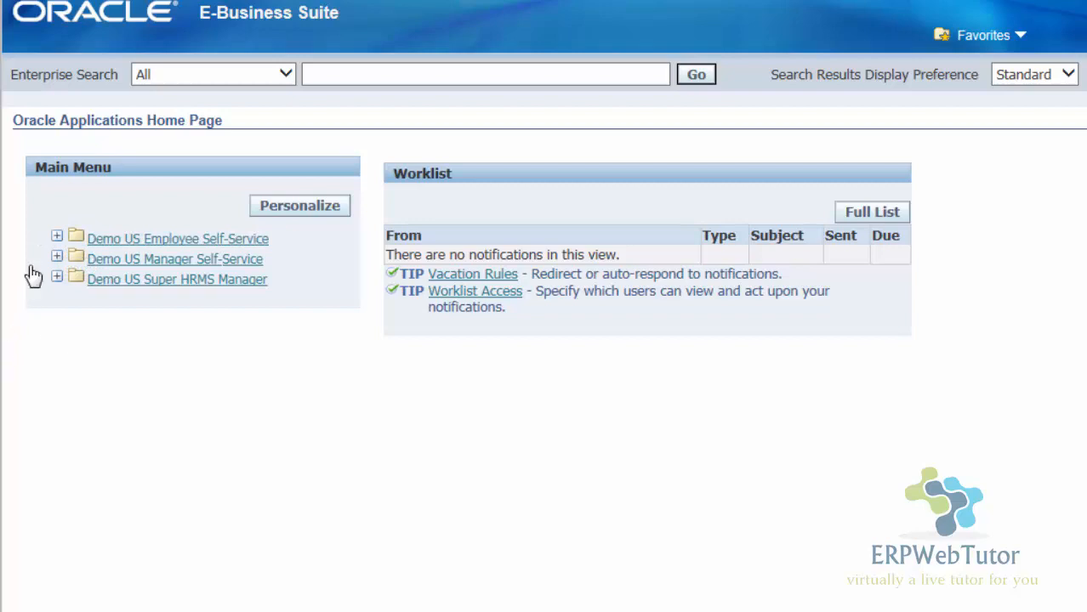
{"action": "mouse_move", "coordinate": [57, 239]}
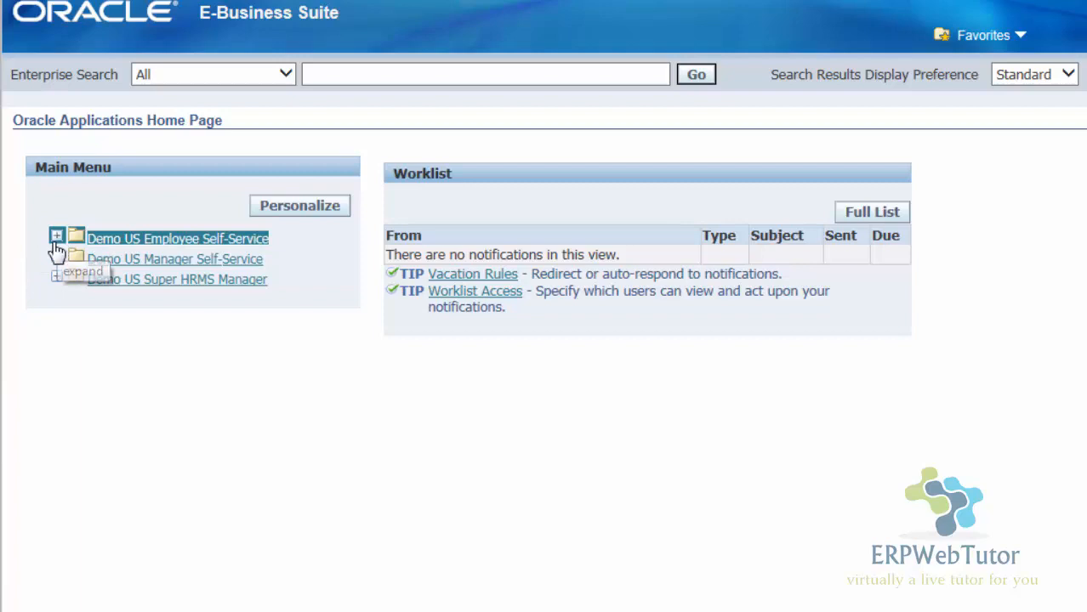
Step: Expand Demo US Employee Self-Service and Demo EMP SSHR in the Main Menu
{"action": "left_click", "coordinate": [57, 238]}
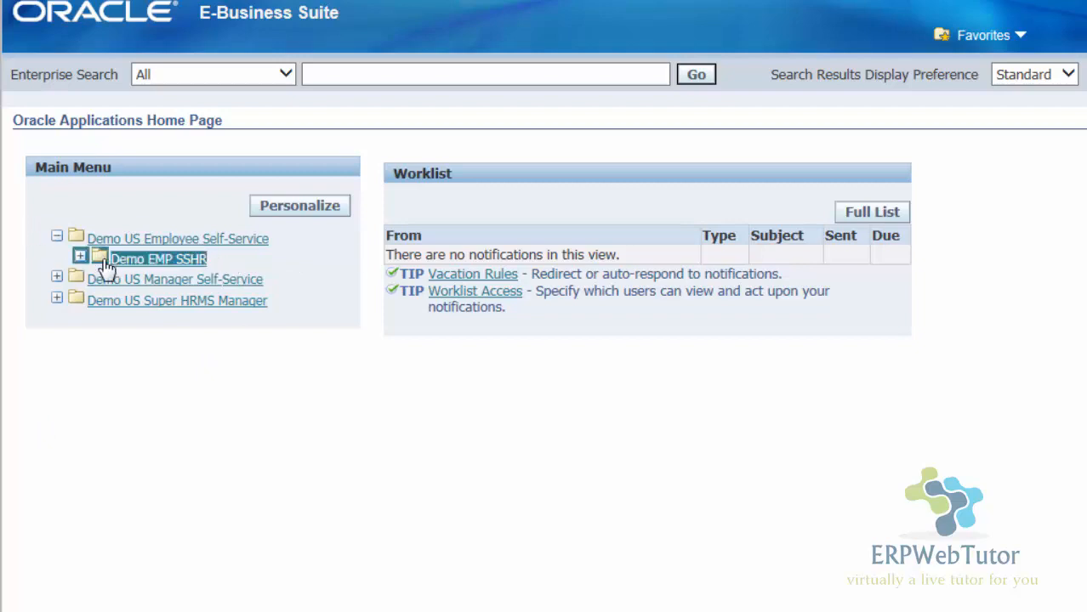
{"action": "mouse_move", "coordinate": [80, 258]}
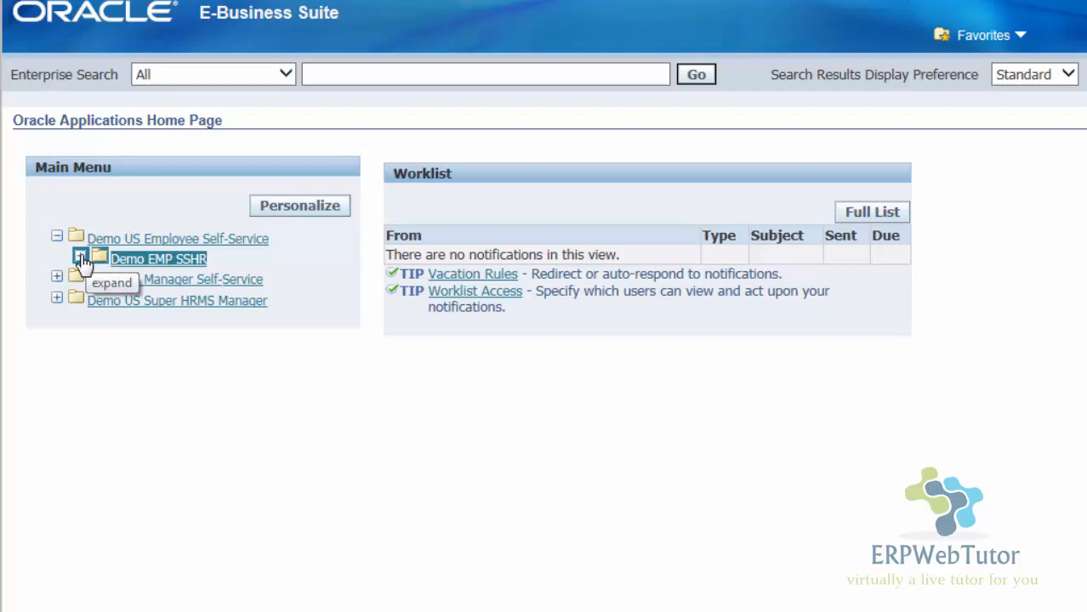
{"action": "left_click", "coordinate": [80, 259]}
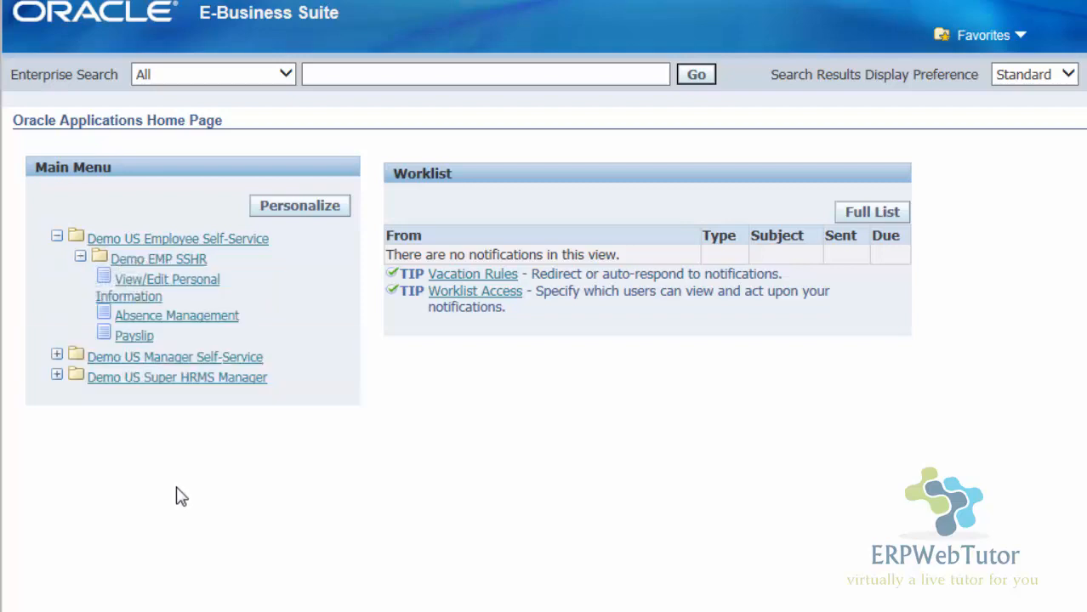
{"action": "mouse_move", "coordinate": [4, 301]}
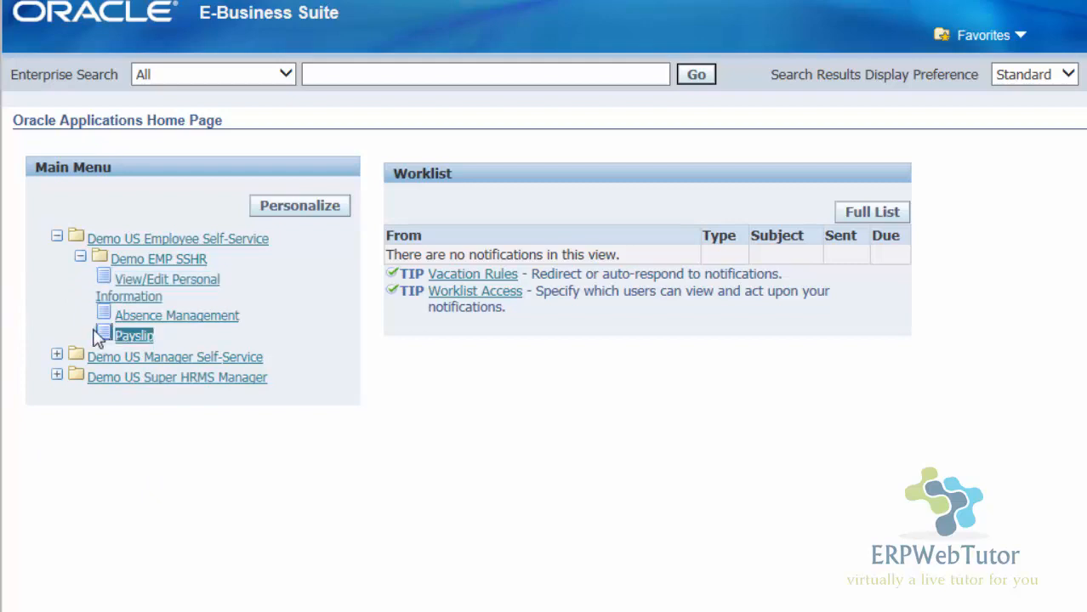
{"action": "mouse_move", "coordinate": [261, 308]}
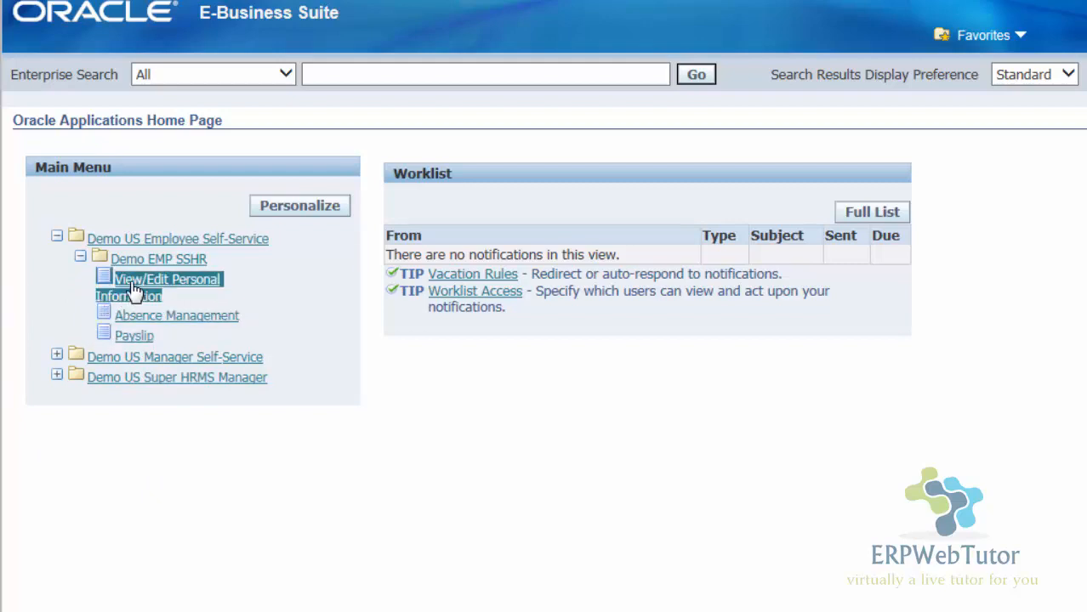
{"action": "mouse_move", "coordinate": [356, 344]}
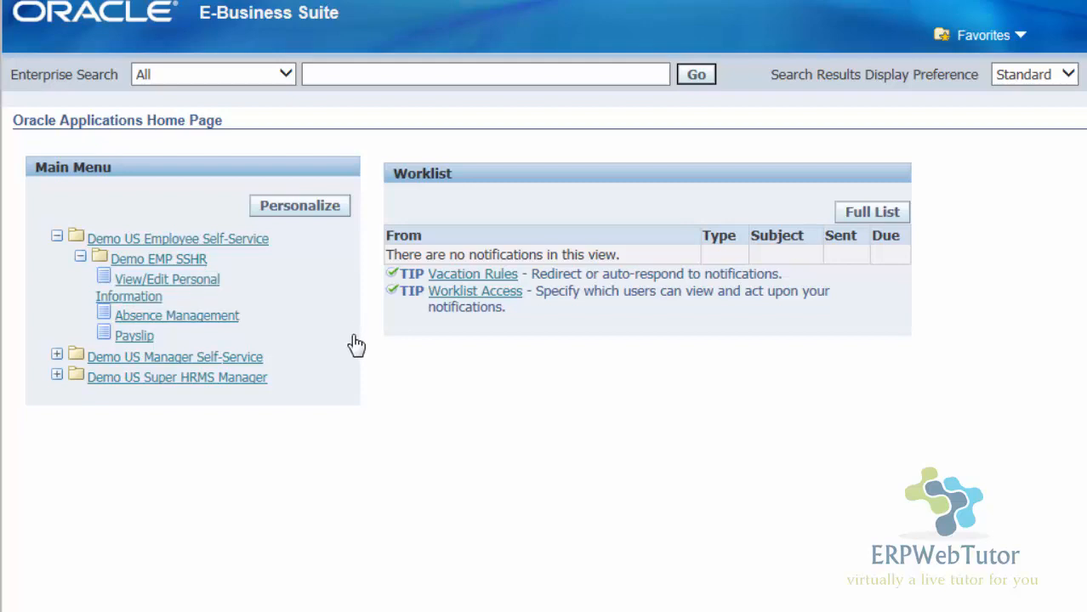
{"action": "mouse_move", "coordinate": [459, 383]}
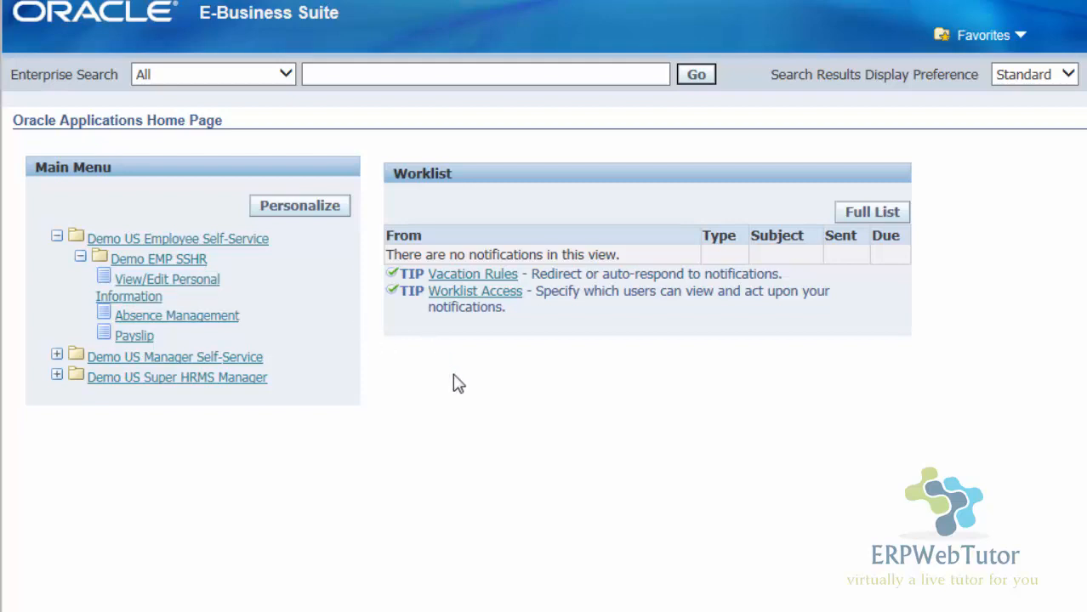
{"action": "mouse_move", "coordinate": [127, 476]}
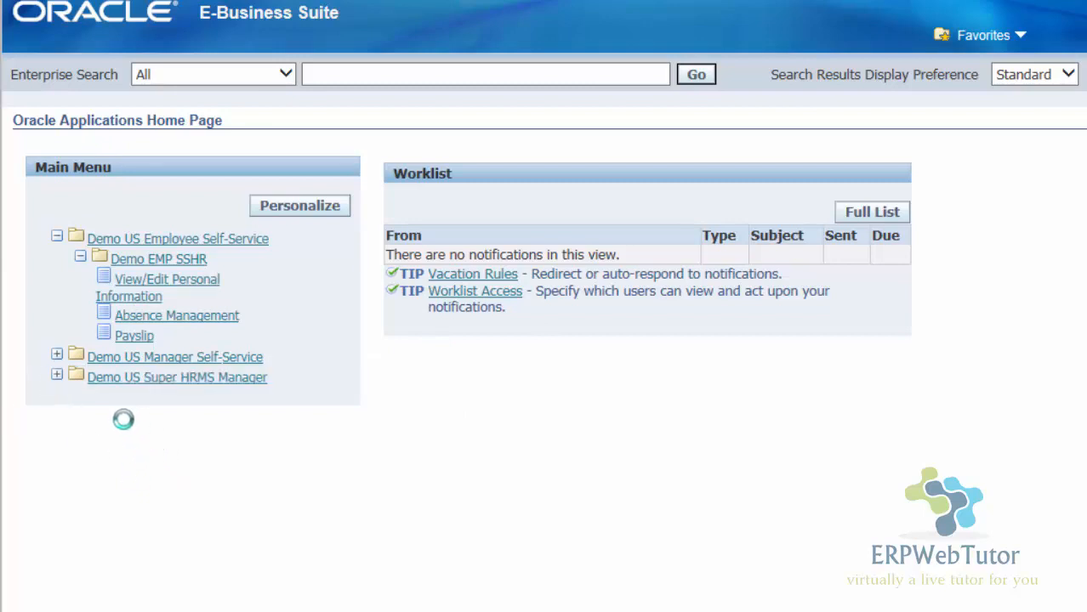
{"action": "left_click", "coordinate": [57, 377]}
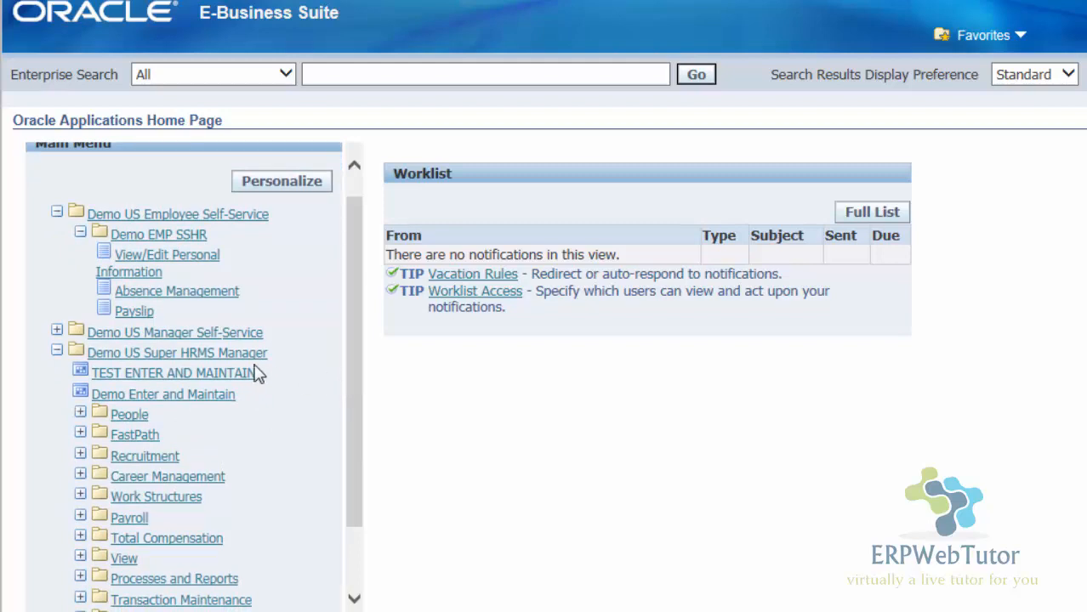
{"action": "mouse_move", "coordinate": [67, 295]}
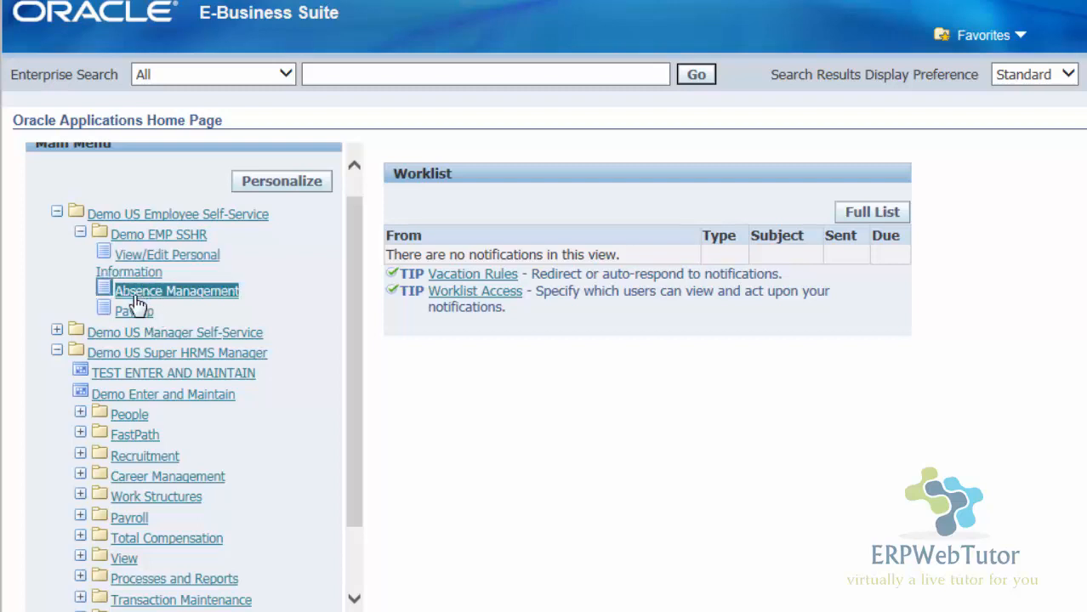
{"action": "mouse_move", "coordinate": [179, 273]}
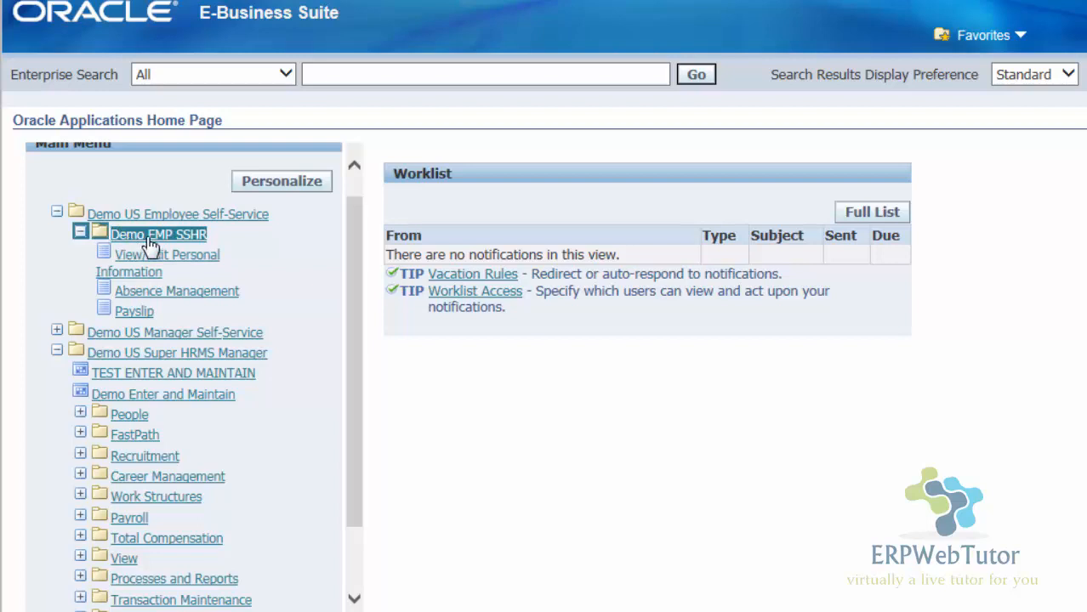
{"action": "mouse_move", "coordinate": [344, 264]}
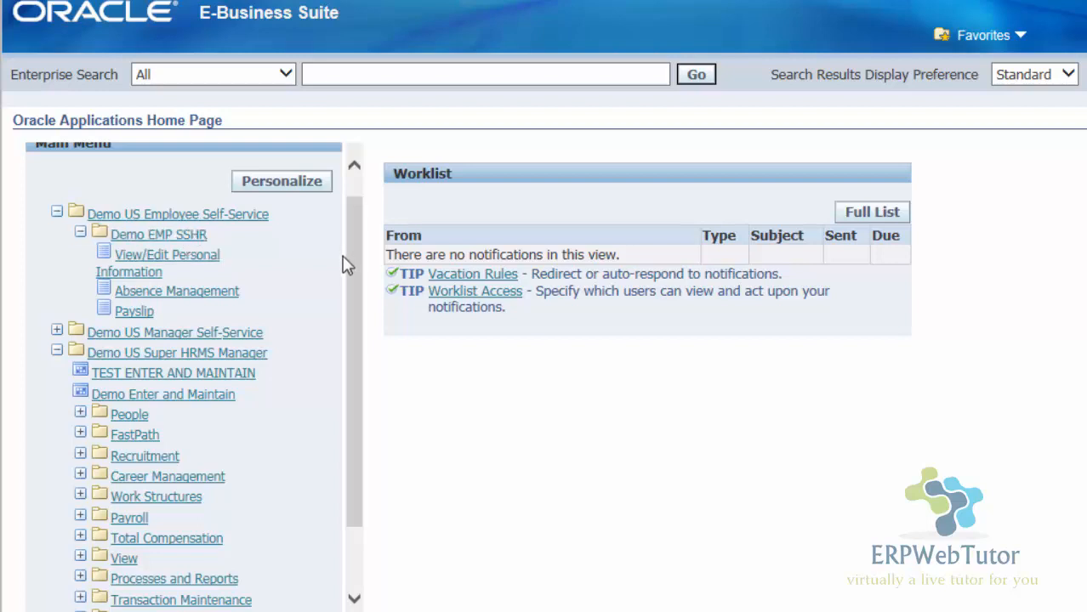
{"action": "mouse_move", "coordinate": [95, 259]}
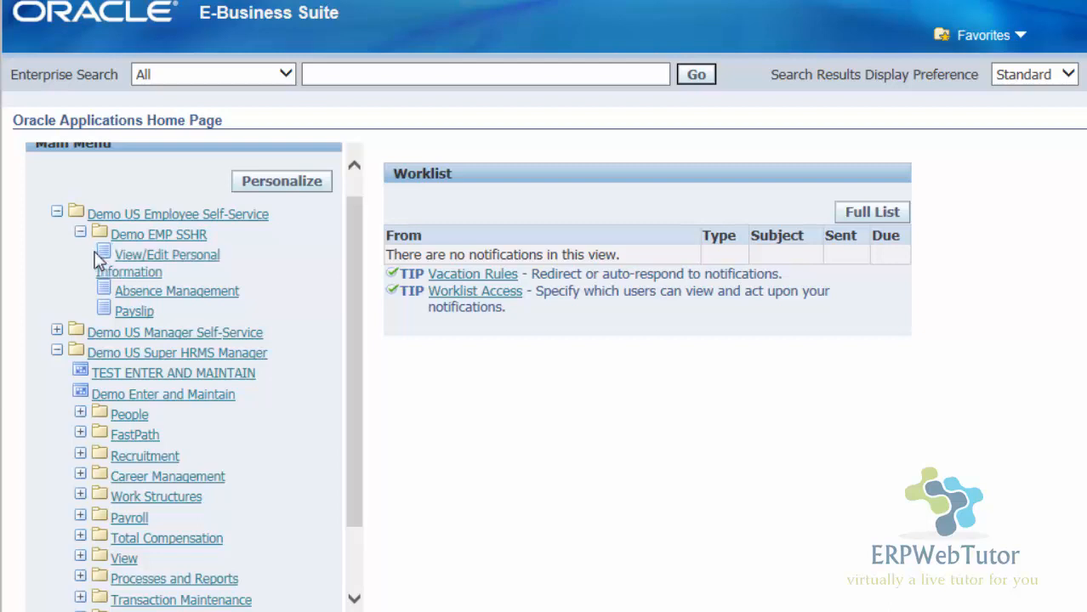
{"action": "mouse_move", "coordinate": [284, 380]}
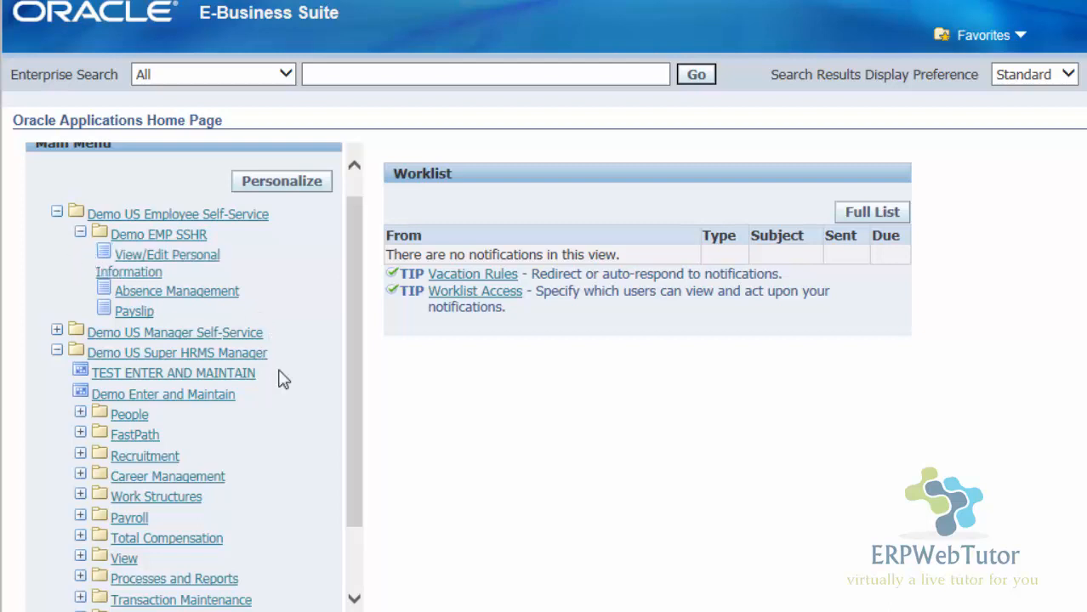
{"action": "mouse_move", "coordinate": [351, 407]}
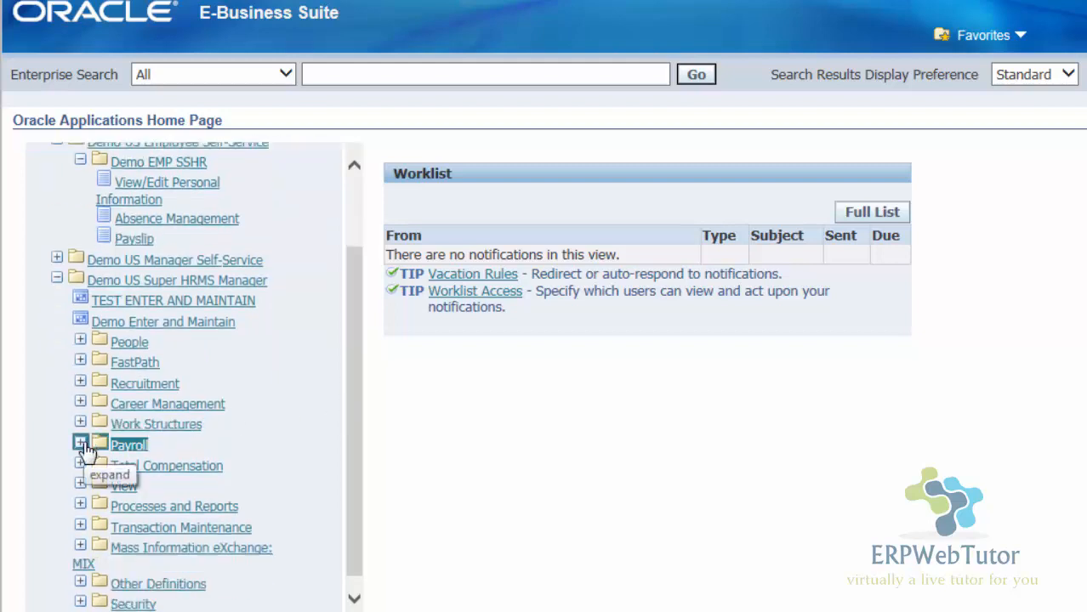
Step: Expand Payroll under Demo US Super HRMS Manager and choose Description
{"action": "left_click", "coordinate": [80, 445]}
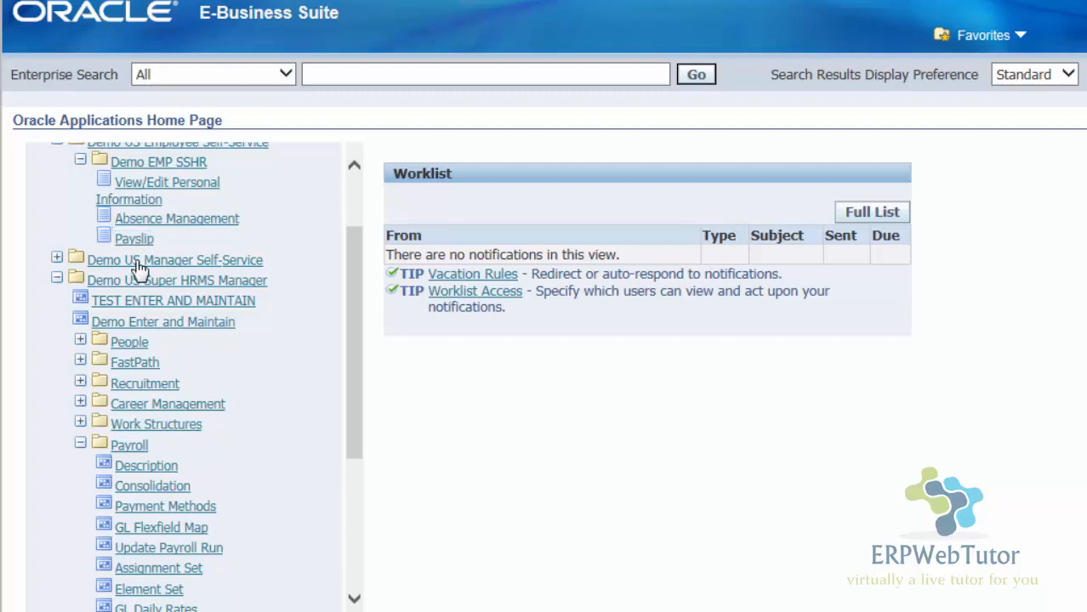
{"action": "left_click", "coordinate": [145, 465]}
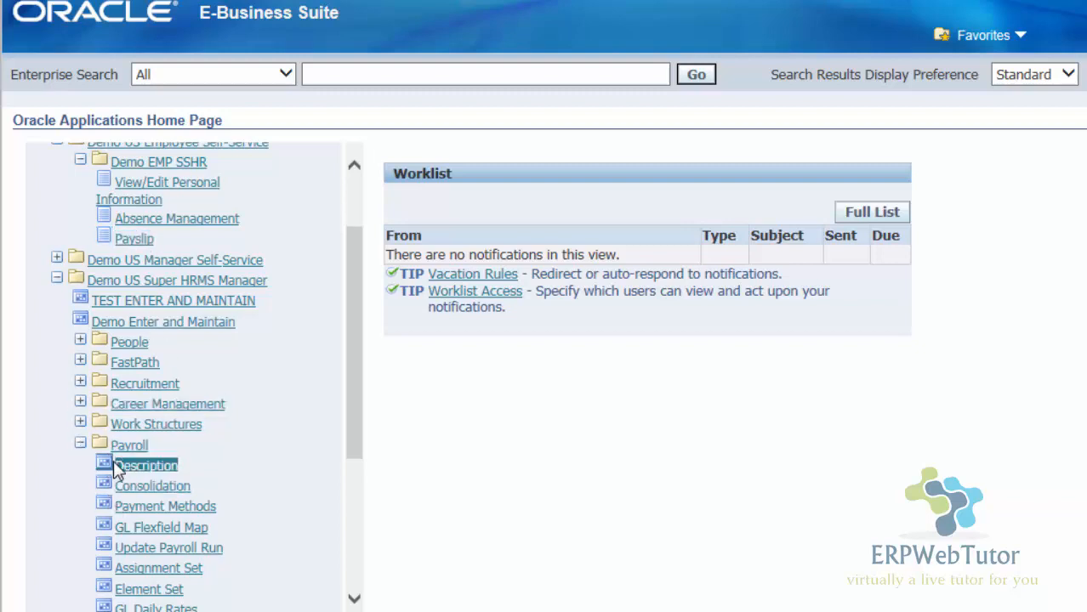
{"action": "mouse_move", "coordinate": [123, 470]}
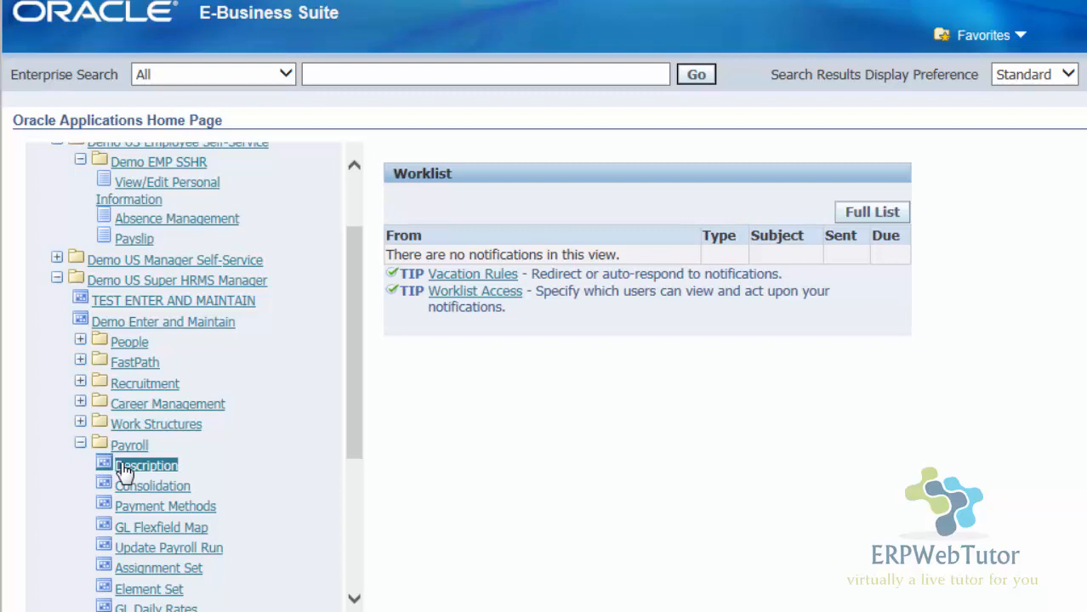
{"action": "mouse_move", "coordinate": [170, 472]}
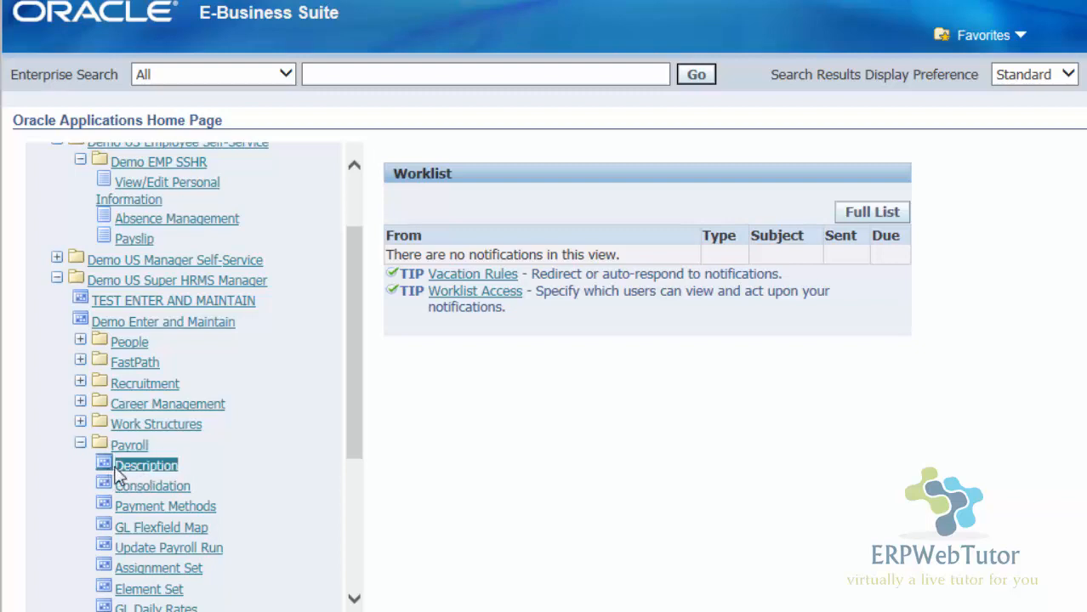
{"action": "mouse_move", "coordinate": [145, 465]}
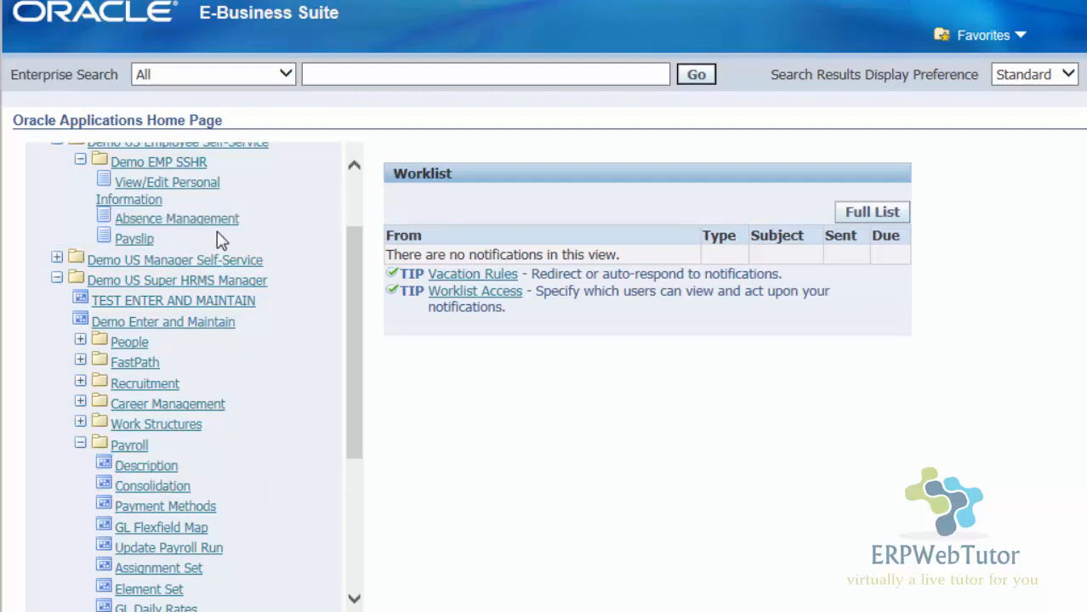
{"action": "mouse_move", "coordinate": [457, 483]}
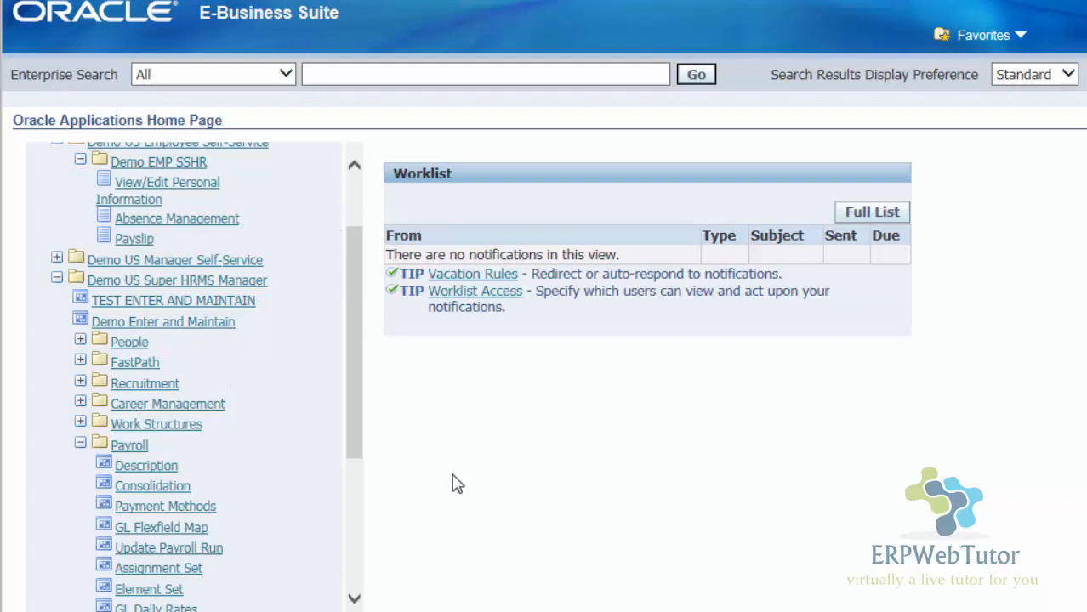
{"action": "mouse_move", "coordinate": [466, 468]}
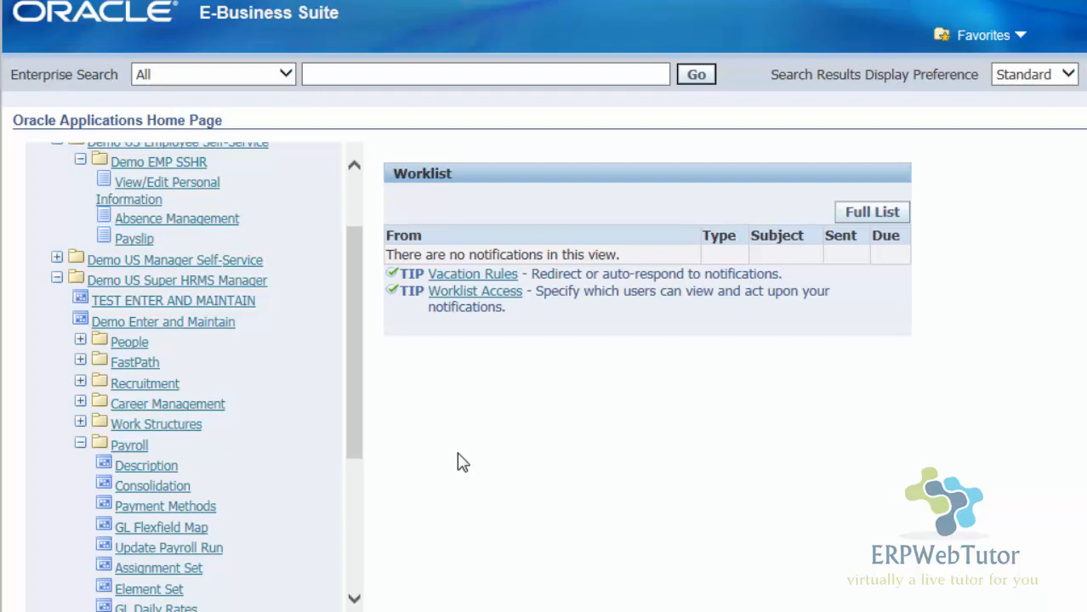
{"action": "mouse_move", "coordinate": [452, 473]}
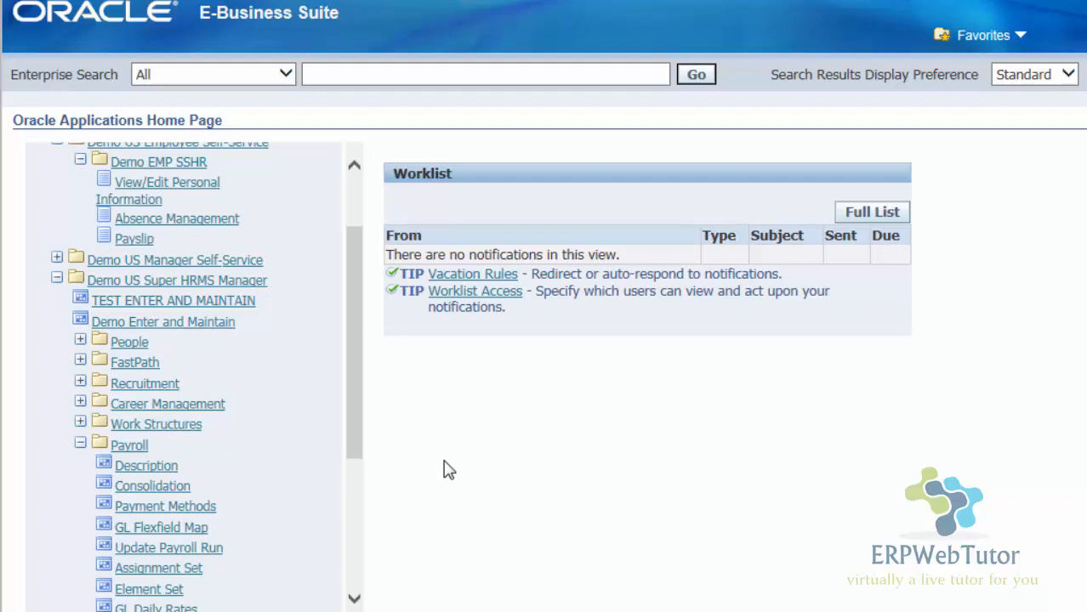
{"action": "mouse_move", "coordinate": [451, 478]}
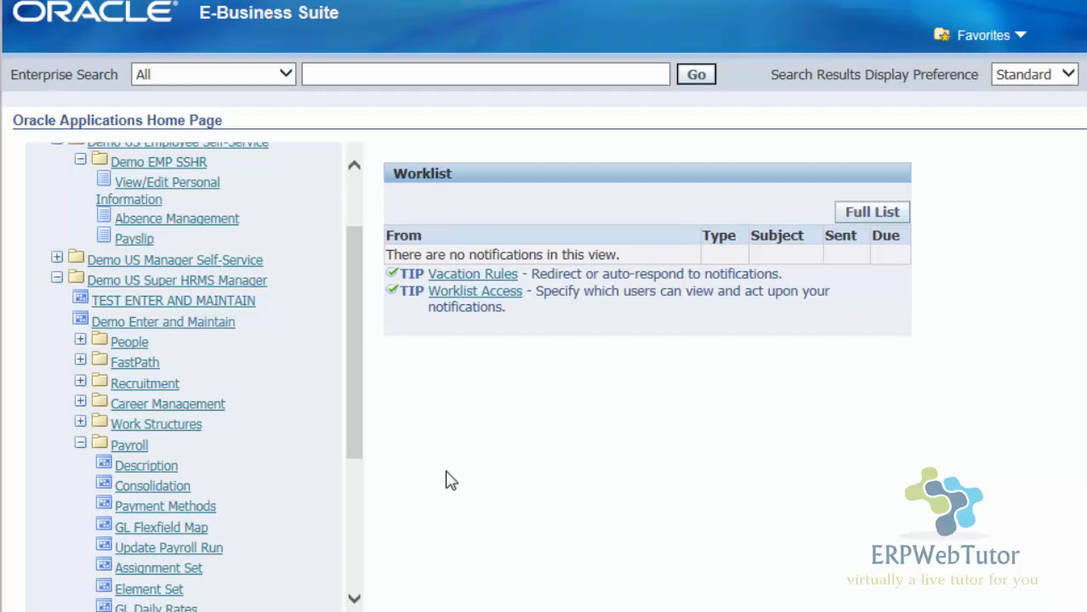
{"action": "mouse_move", "coordinate": [448, 483]}
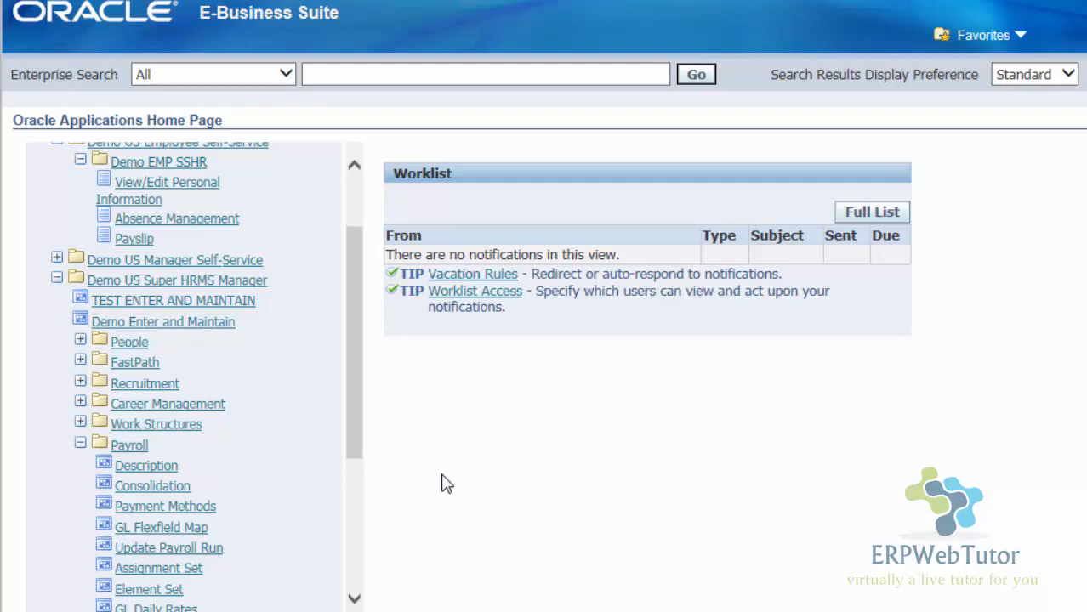
{"action": "left_click", "coordinate": [145, 465]}
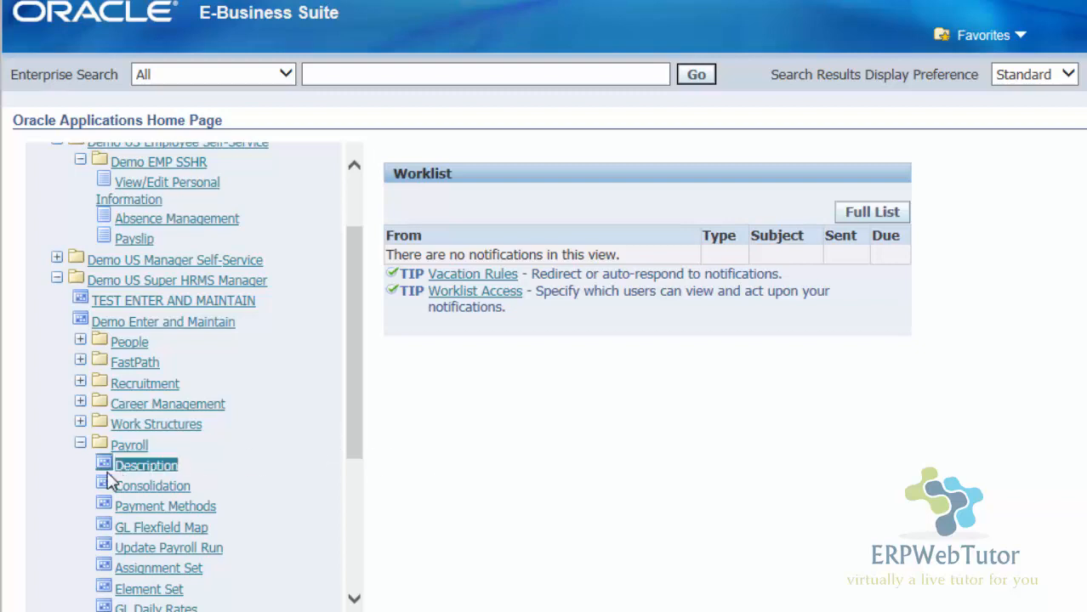
{"action": "mouse_move", "coordinate": [106, 470]}
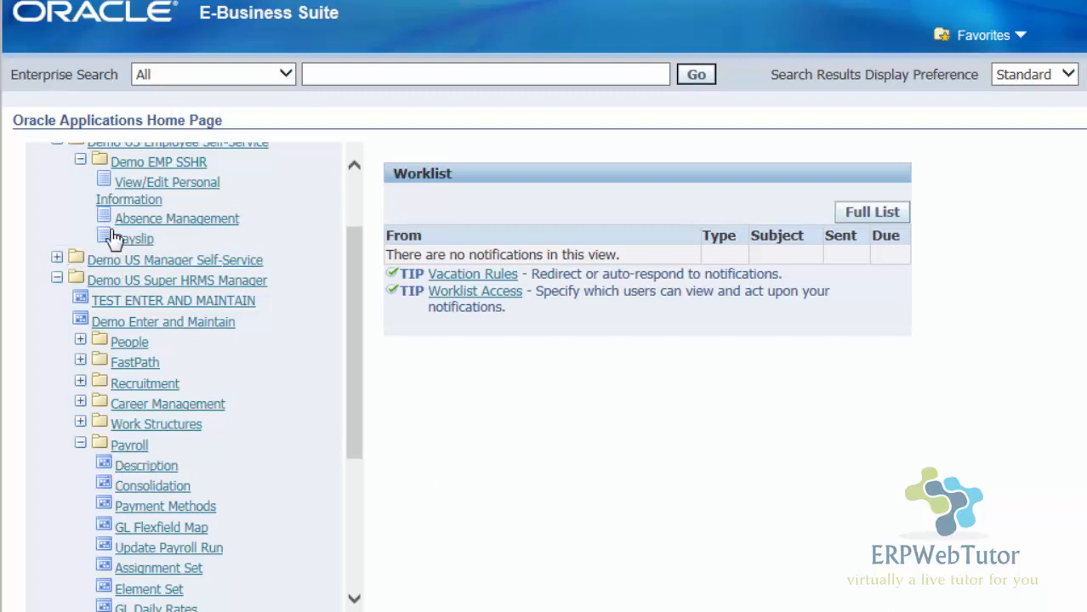
{"action": "mouse_move", "coordinate": [346, 316]}
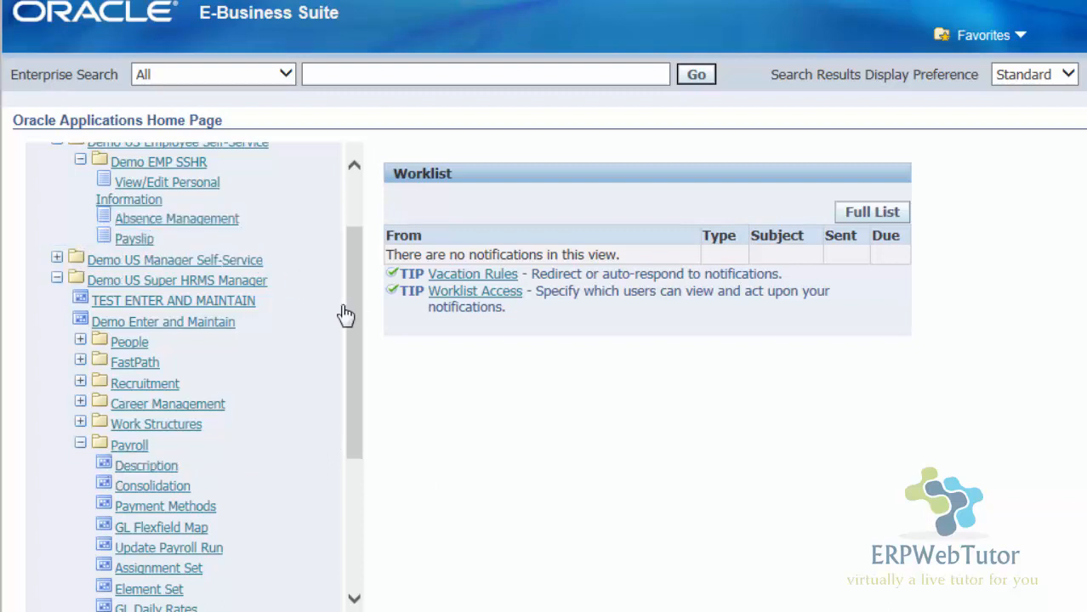
{"action": "scroll", "scroll_direction": "up", "scroll_amount": 3}
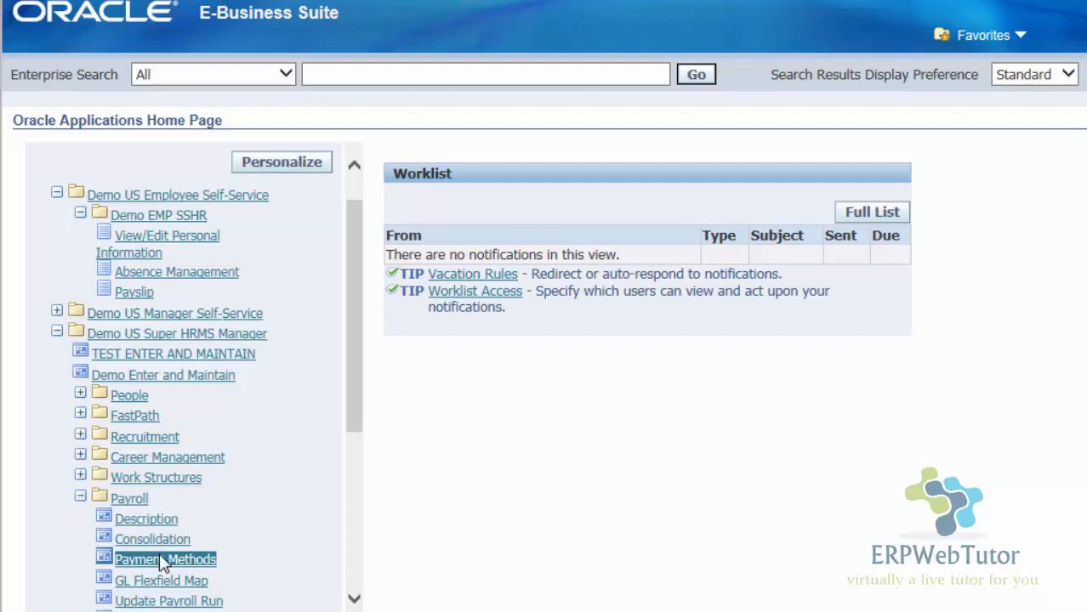
{"action": "mouse_move", "coordinate": [305, 283]}
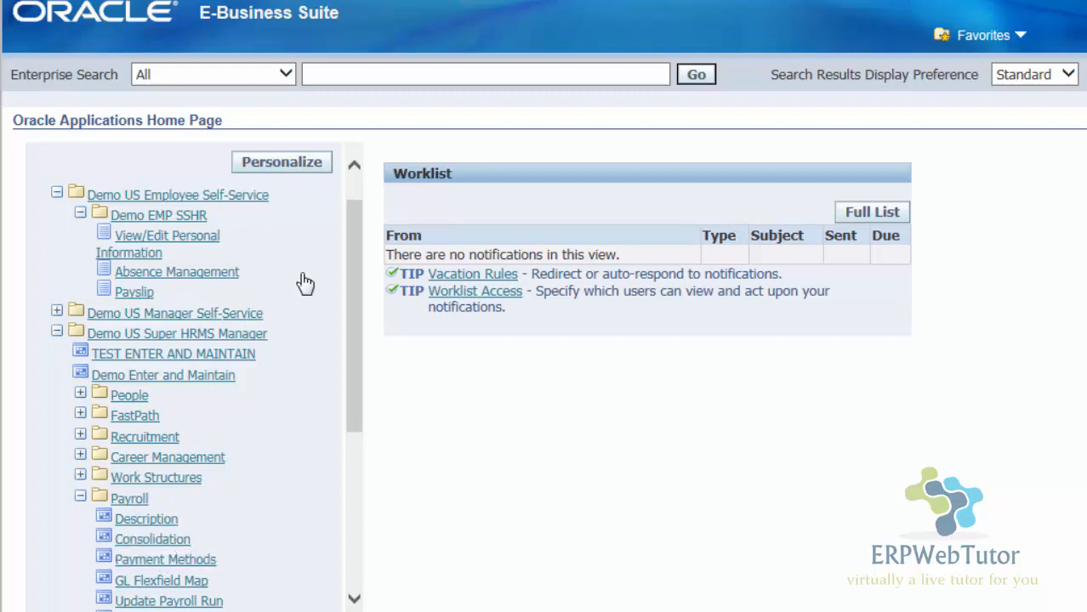
{"action": "mouse_move", "coordinate": [170, 302]}
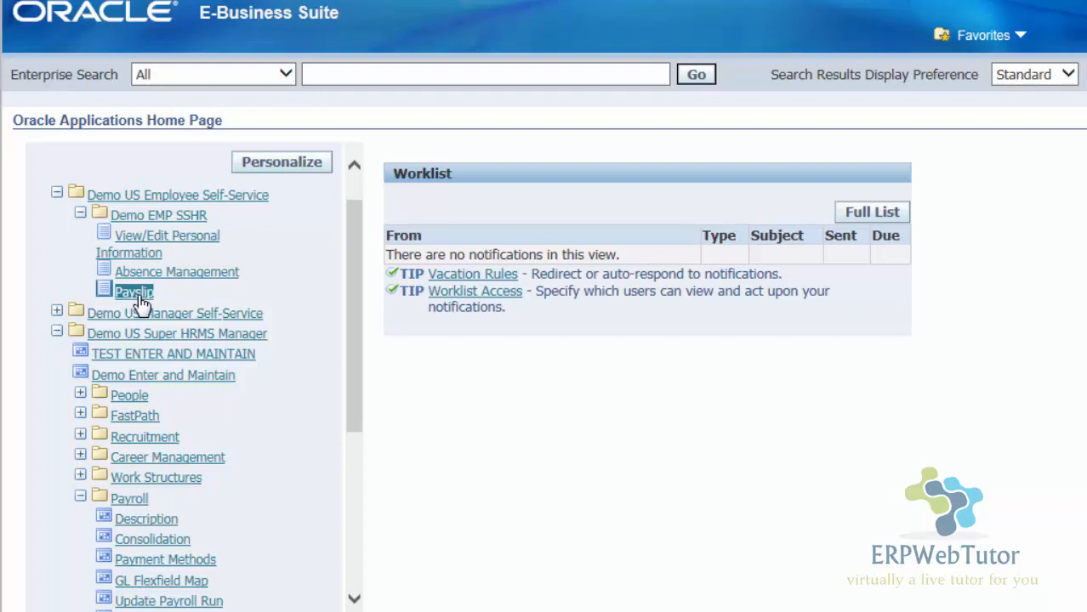
{"action": "left_click", "coordinate": [133, 292]}
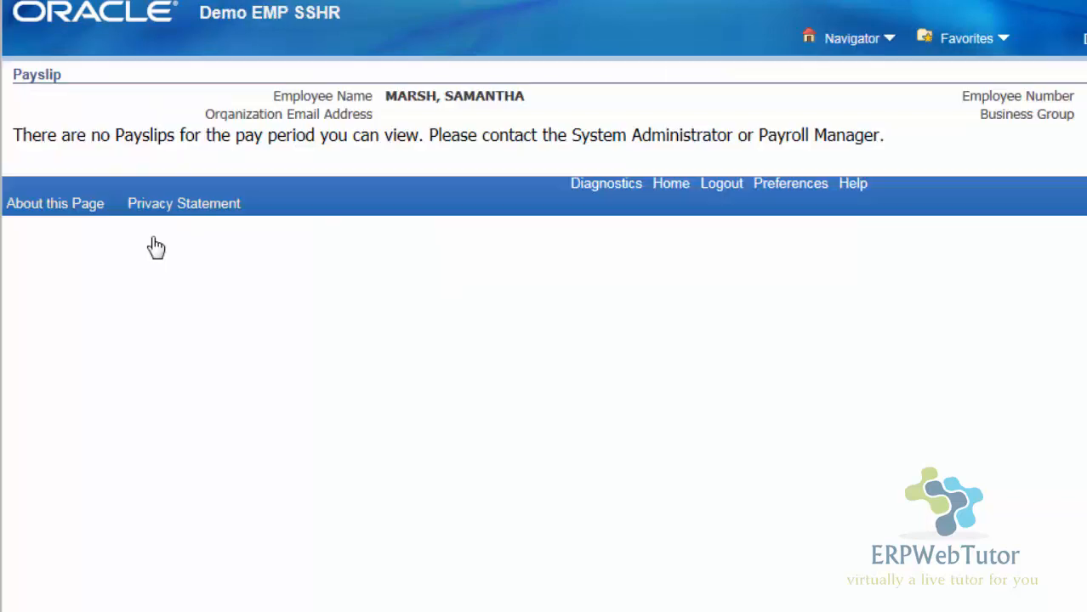
{"action": "mouse_move", "coordinate": [170, 194]}
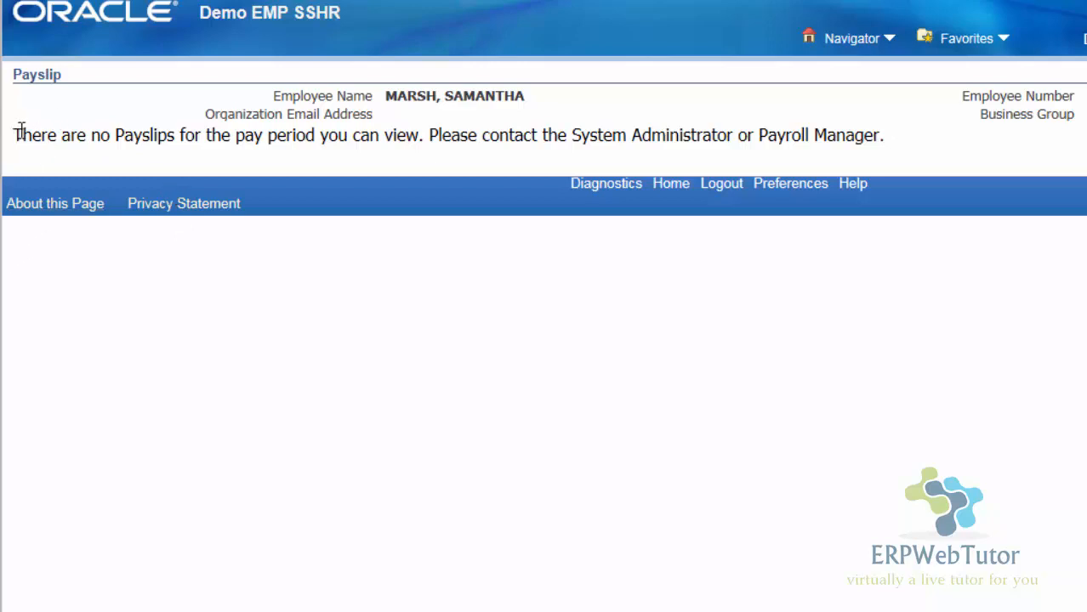
{"action": "mouse_move", "coordinate": [196, 160]}
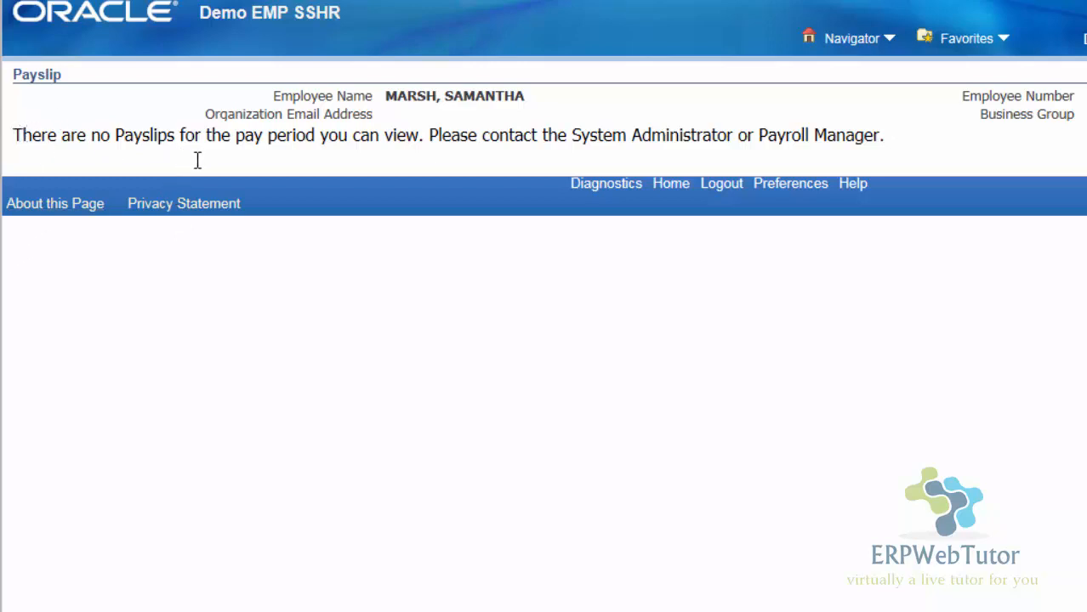
{"action": "mouse_move", "coordinate": [334, 340]}
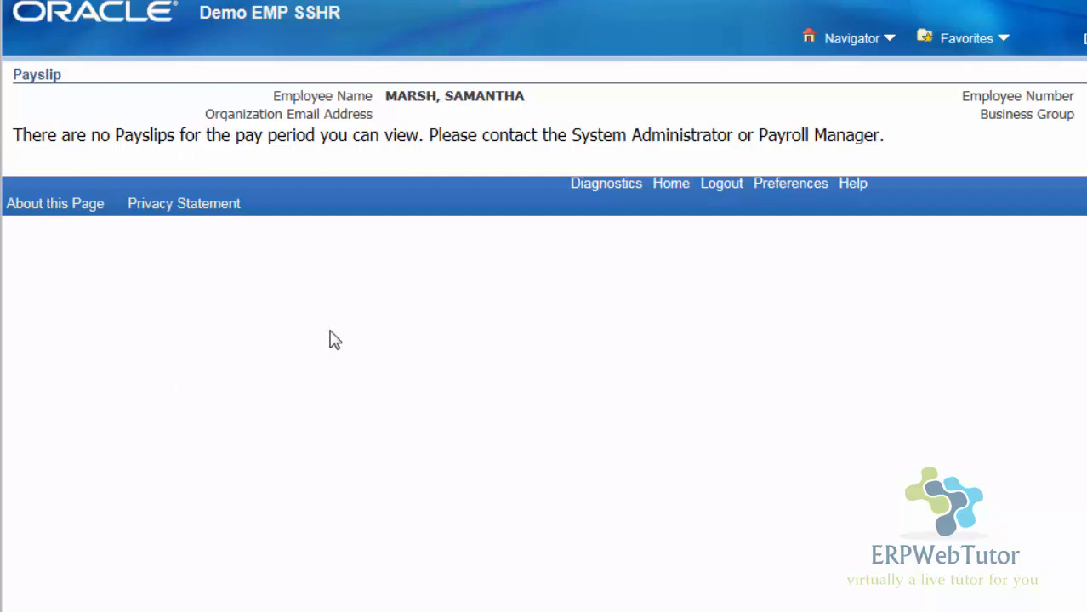
{"action": "mouse_move", "coordinate": [368, 318]}
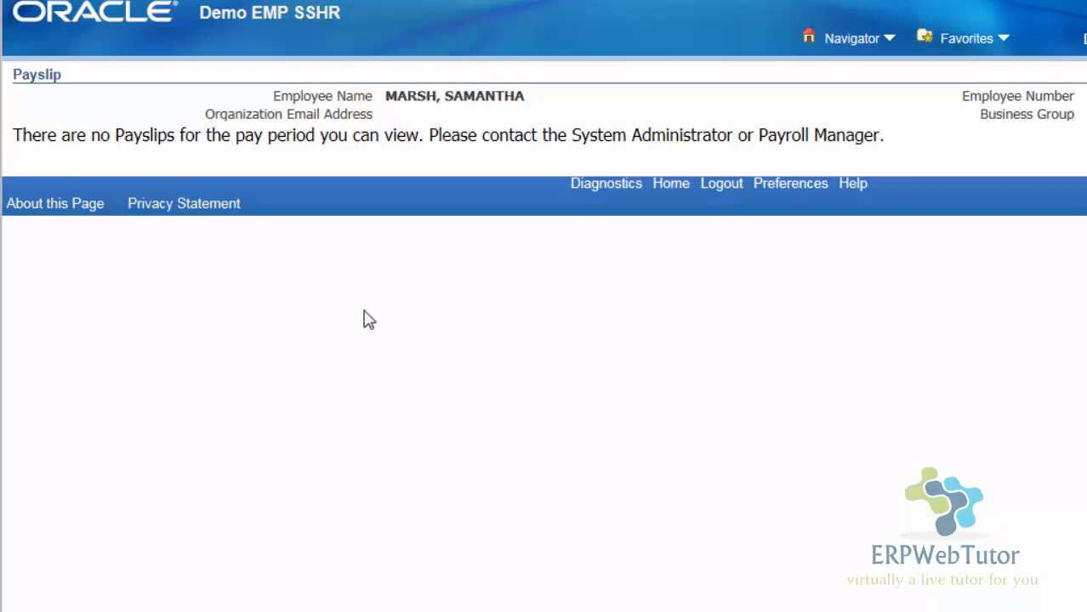
{"action": "mouse_move", "coordinate": [425, 119]}
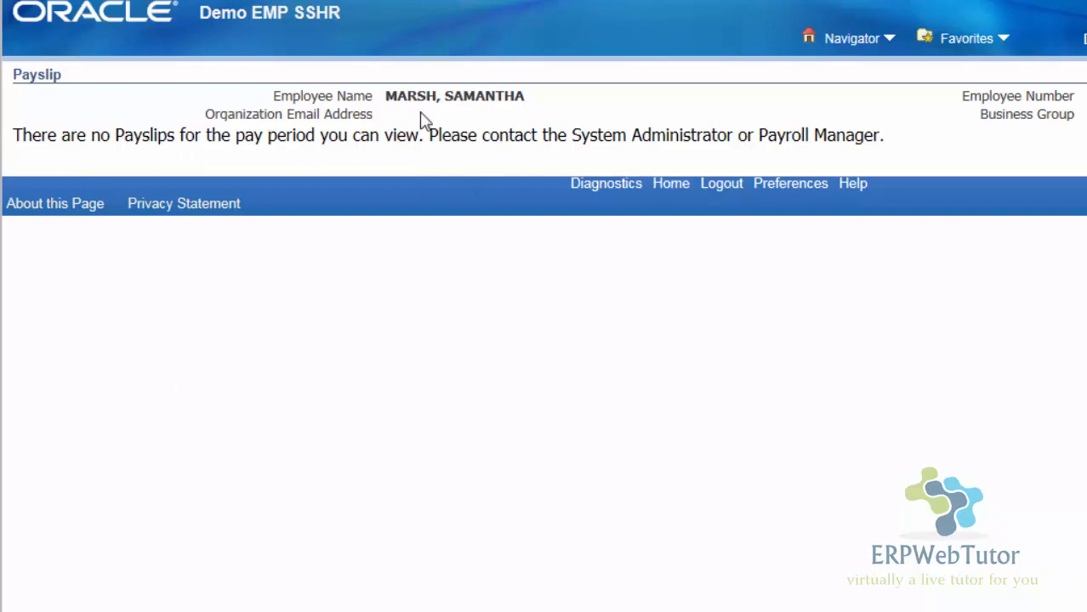
{"action": "mouse_move", "coordinate": [339, 191]}
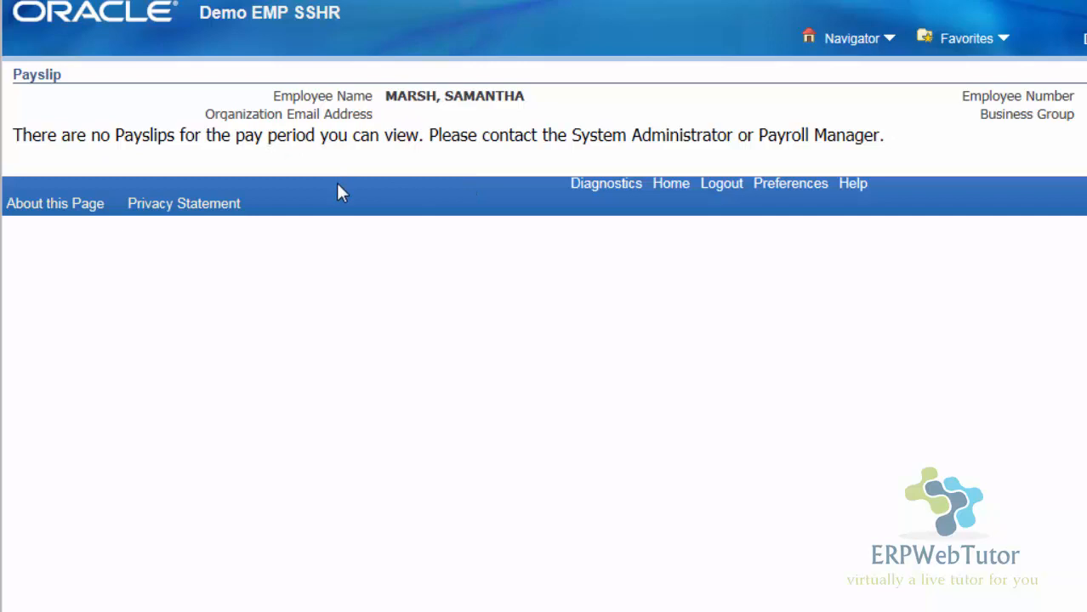
{"action": "mouse_move", "coordinate": [56, 436]}
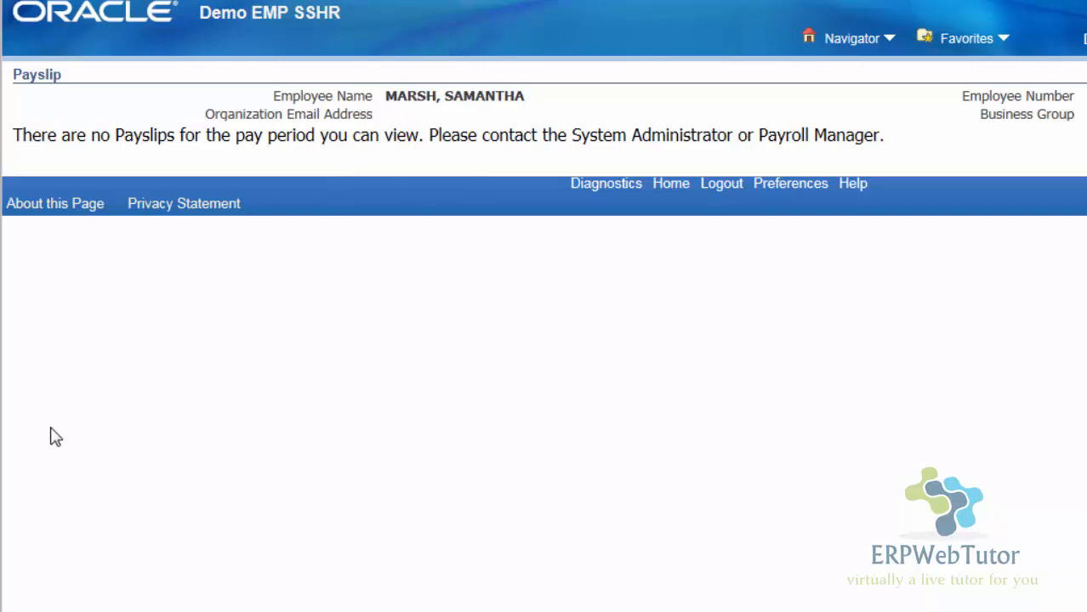
{"action": "mouse_move", "coordinate": [54, 426]}
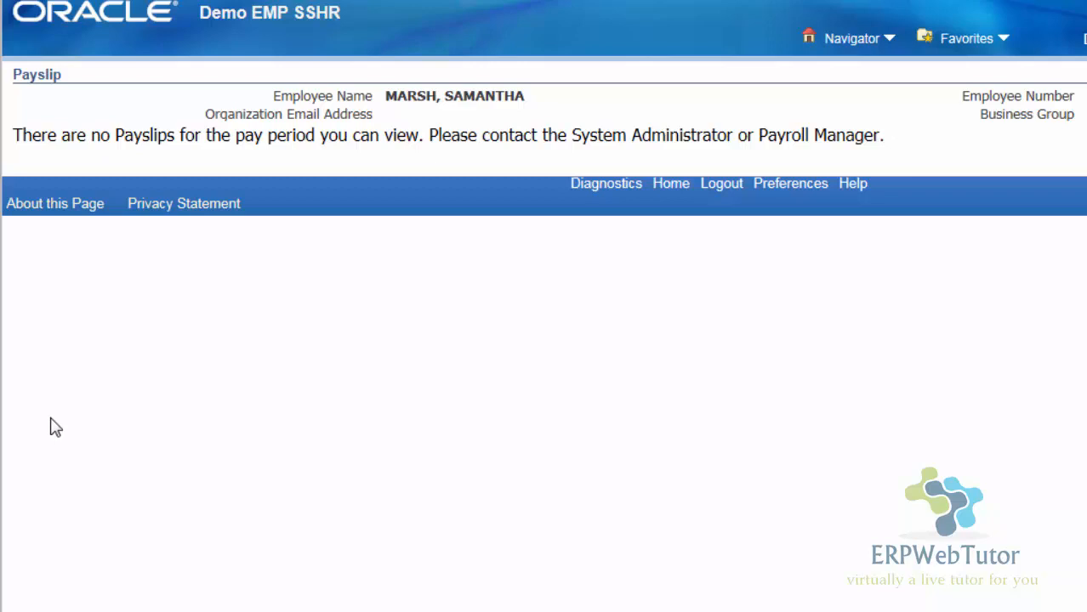
{"action": "mouse_move", "coordinate": [628, 370]}
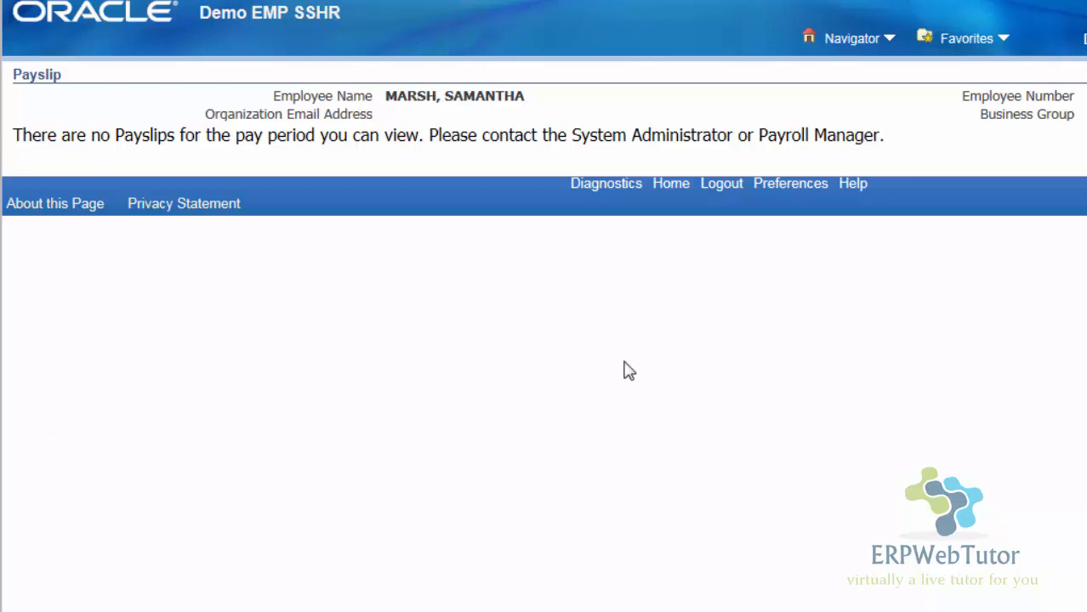
{"action": "mouse_move", "coordinate": [986, 429]}
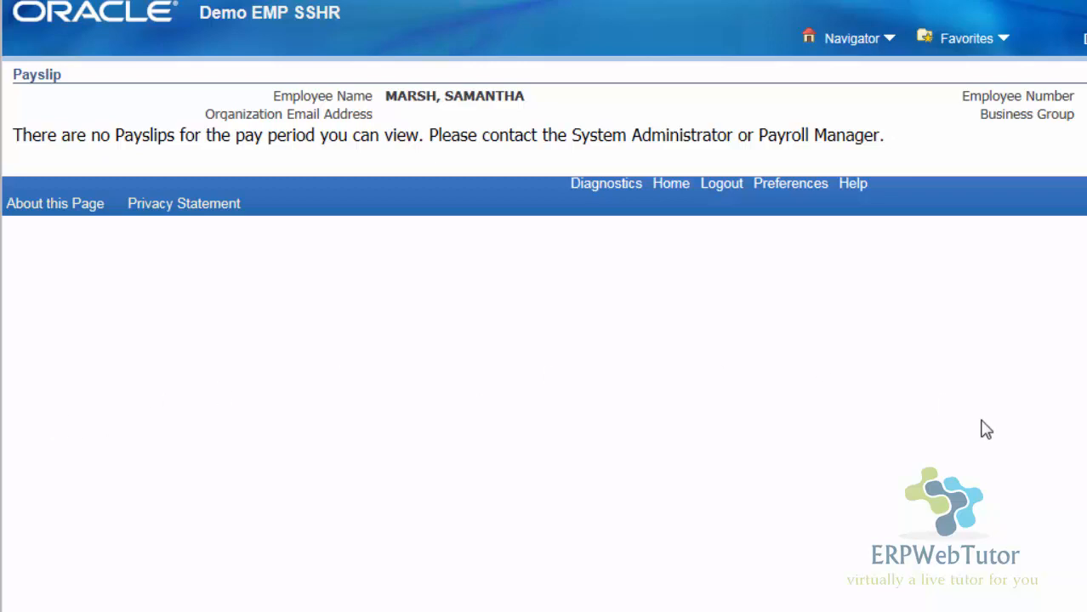
{"action": "mouse_move", "coordinate": [925, 438]}
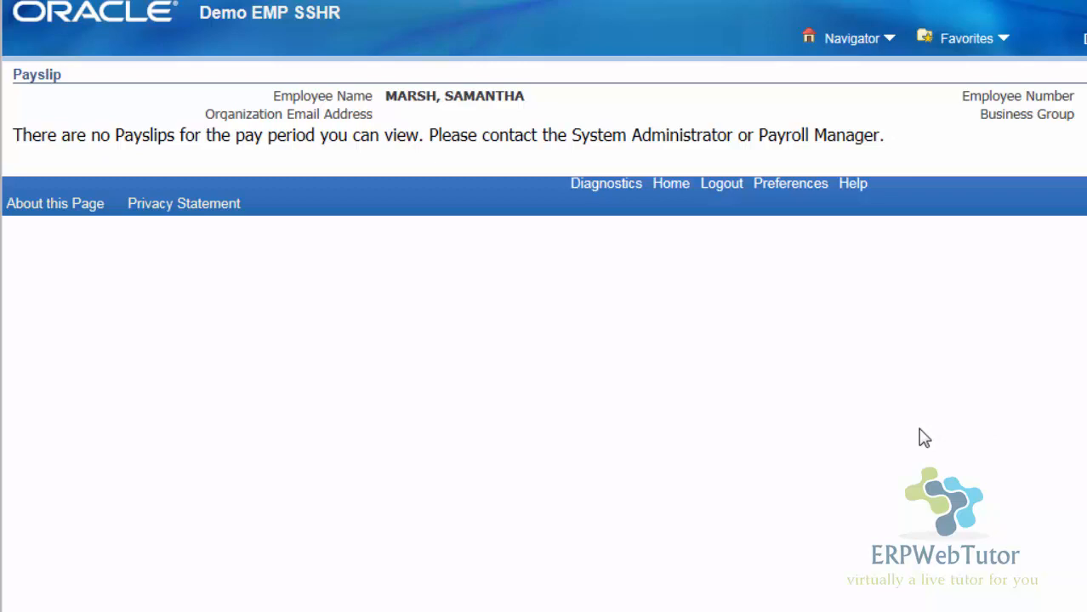
{"action": "mouse_move", "coordinate": [919, 439]}
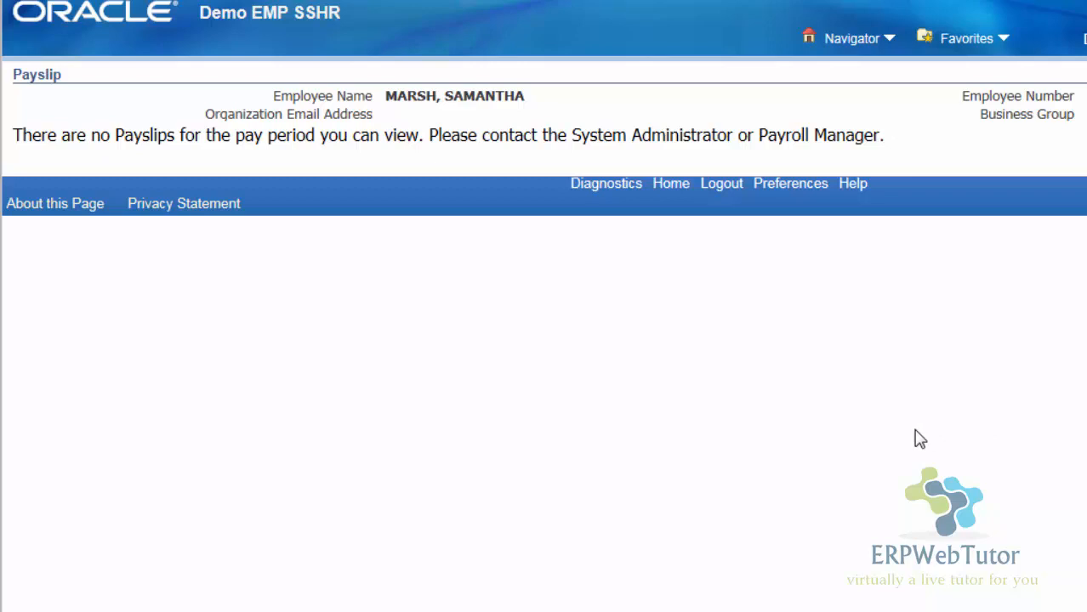
{"action": "mouse_move", "coordinate": [740, 463]}
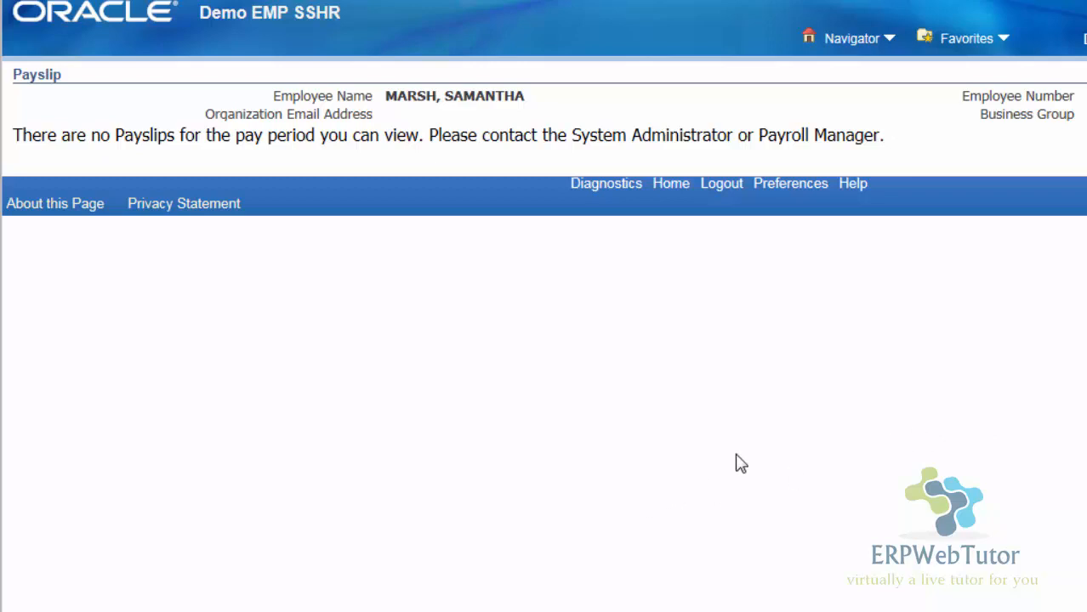
{"action": "mouse_move", "coordinate": [703, 492]}
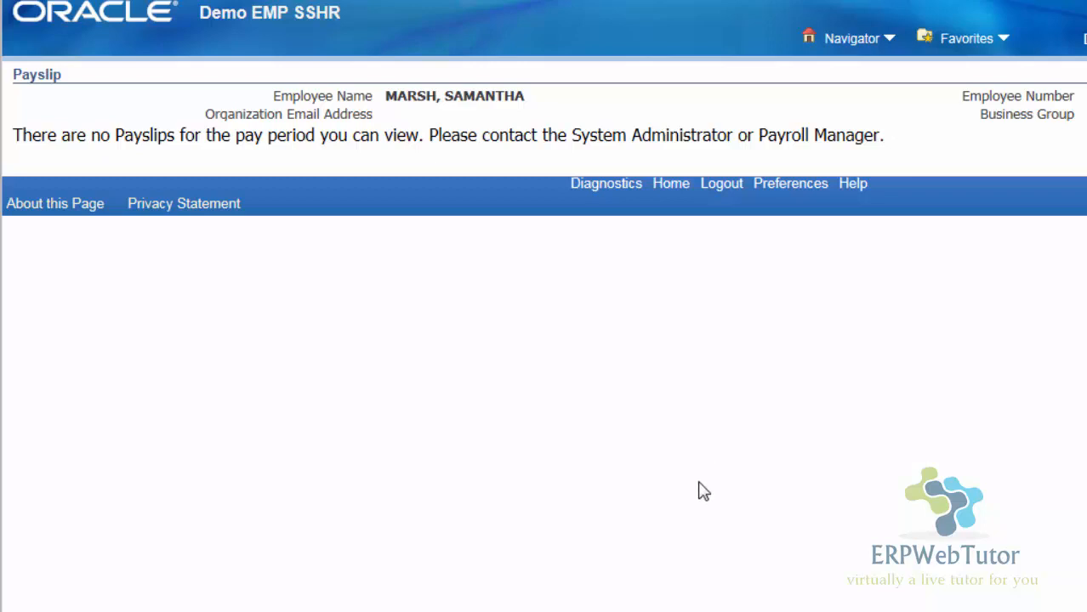
{"action": "mouse_move", "coordinate": [582, 505]}
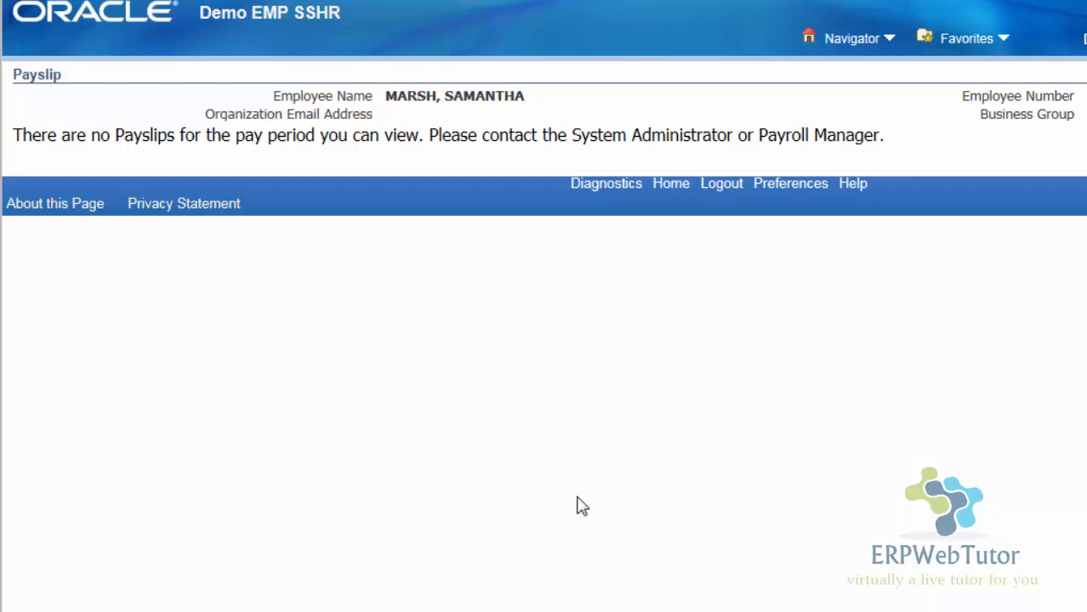
{"action": "mouse_move", "coordinate": [79, 256]}
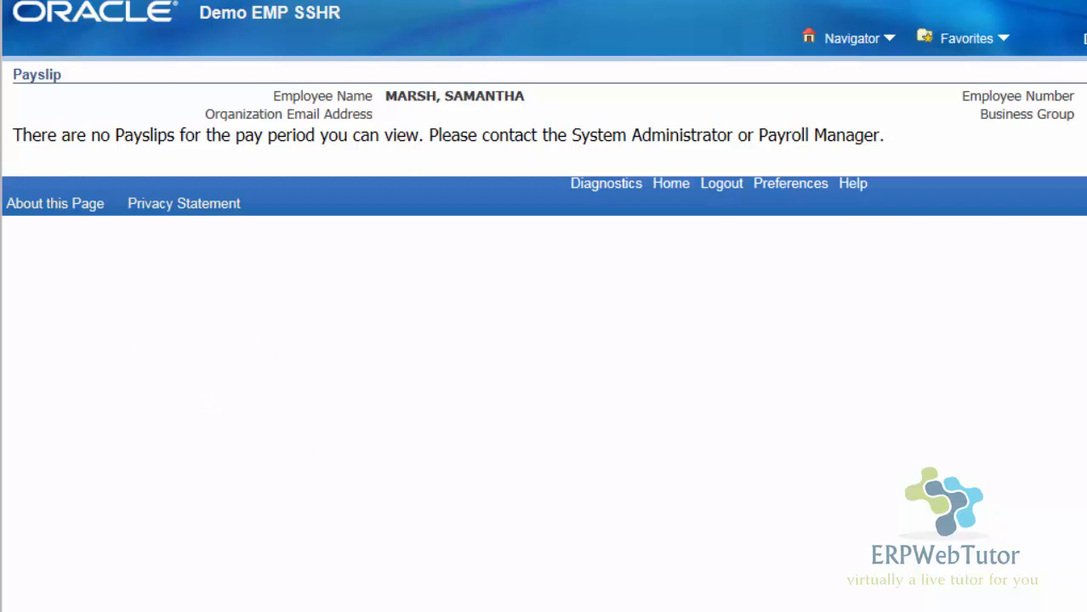
{"action": "left_click", "coordinate": [670, 183]}
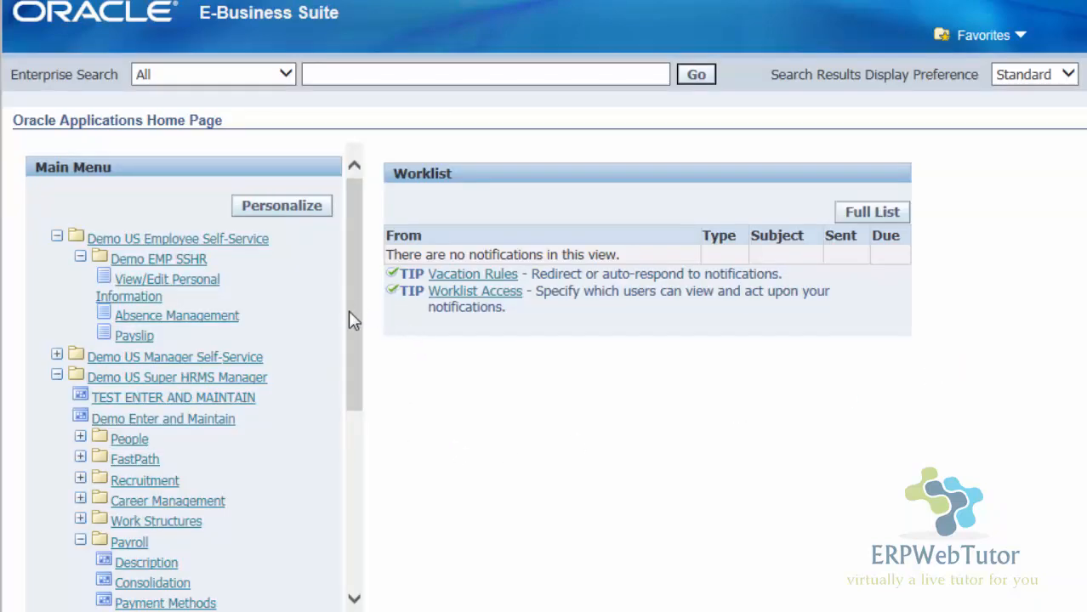
Step: Scroll the Main Menu down to Payroll and select its Description form
{"action": "scroll", "scroll_direction": "down", "scroll_amount": 3}
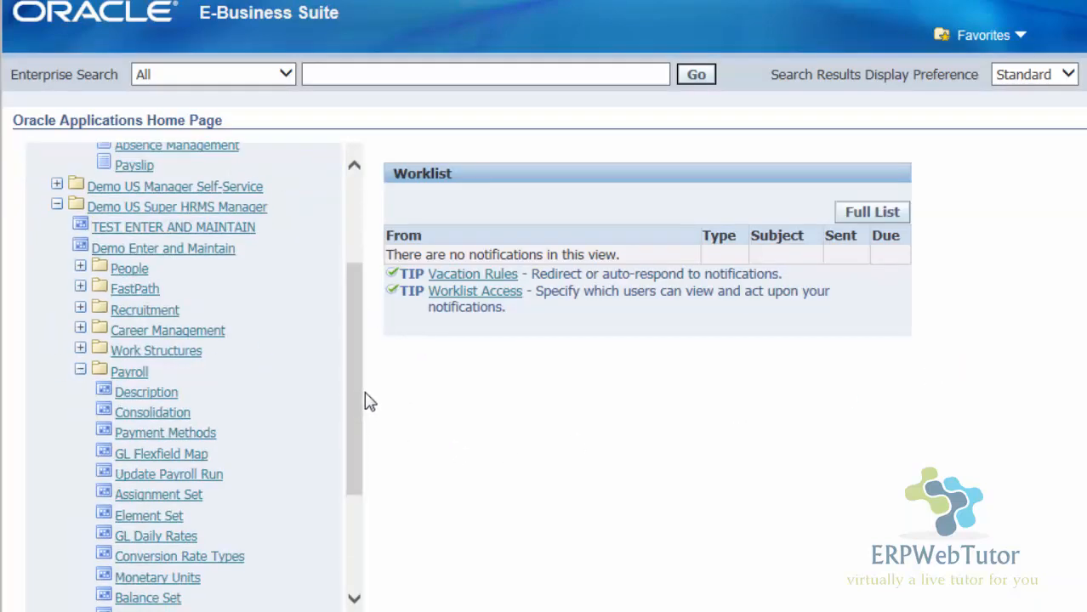
{"action": "mouse_move", "coordinate": [357, 390]}
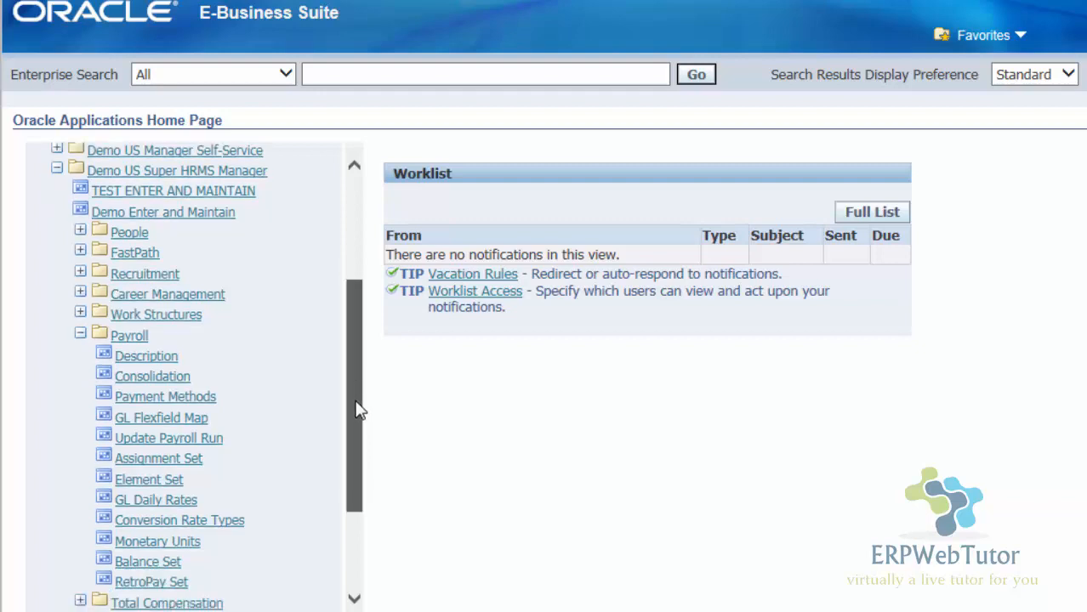
{"action": "scroll", "scroll_direction": "down", "scroll_amount": 3}
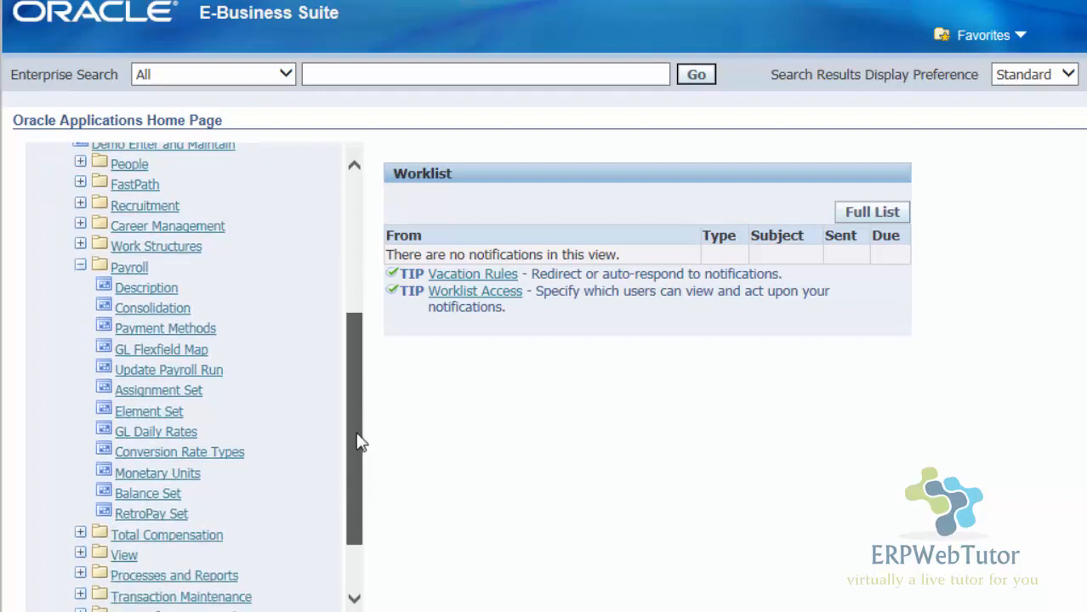
{"action": "mouse_move", "coordinate": [326, 386]}
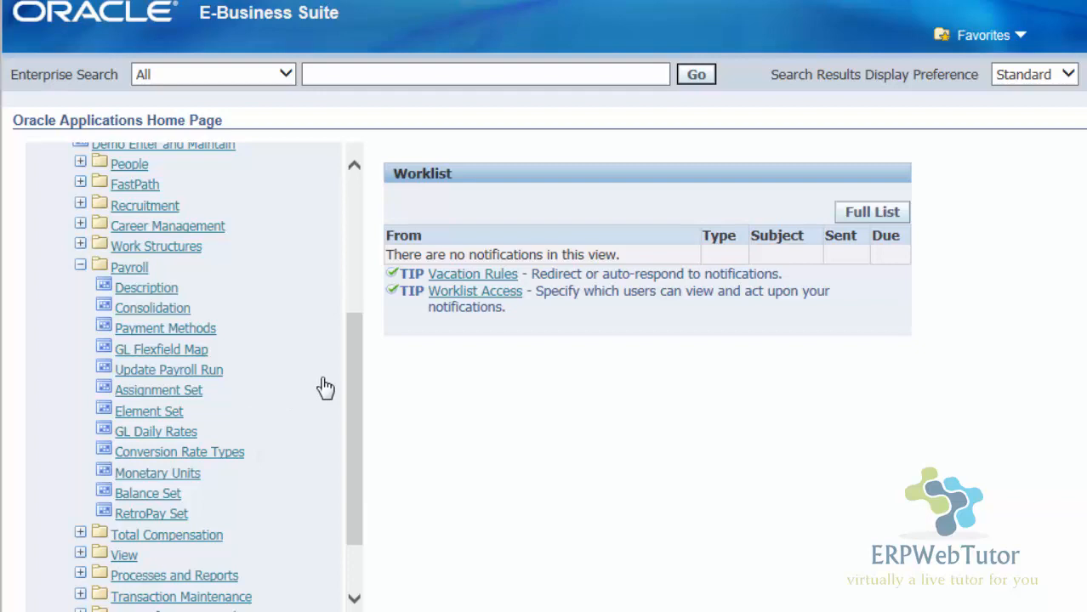
{"action": "mouse_move", "coordinate": [383, 299]}
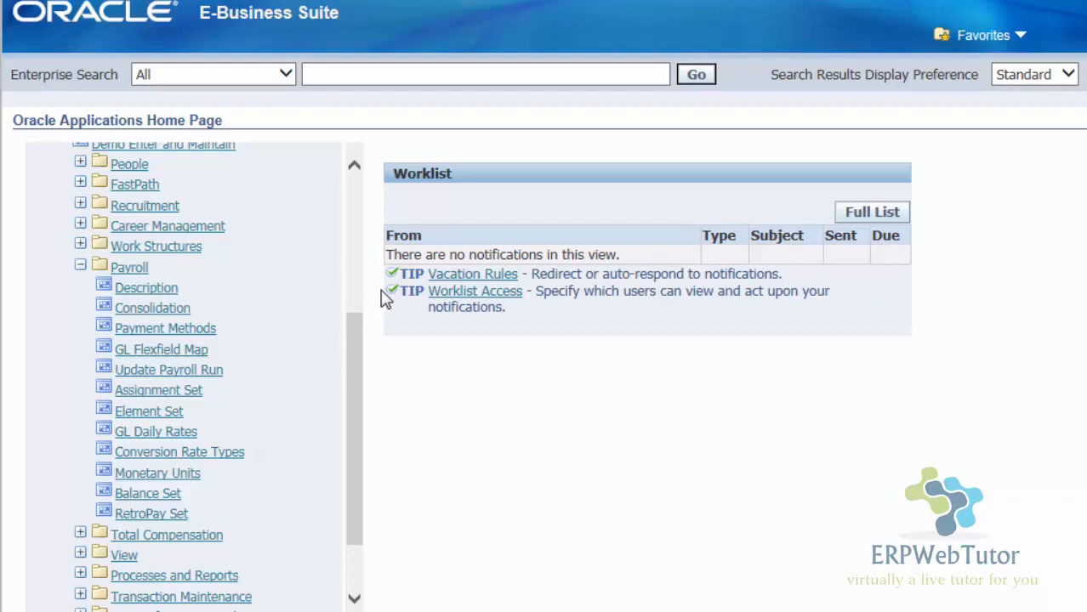
{"action": "mouse_move", "coordinate": [251, 302]}
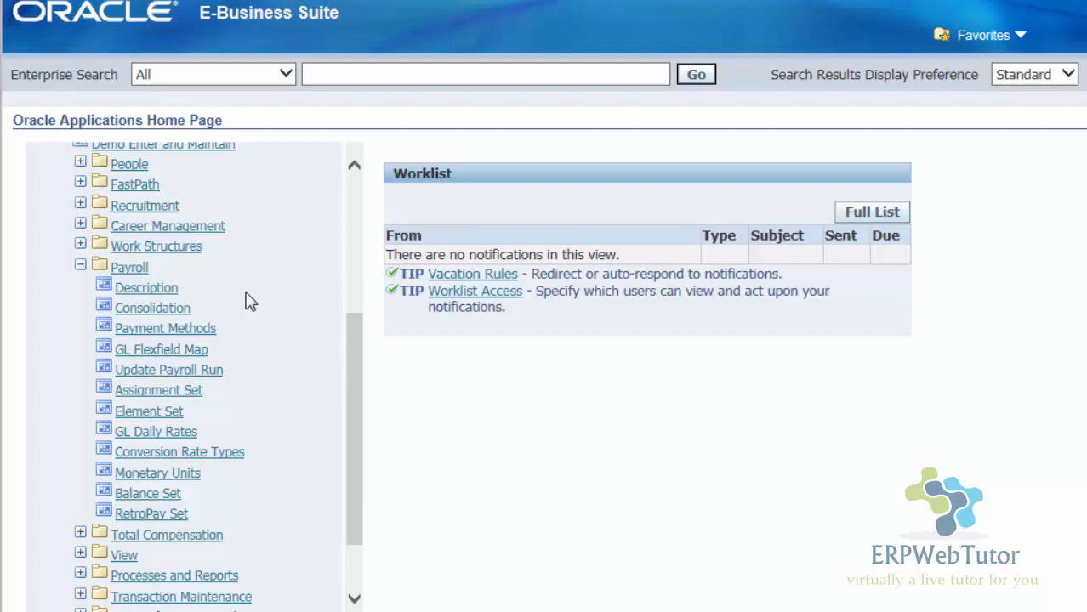
{"action": "mouse_move", "coordinate": [661, 441]}
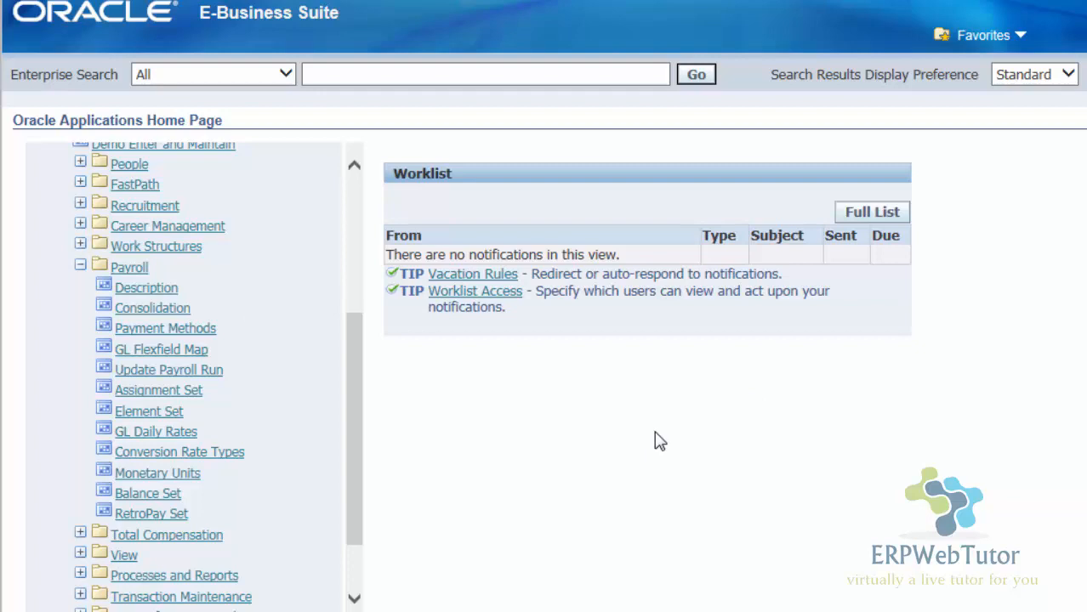
{"action": "mouse_move", "coordinate": [94, 413]}
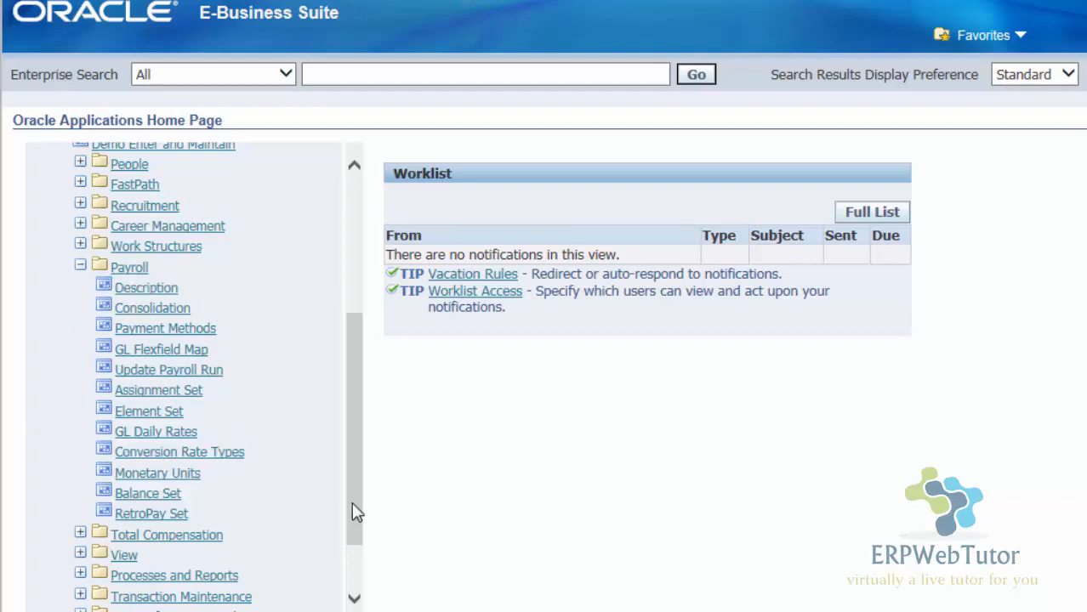
{"action": "mouse_move", "coordinate": [412, 498]}
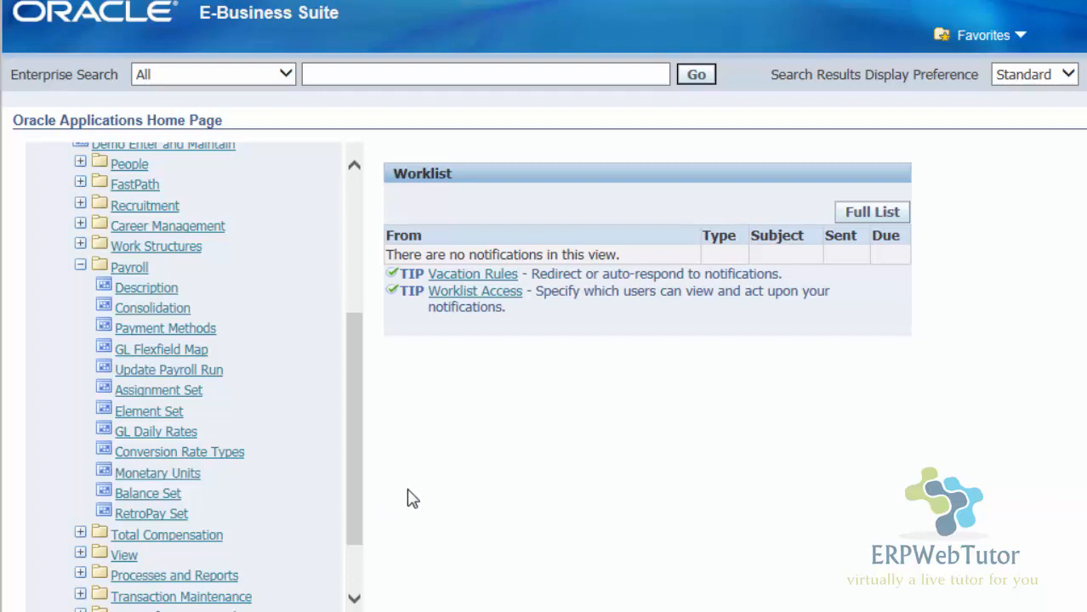
{"action": "left_click", "coordinate": [145, 287]}
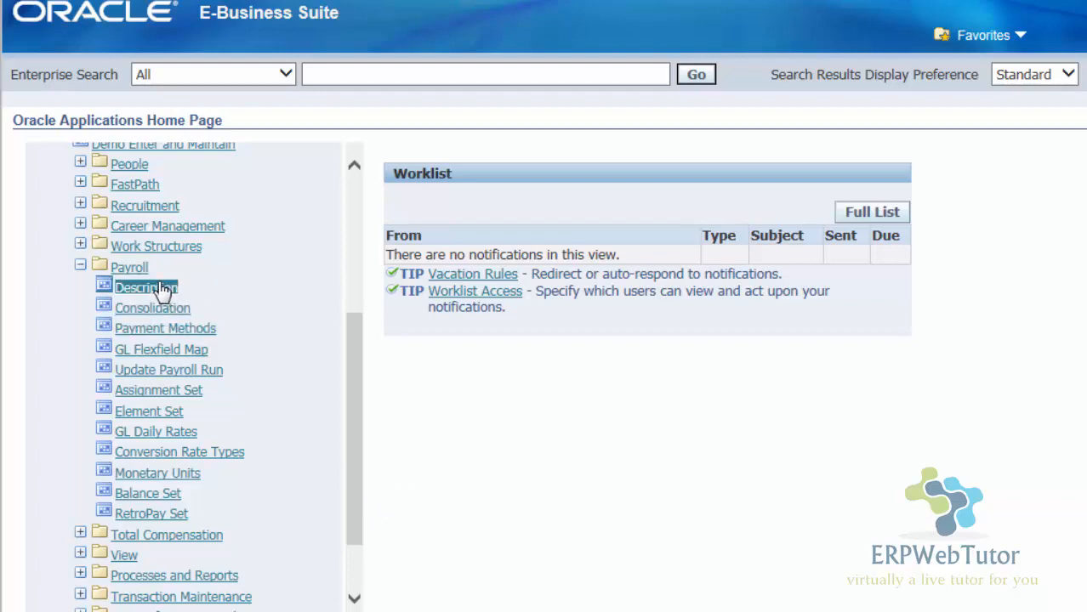
Step: Open Payroll Description, decline changing the 17-DEC-2014 effective date, then return home
{"action": "left_click", "coordinate": [144, 287]}
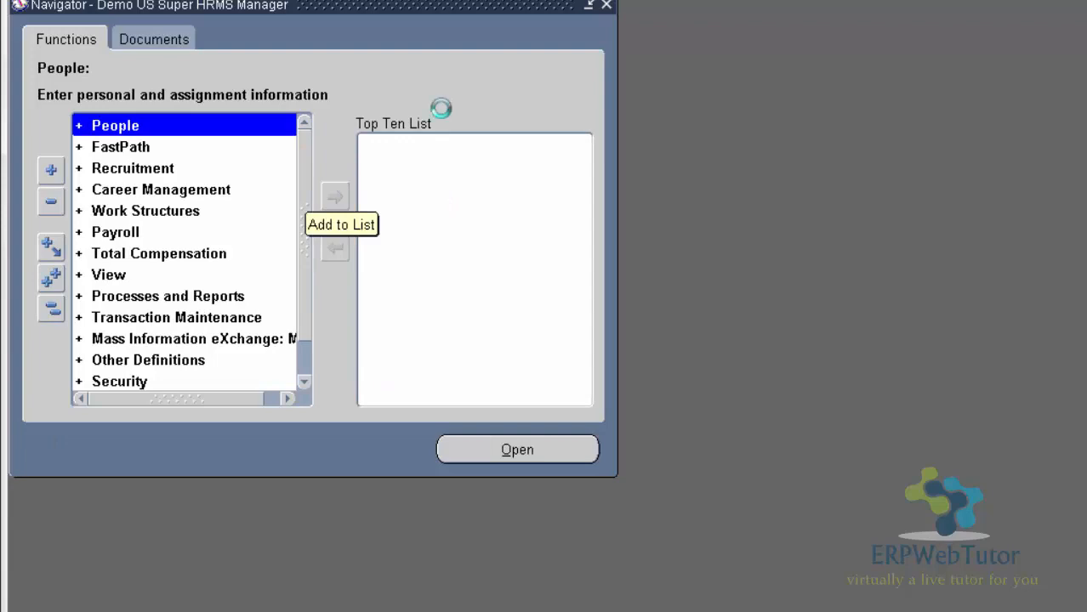
{"action": "left_click", "coordinate": [516, 448]}
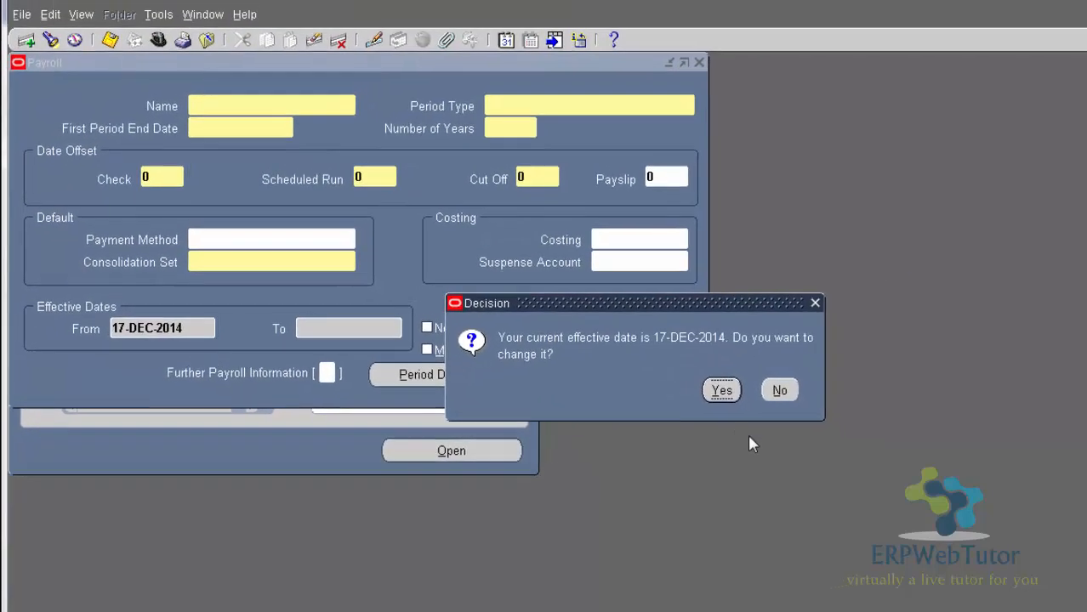
{"action": "left_click", "coordinate": [778, 389]}
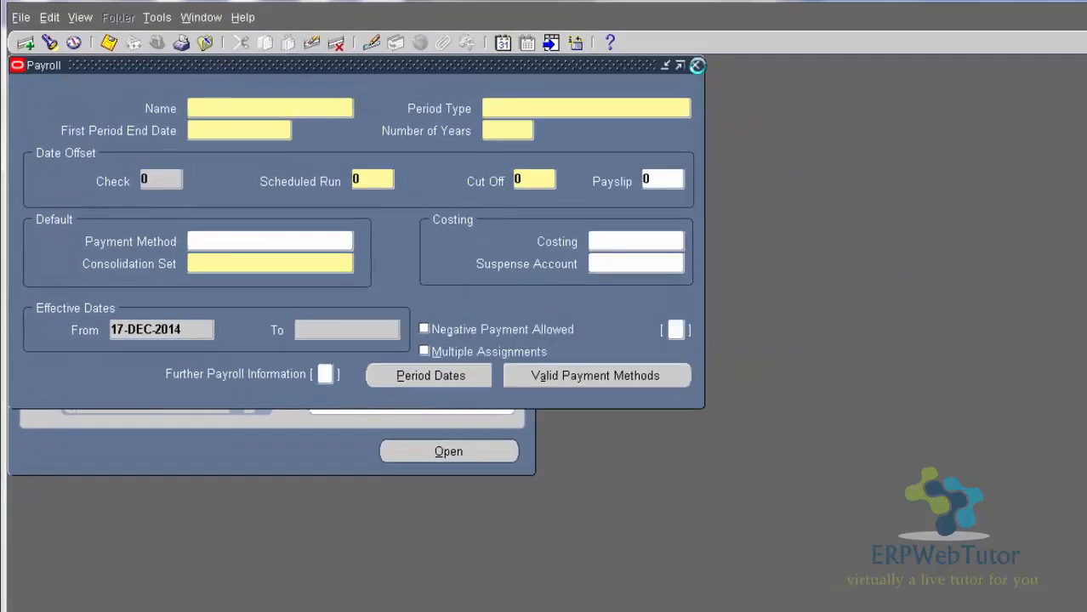
{"action": "left_click", "coordinate": [696, 64]}
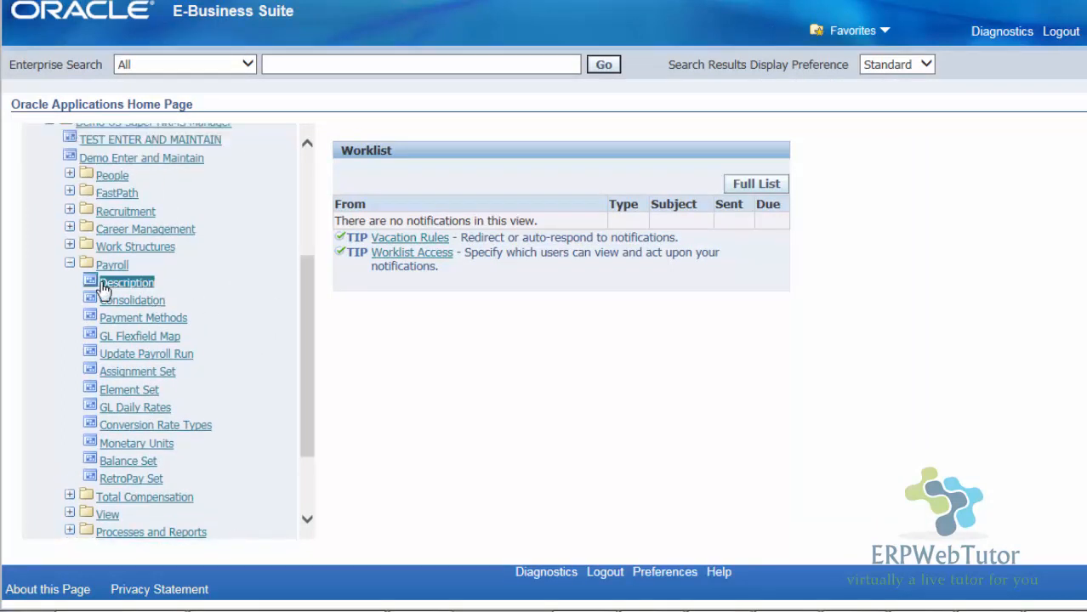
{"action": "mouse_move", "coordinate": [146, 354]}
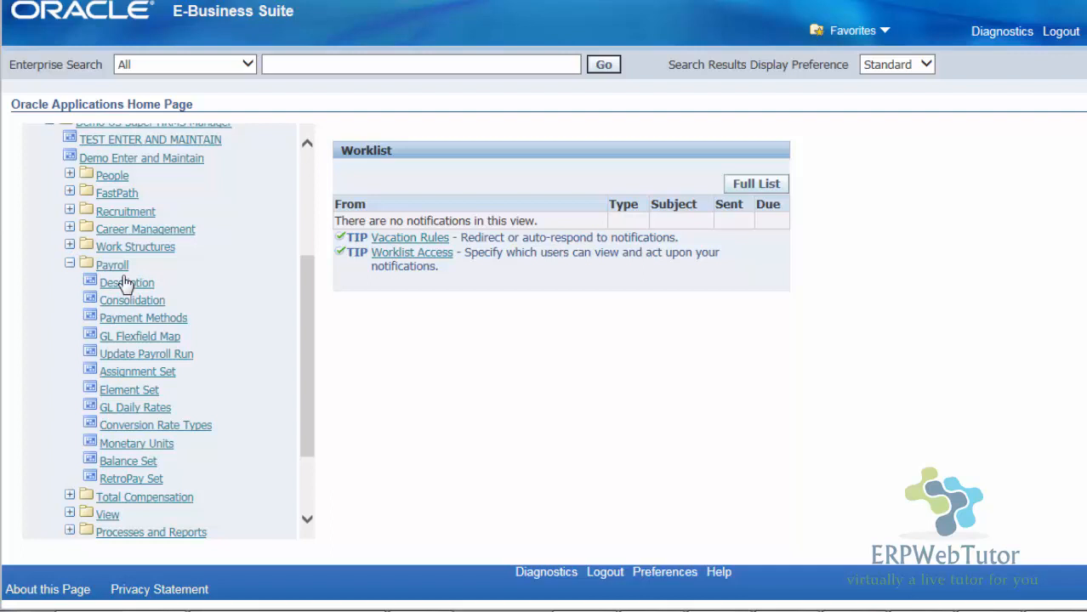
{"action": "mouse_move", "coordinate": [238, 429]}
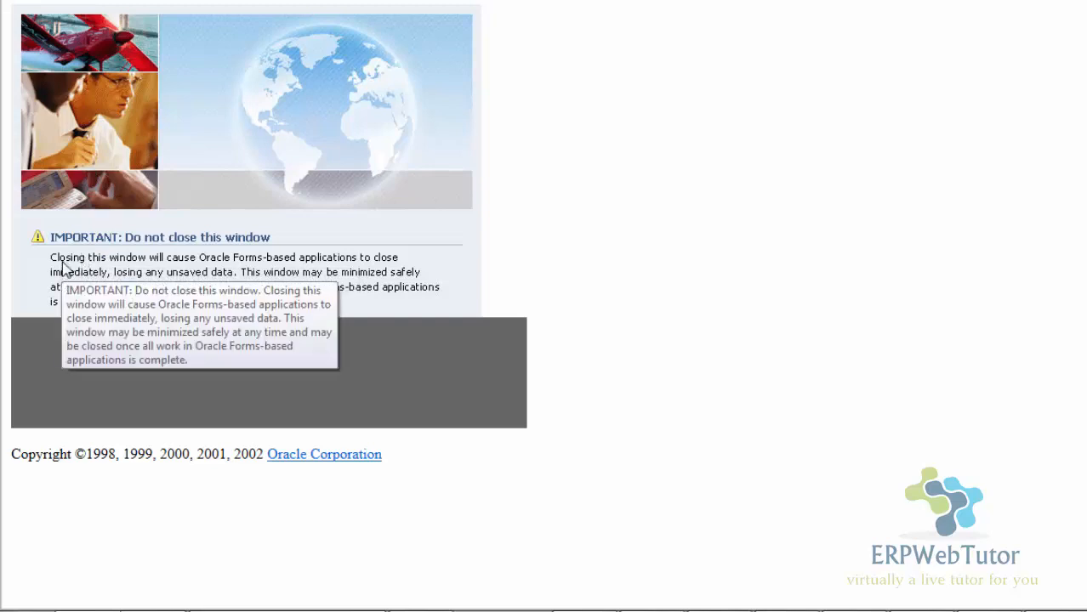
{"action": "mouse_move", "coordinate": [629, 291]}
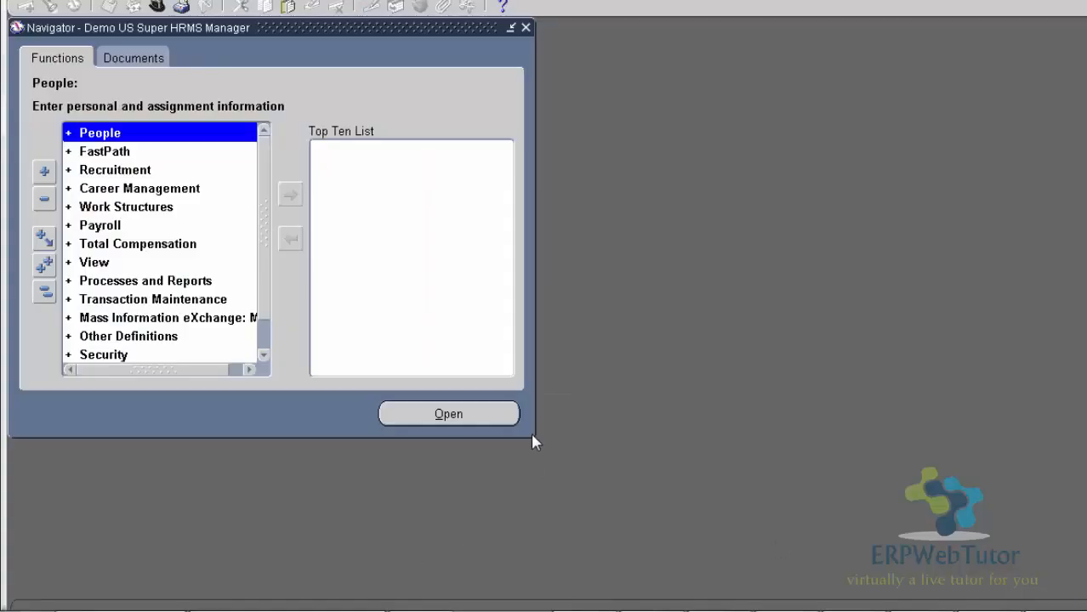
{"action": "mouse_move", "coordinate": [472, 468]}
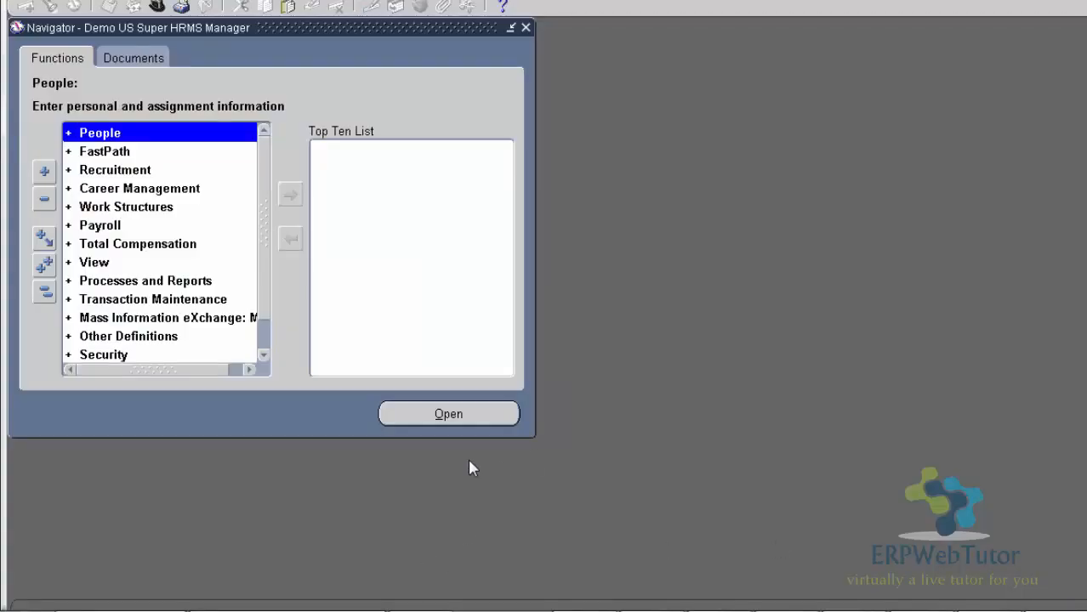
{"action": "mouse_move", "coordinate": [372, 356]}
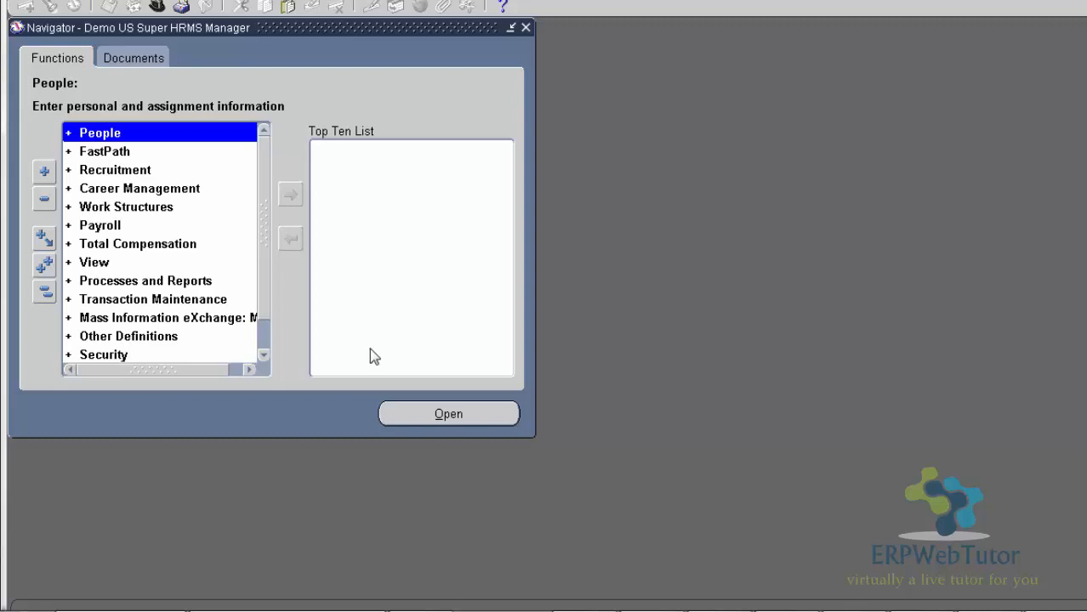
{"action": "mouse_move", "coordinate": [260, 281]}
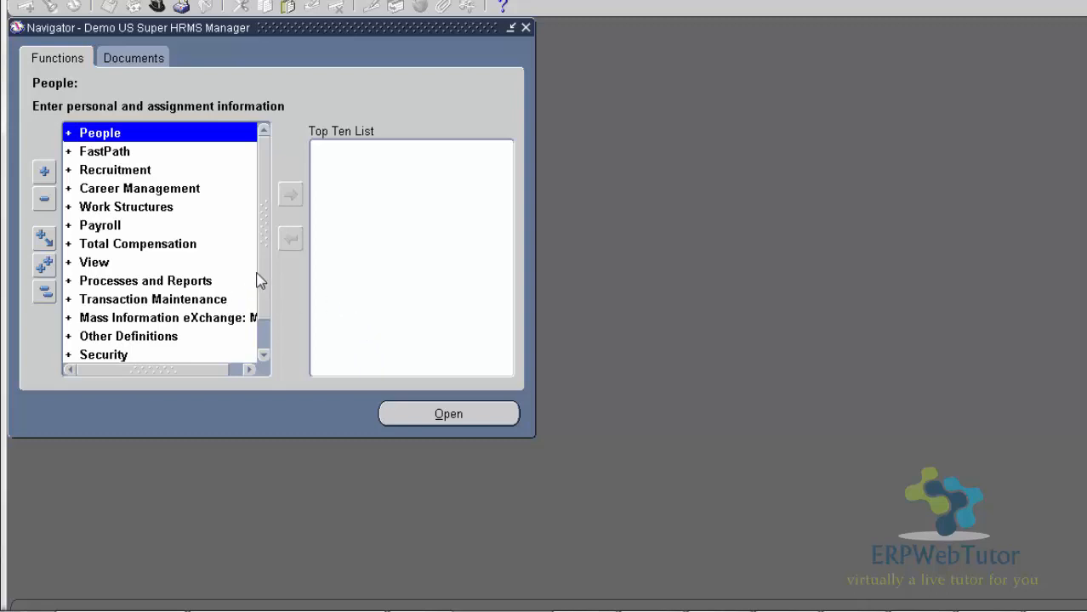
{"action": "scroll", "scroll_direction": "down", "scroll_amount": 3}
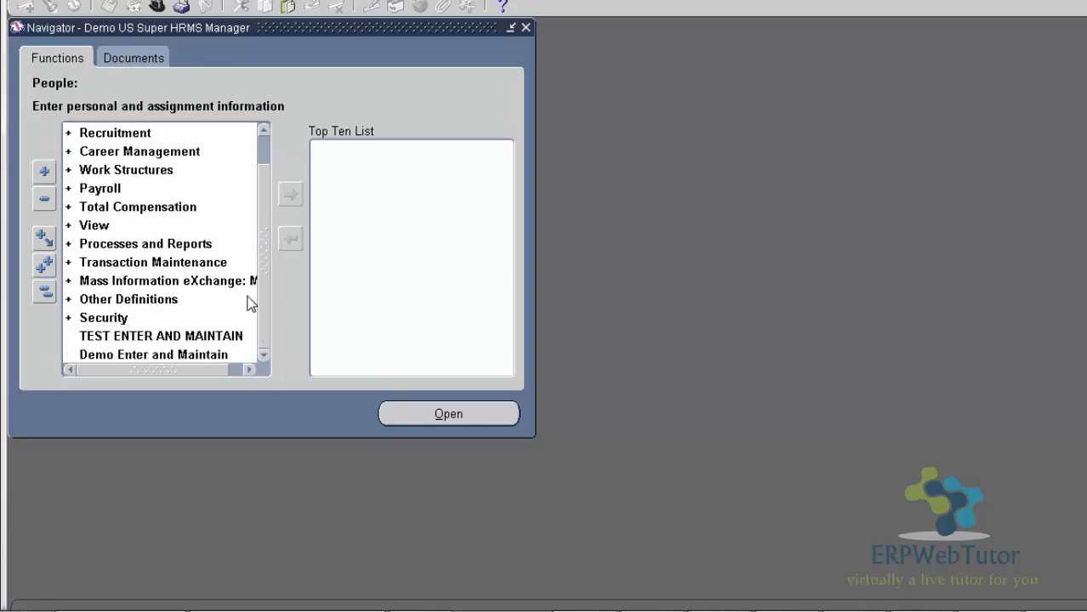
{"action": "mouse_move", "coordinate": [347, 227]}
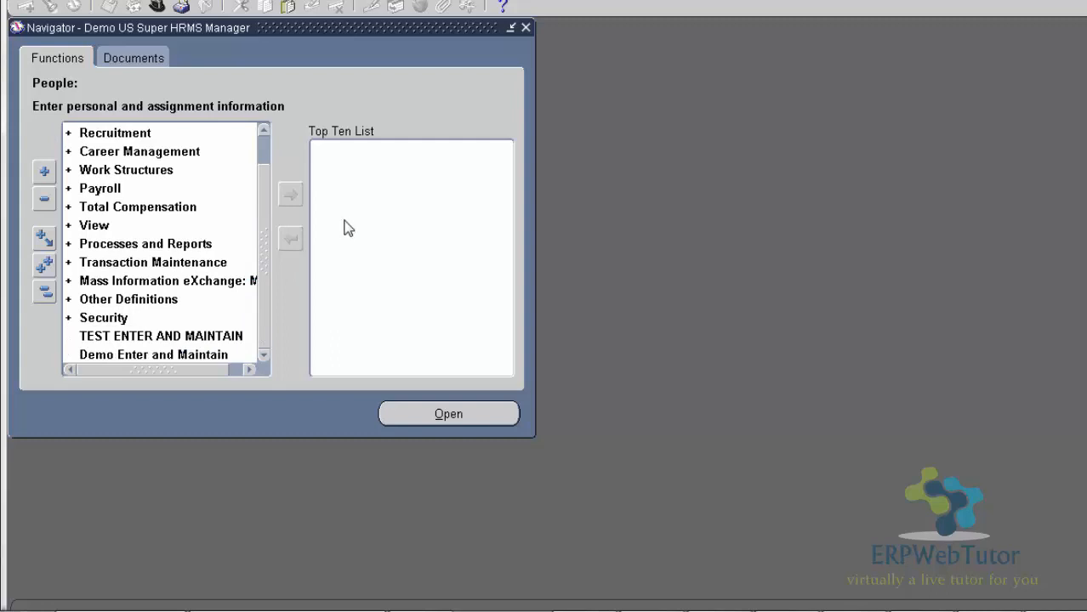
{"action": "mouse_move", "coordinate": [235, 410]}
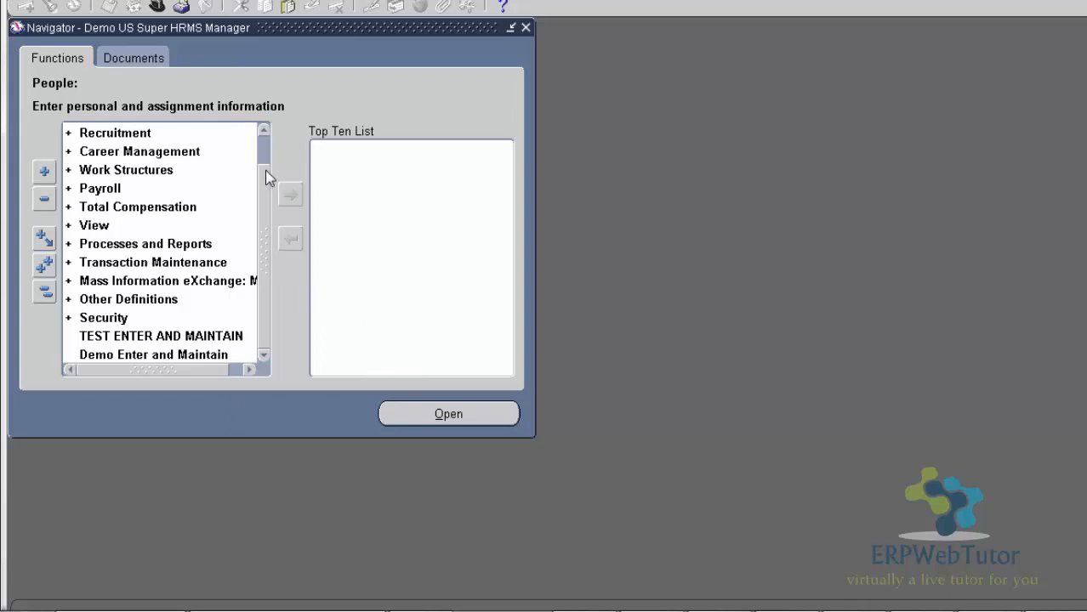
{"action": "scroll", "scroll_direction": "up", "scroll_amount": 3}
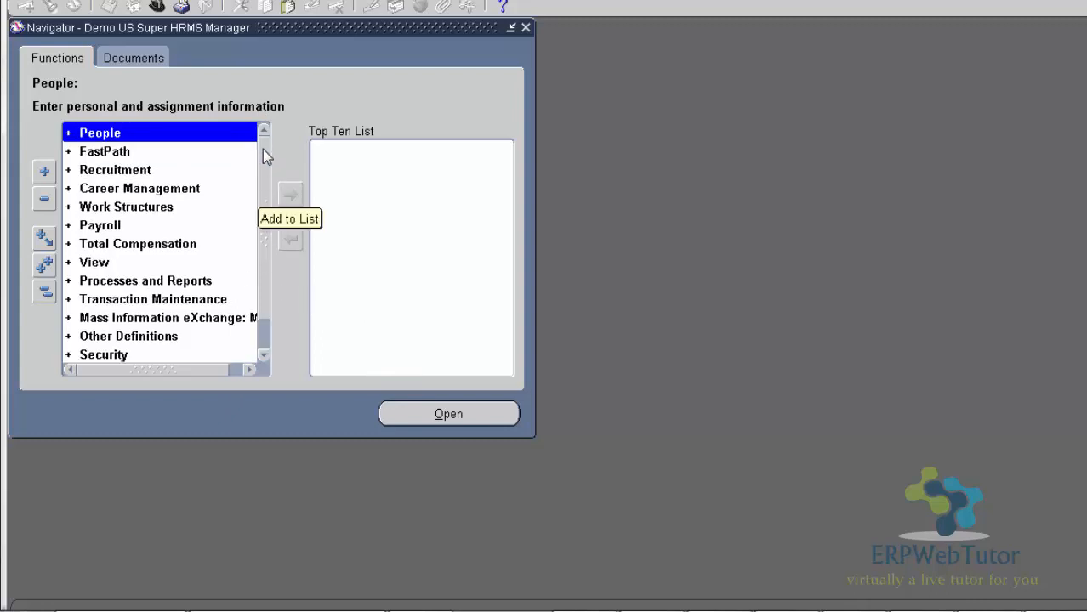
{"action": "mouse_move", "coordinate": [4, 299]}
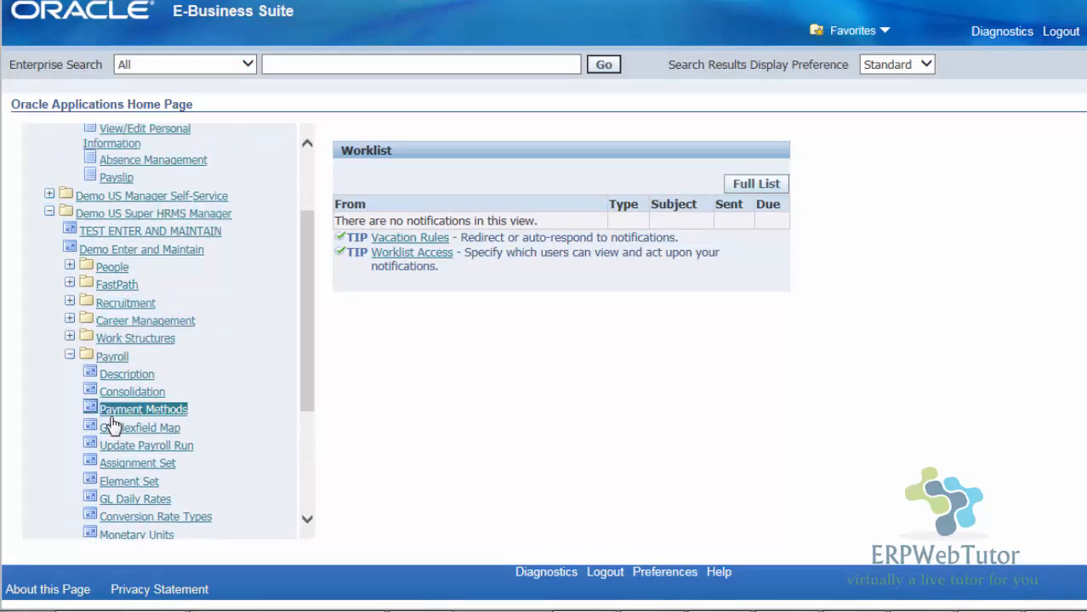
Step: Collapse the Payroll folder under Demo US Super HRMS Manager
{"action": "left_click", "coordinate": [71, 356]}
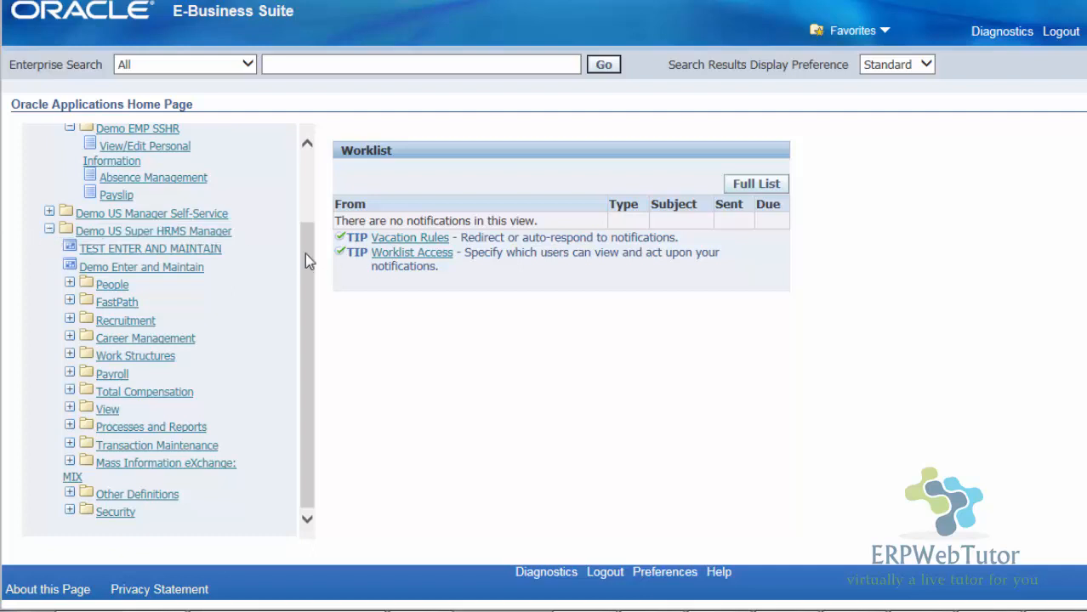
{"action": "mouse_move", "coordinate": [866, 384]}
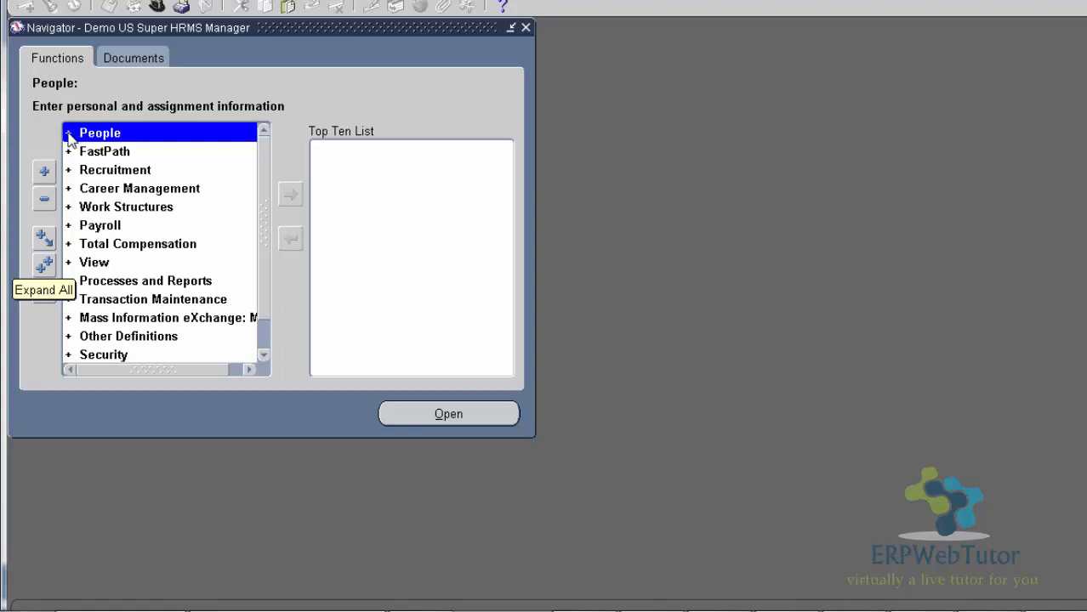
Step: Expand People in the Navigator and scroll through Enter and Maintain, Salary Management, Union Information
{"action": "left_click", "coordinate": [68, 131]}
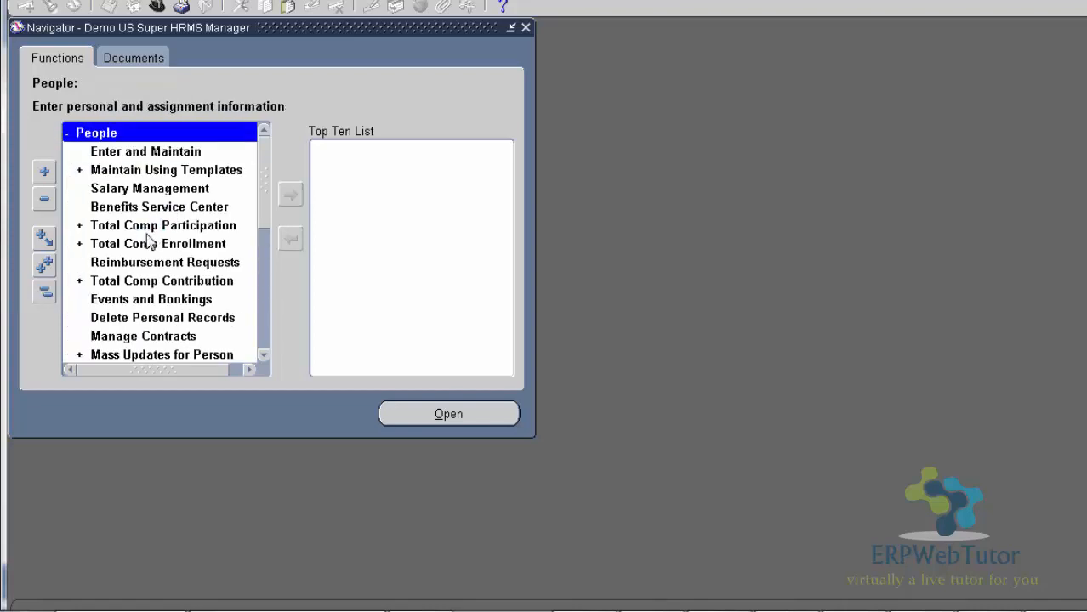
{"action": "mouse_move", "coordinate": [143, 178]}
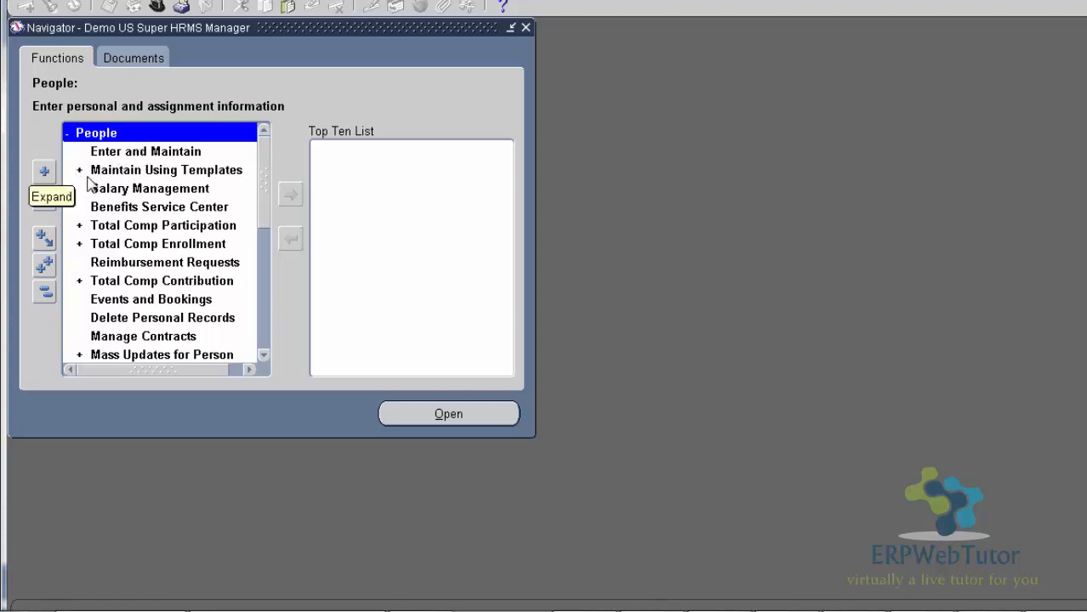
{"action": "mouse_move", "coordinate": [83, 177]}
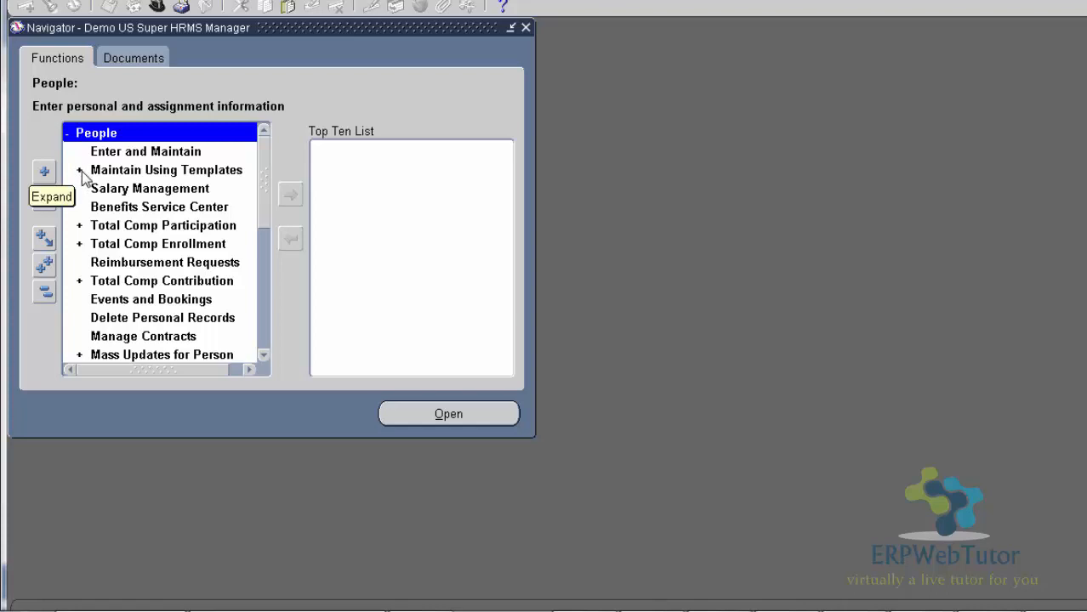
{"action": "mouse_move", "coordinate": [115, 161]}
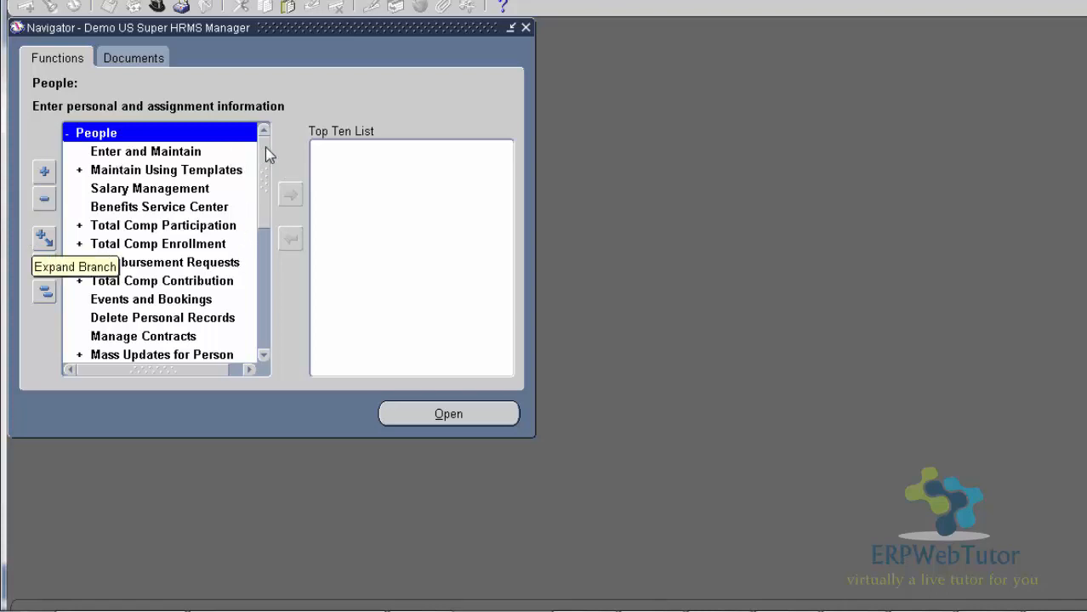
{"action": "scroll", "scroll_direction": "down", "scroll_amount": 3}
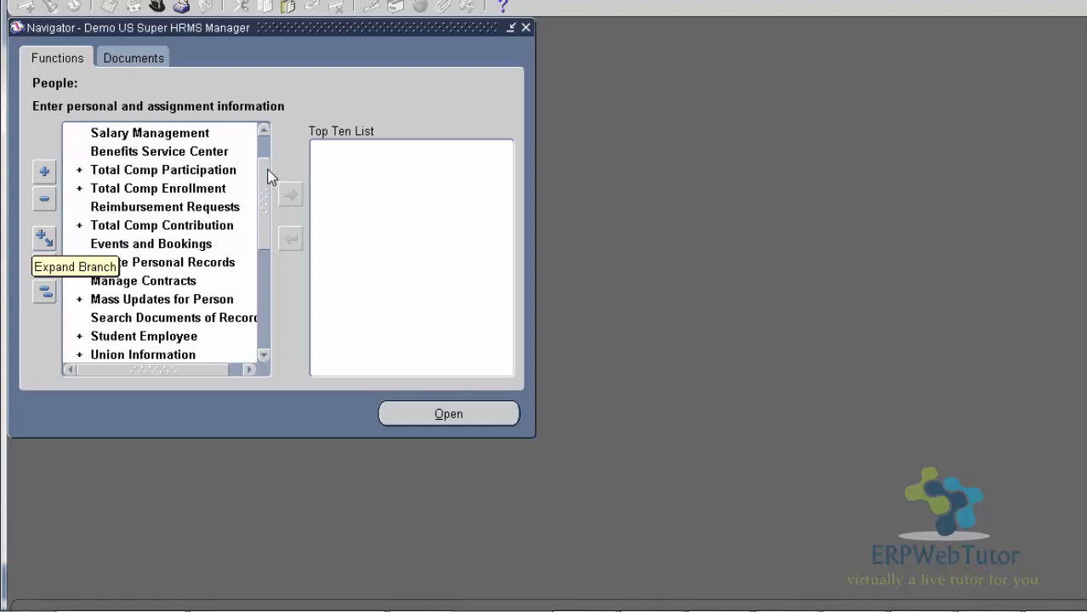
{"action": "scroll", "scroll_direction": "down", "scroll_amount": 3}
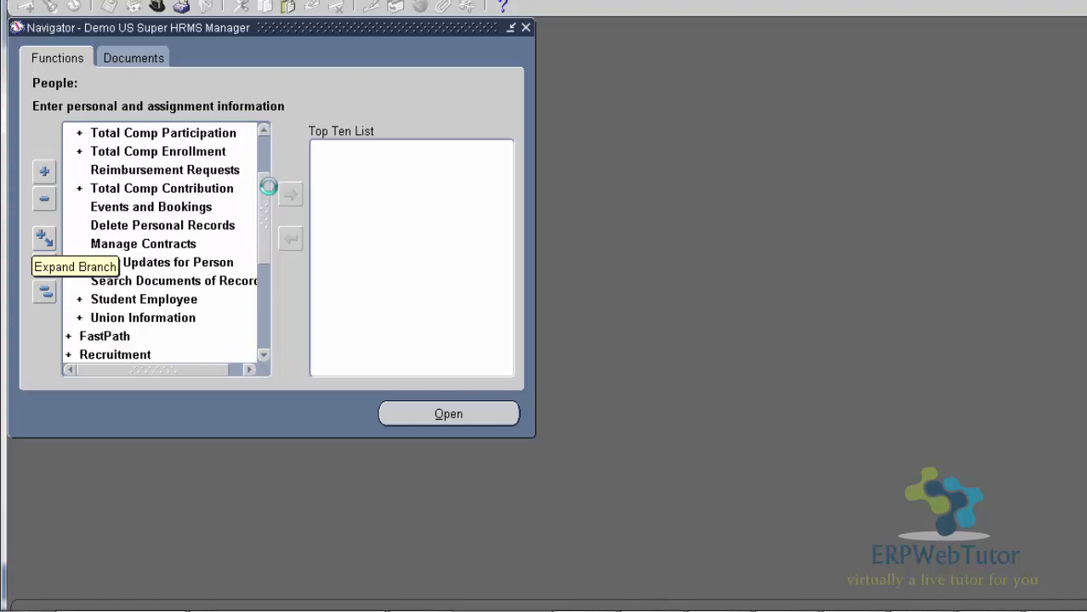
{"action": "mouse_move", "coordinate": [185, 198]}
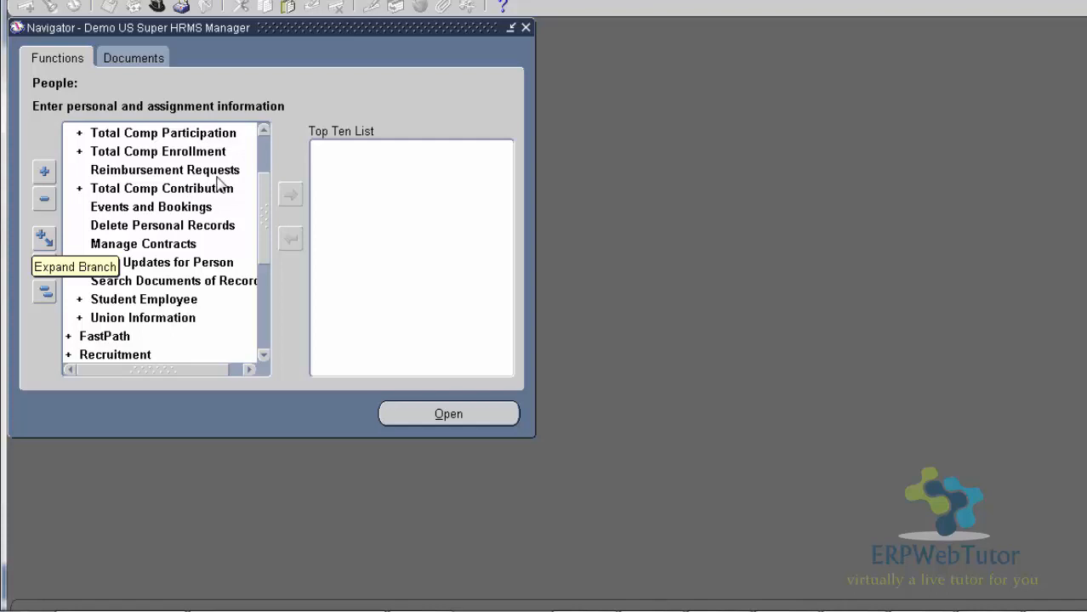
{"action": "mouse_move", "coordinate": [265, 159]}
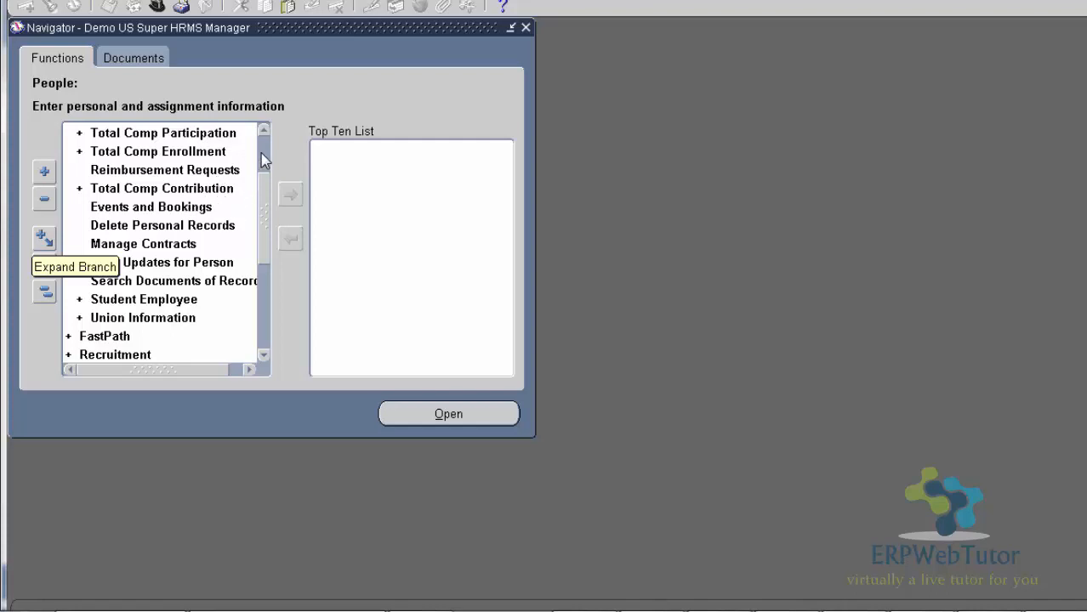
{"action": "mouse_move", "coordinate": [269, 207]}
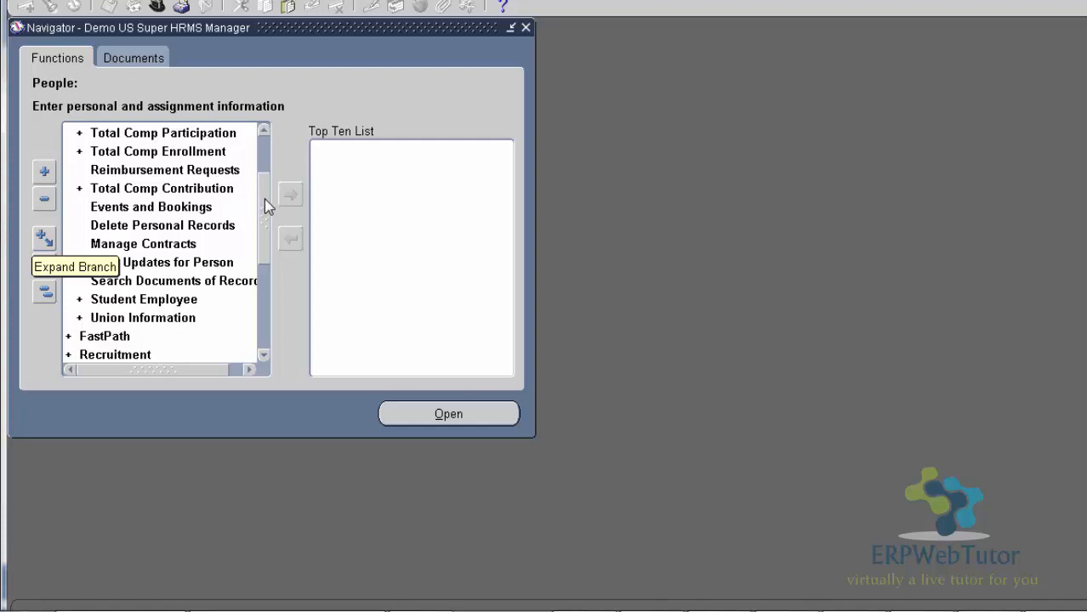